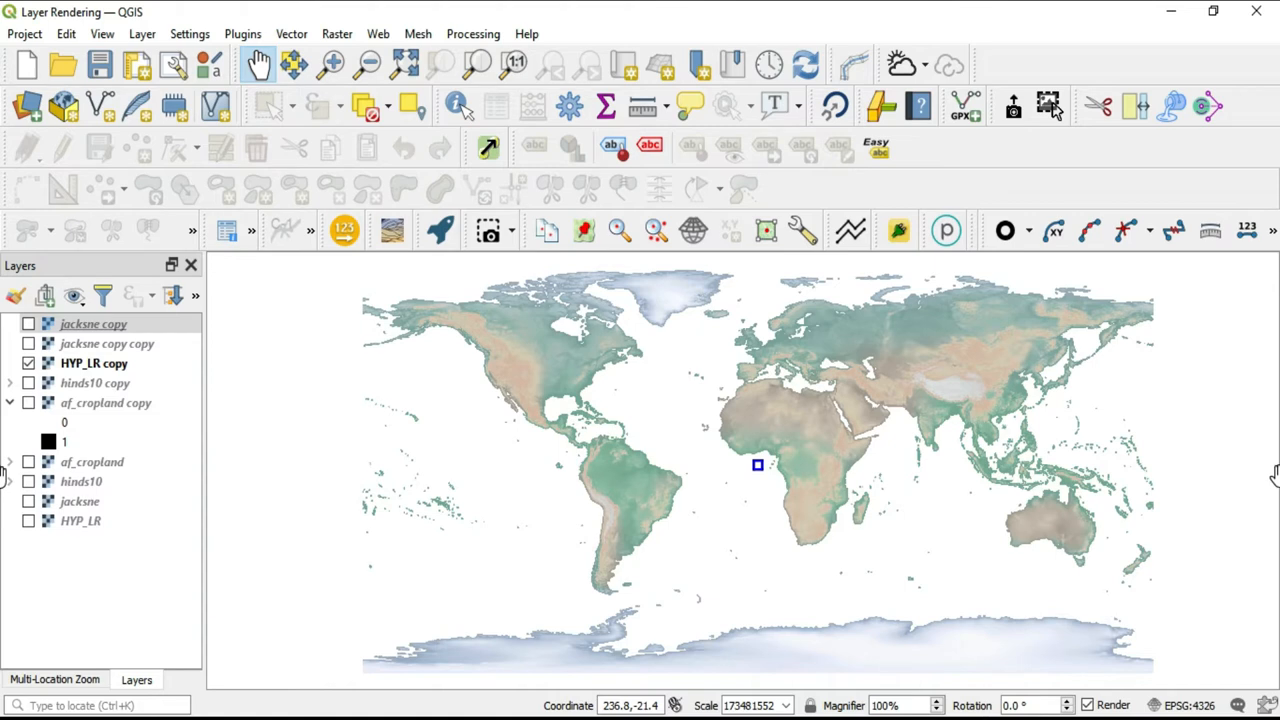
pyautogui.moveTo(639, 531)
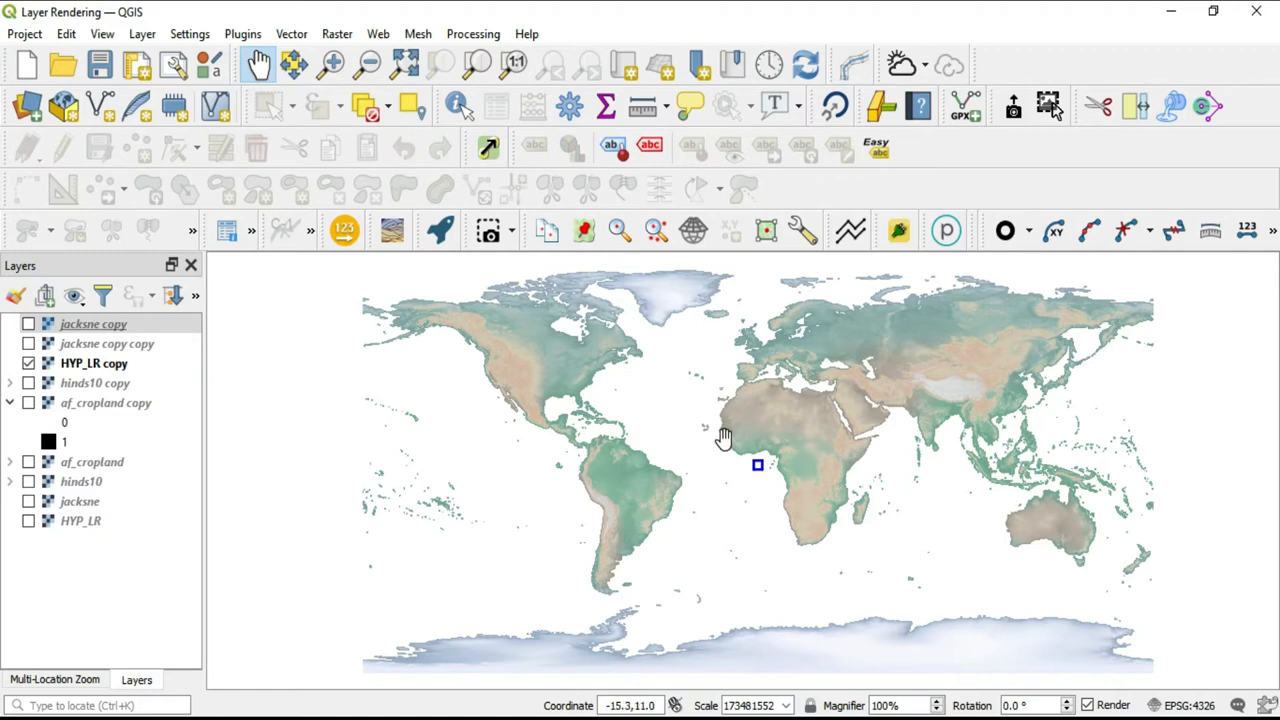
pyautogui.moveTo(302, 406)
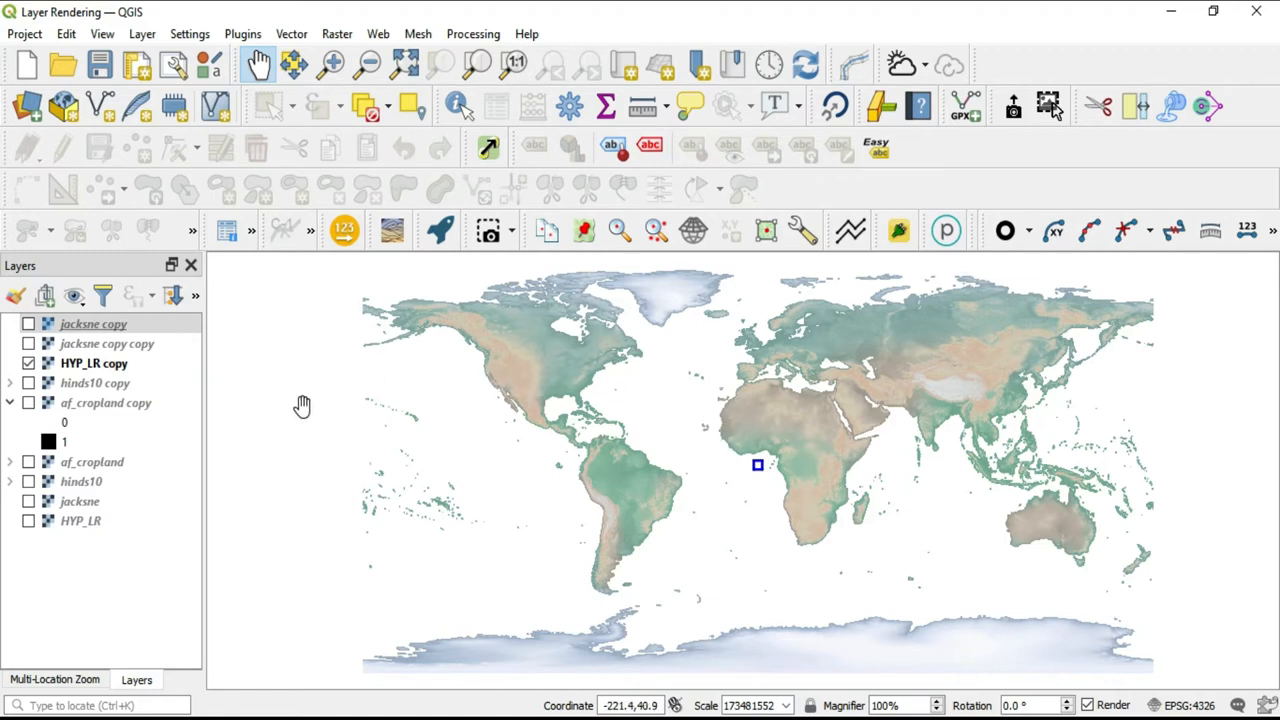
# Switch the HYP_LR copy layer's Symbology render type to Contours.
pyautogui.click(94, 363)
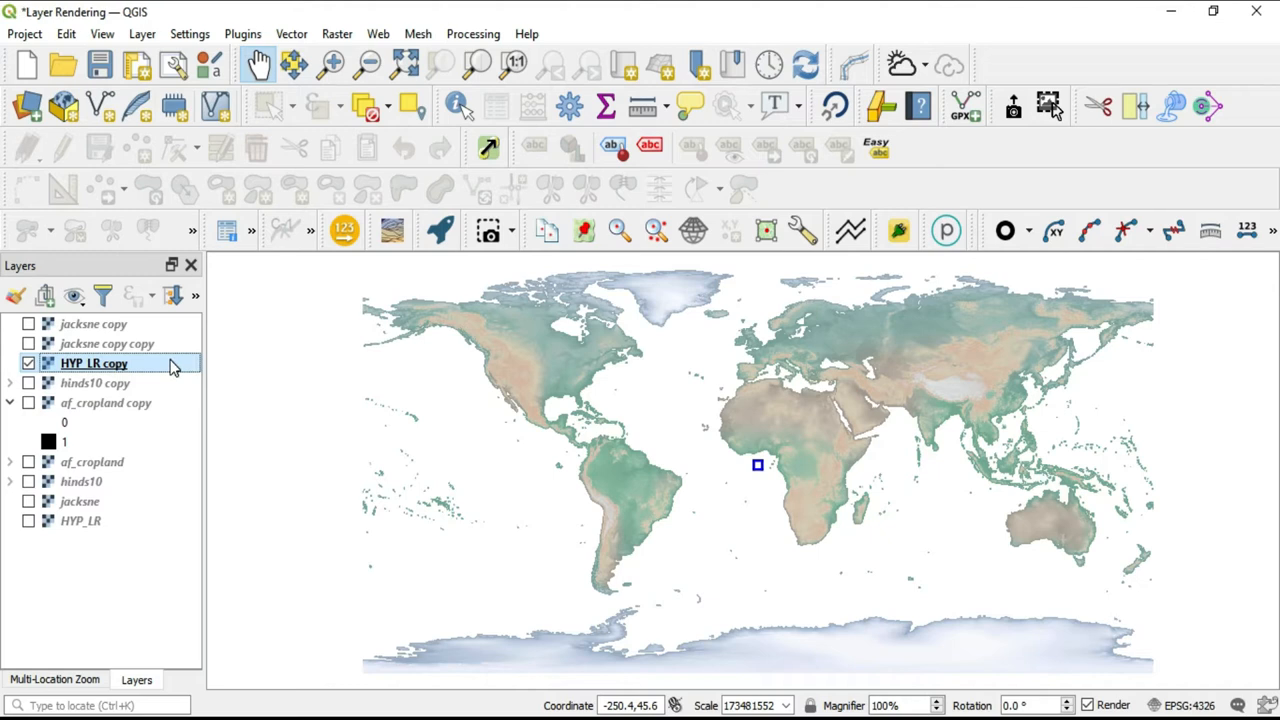
pyautogui.doubleClick(94, 363)
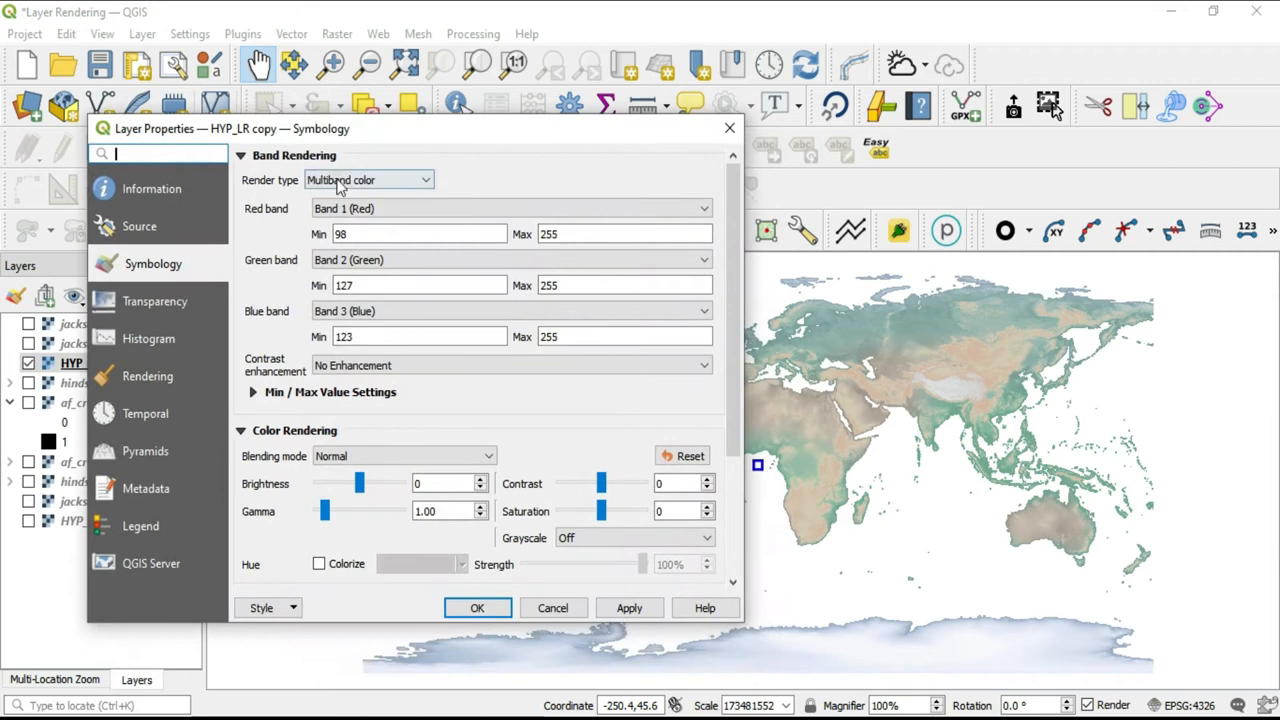
pyautogui.click(367, 180)
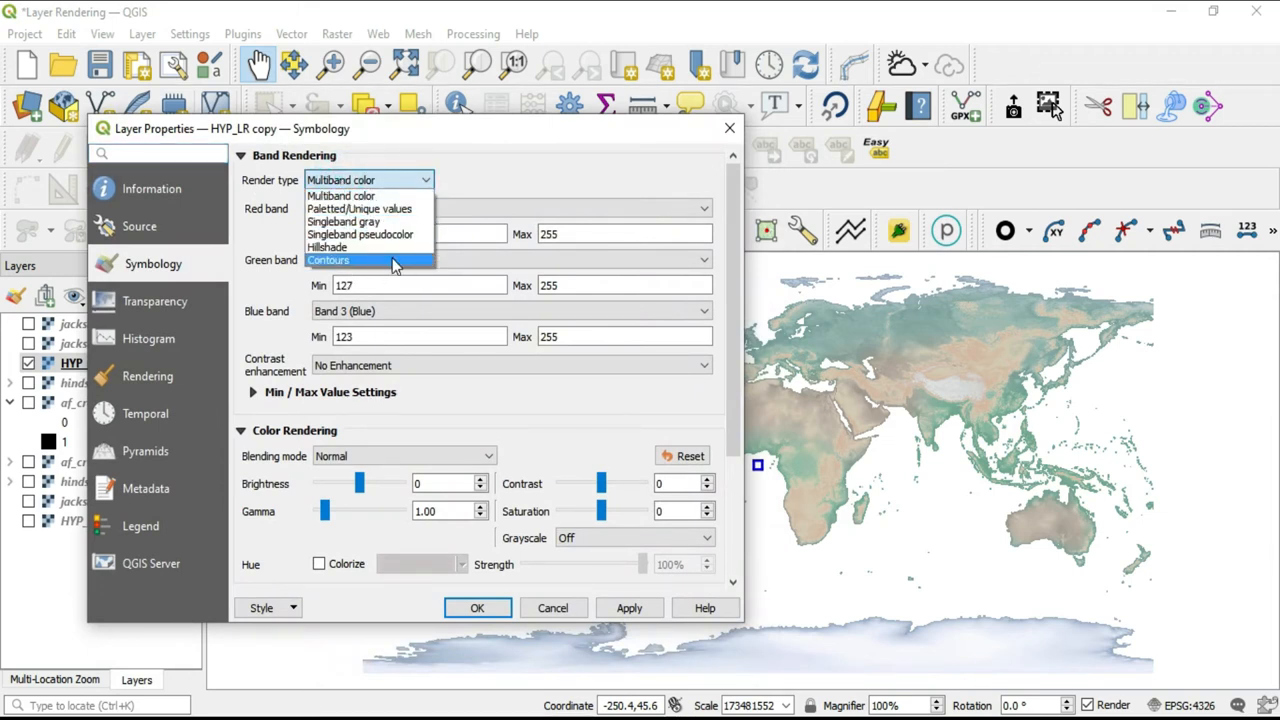
pyautogui.click(329, 260)
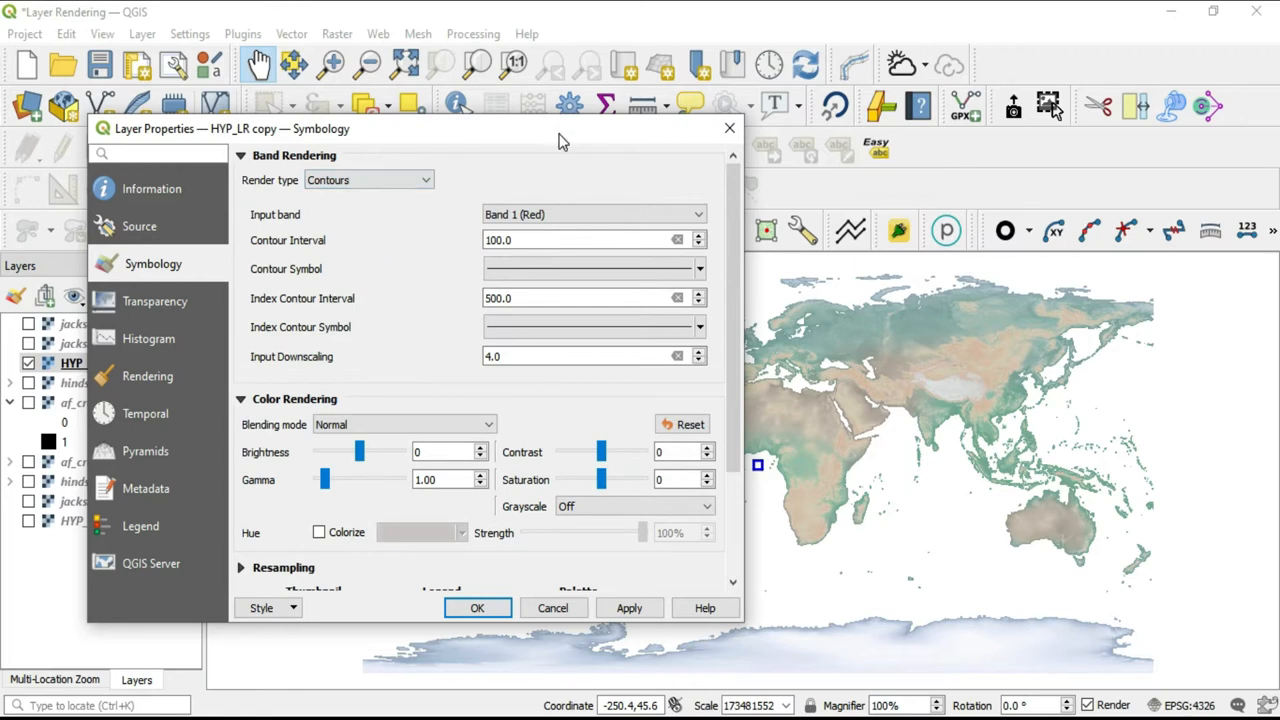
pyautogui.moveTo(560, 128); pyautogui.dragTo(810, 105)
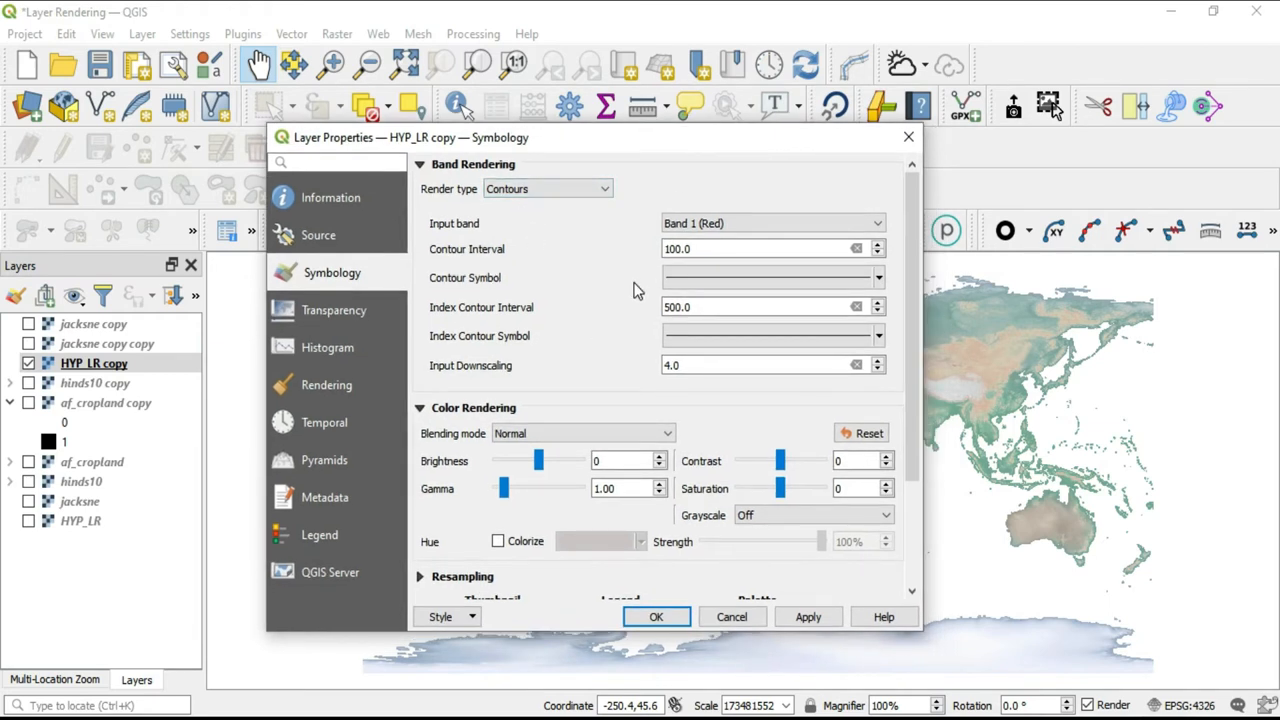
pyautogui.moveTo(583, 425)
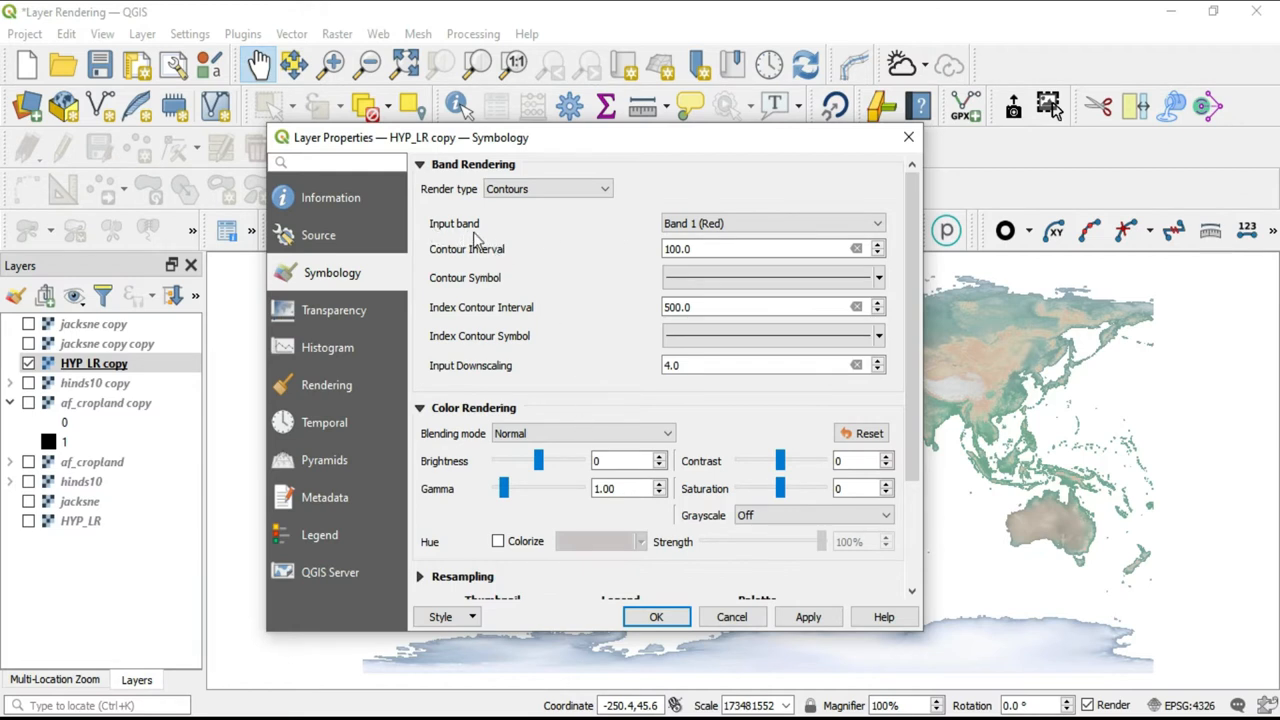
pyautogui.moveTo(509, 240)
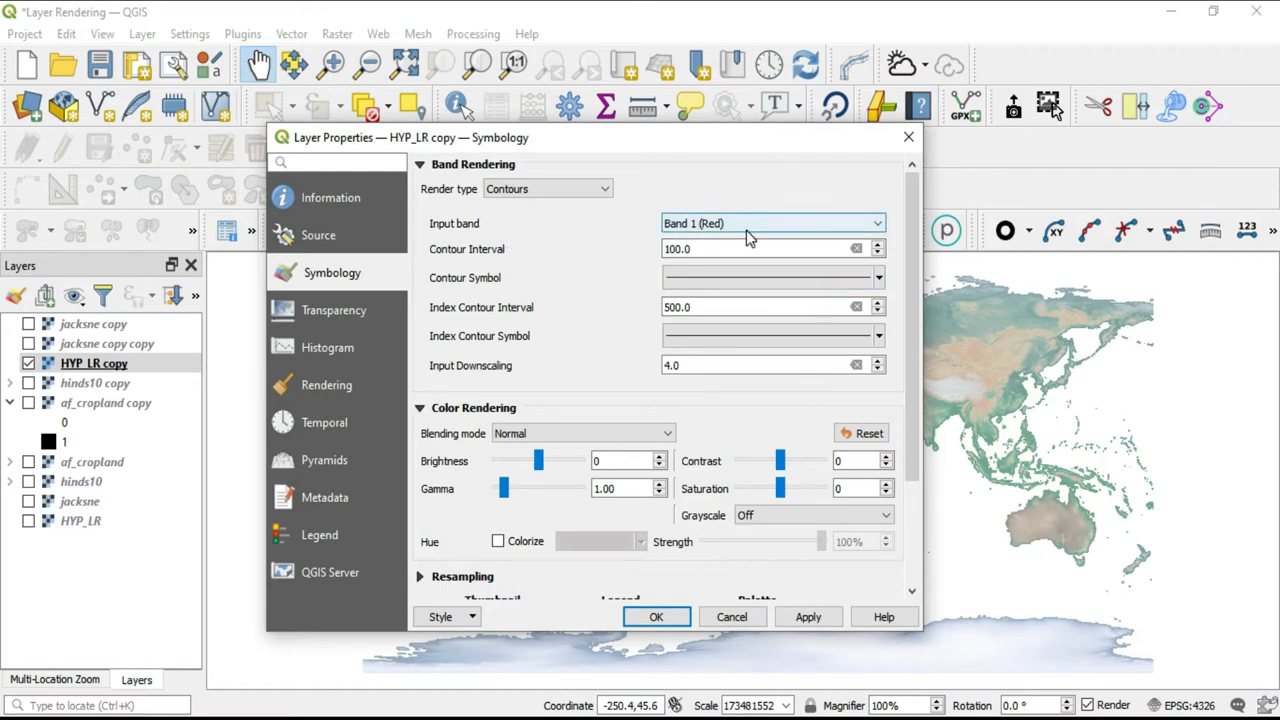
pyautogui.moveTo(705, 243)
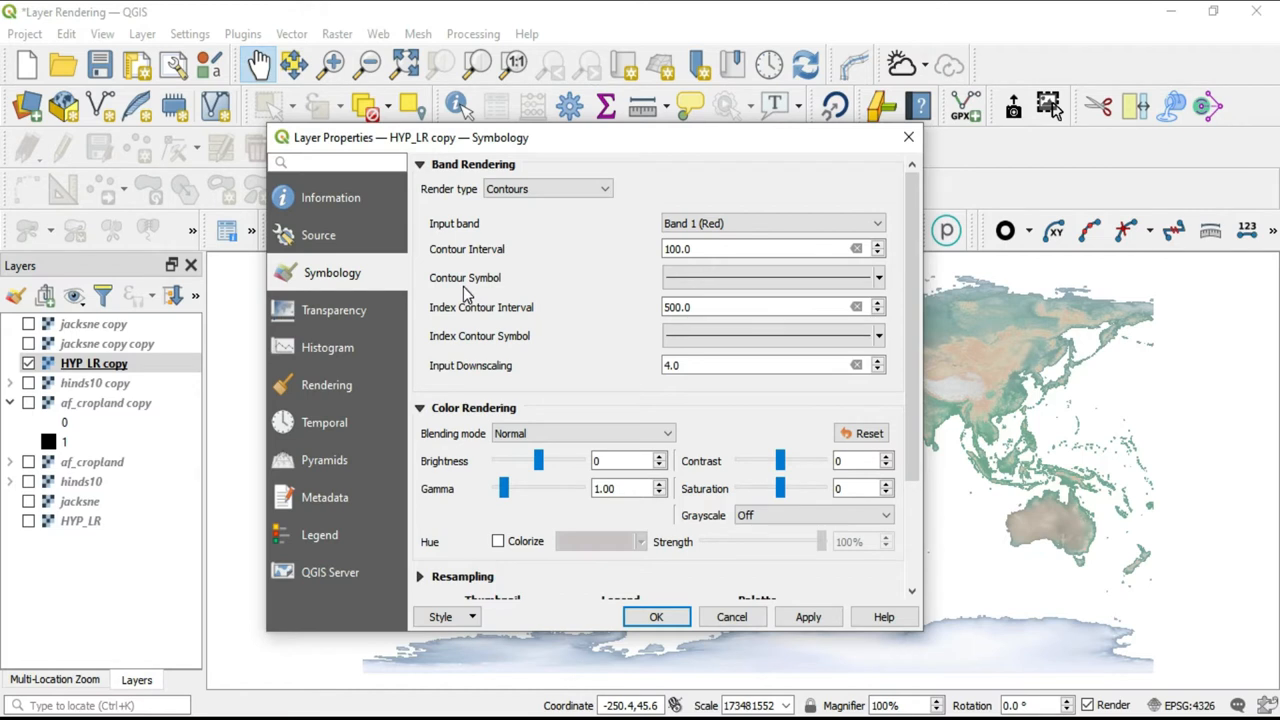
pyautogui.moveTo(467, 293)
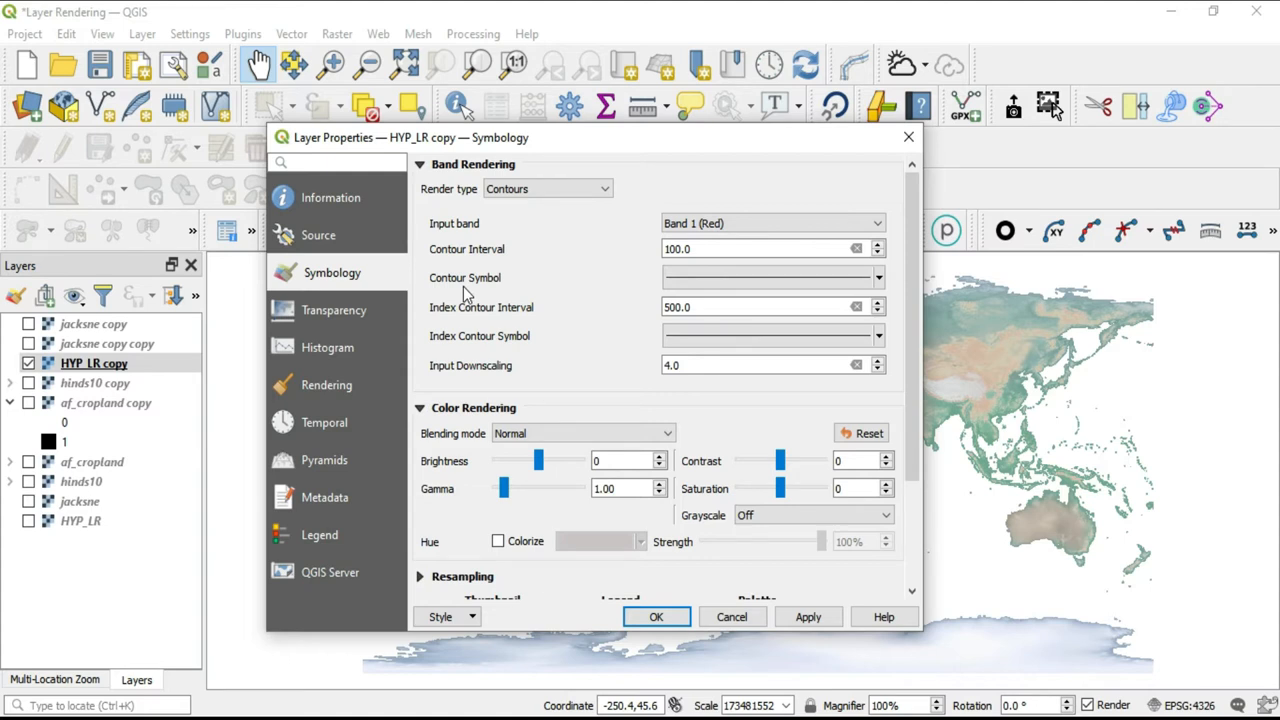
pyautogui.moveTo(440, 263)
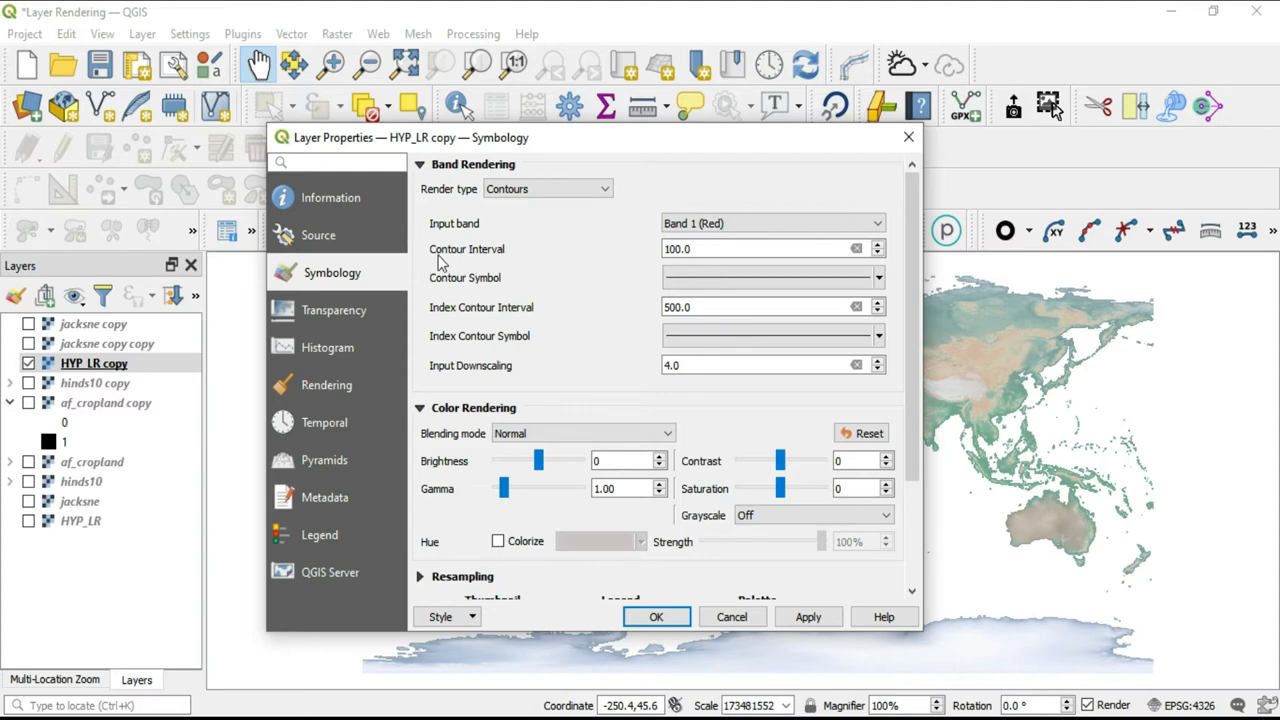
pyautogui.moveTo(540, 270)
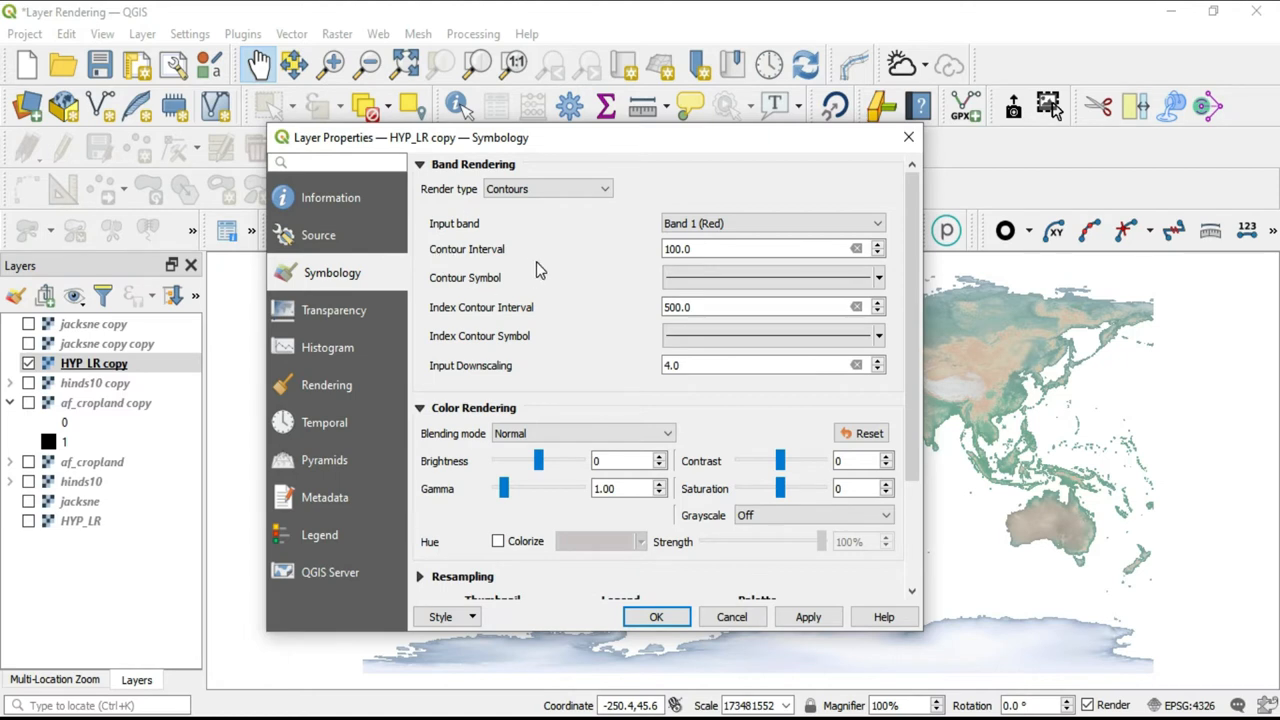
pyautogui.moveTo(597, 263)
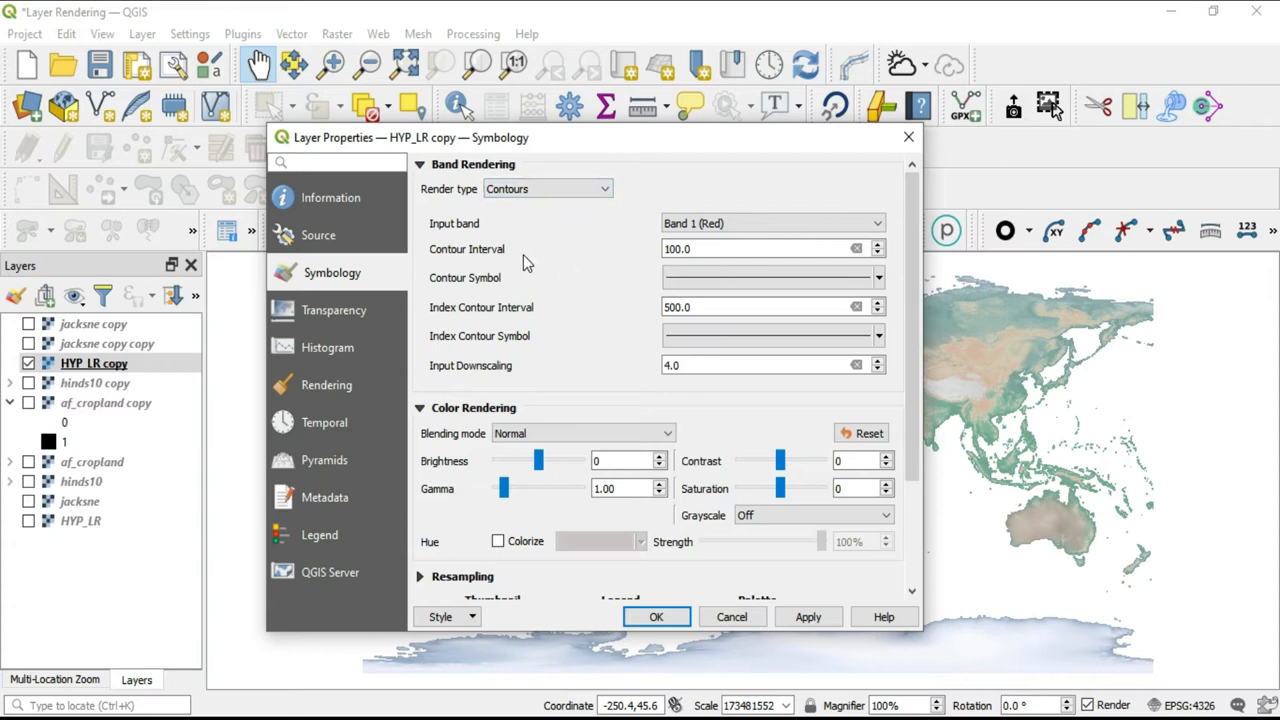
pyautogui.moveTo(530, 278)
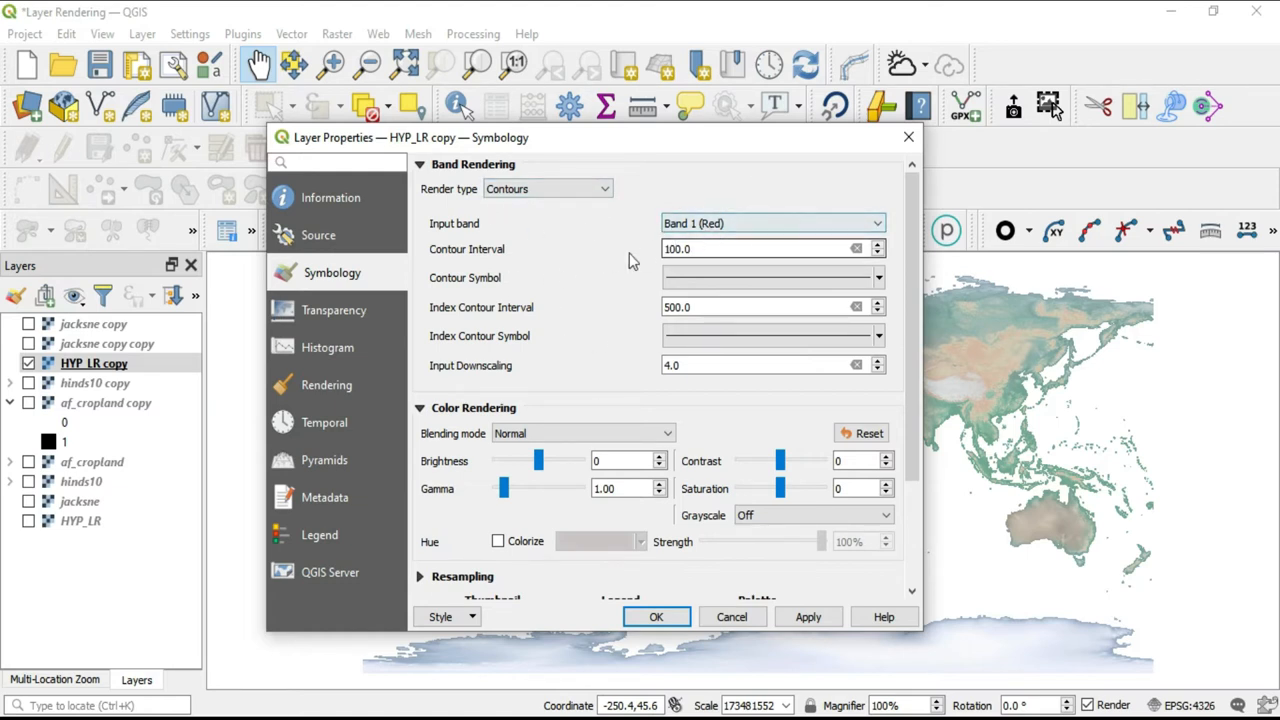
# Review HYP_LR copy's provider information: EPSG:4326, 16200×8100 pixels, three bands.
pyautogui.click(333, 197)
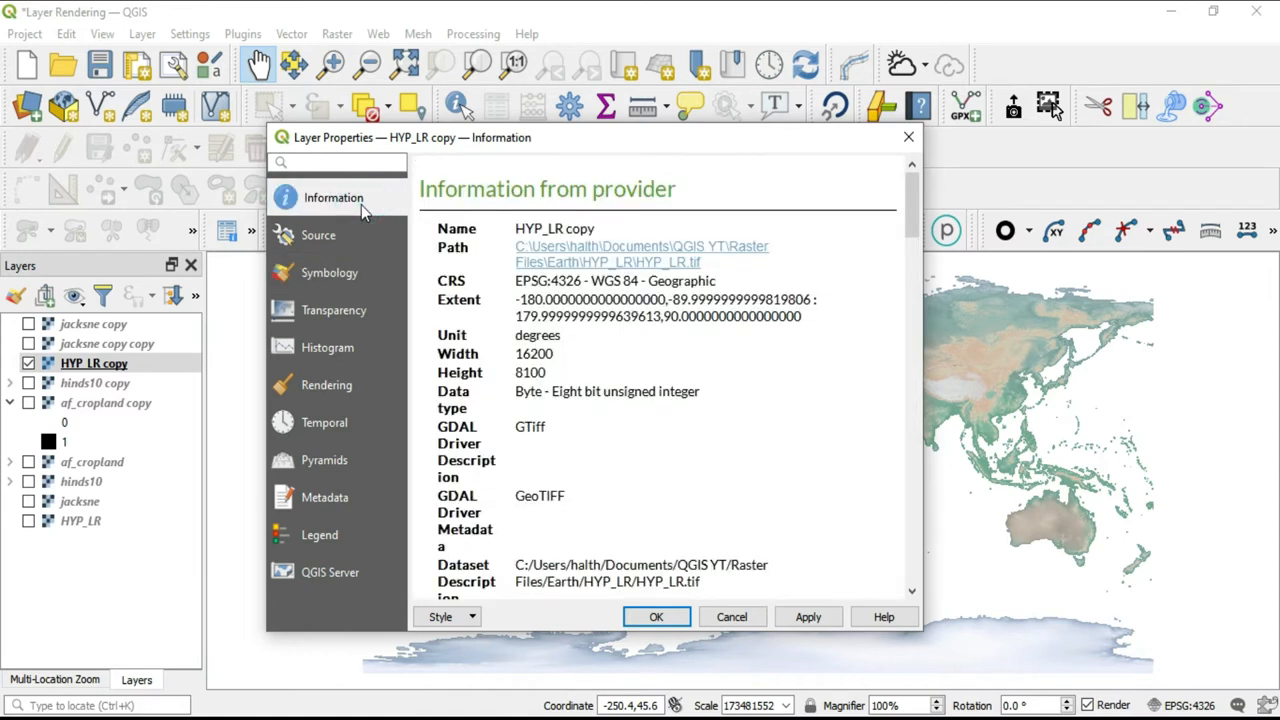
pyautogui.scroll(-3)
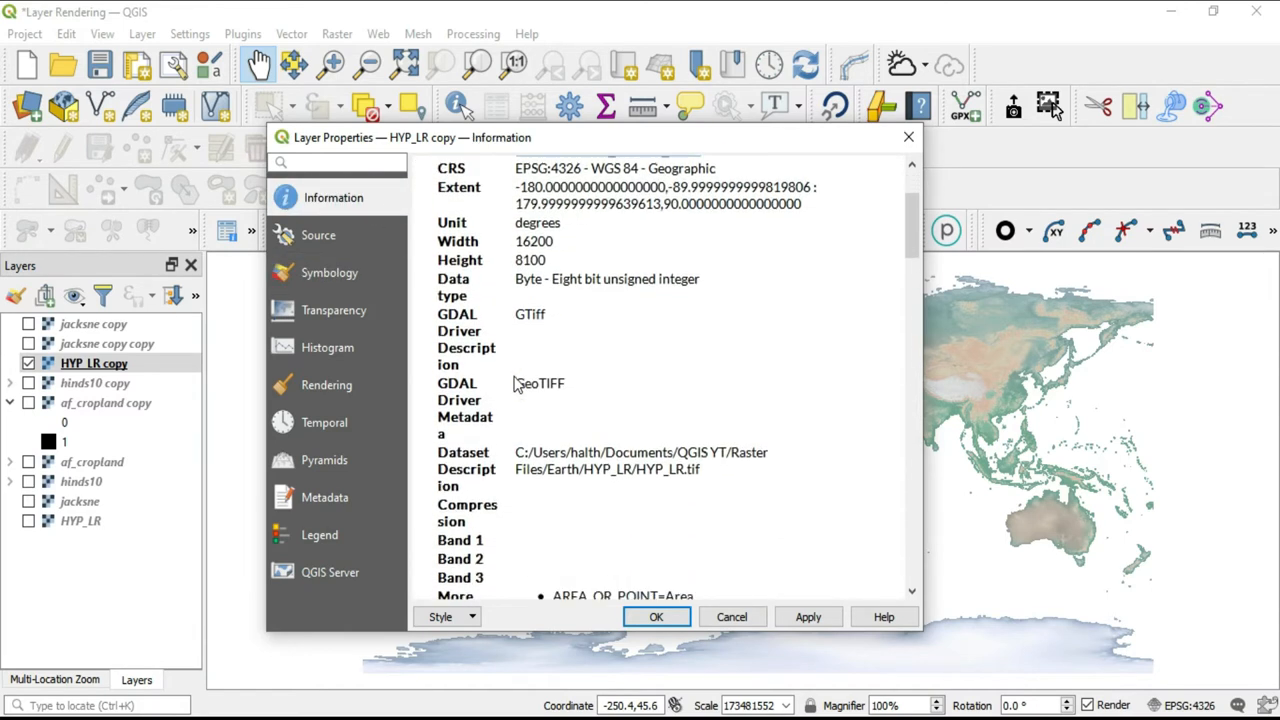
pyautogui.scroll(-3)
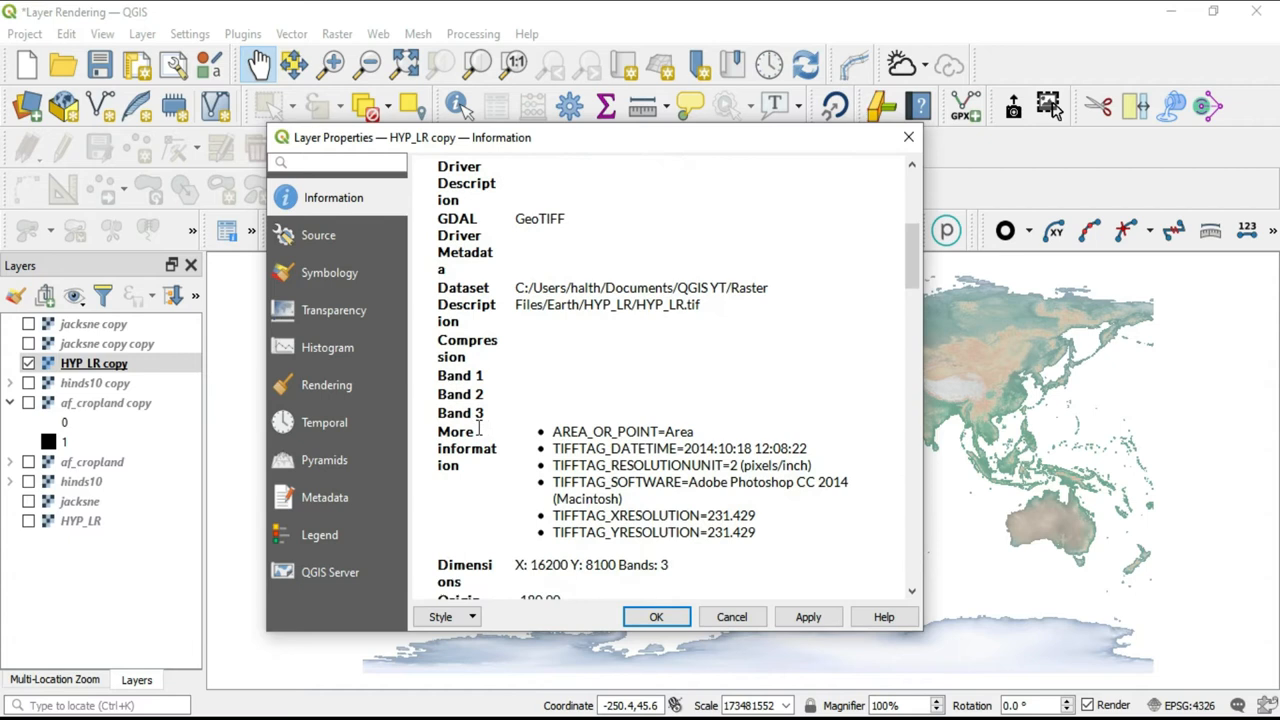
pyautogui.scroll(-3)
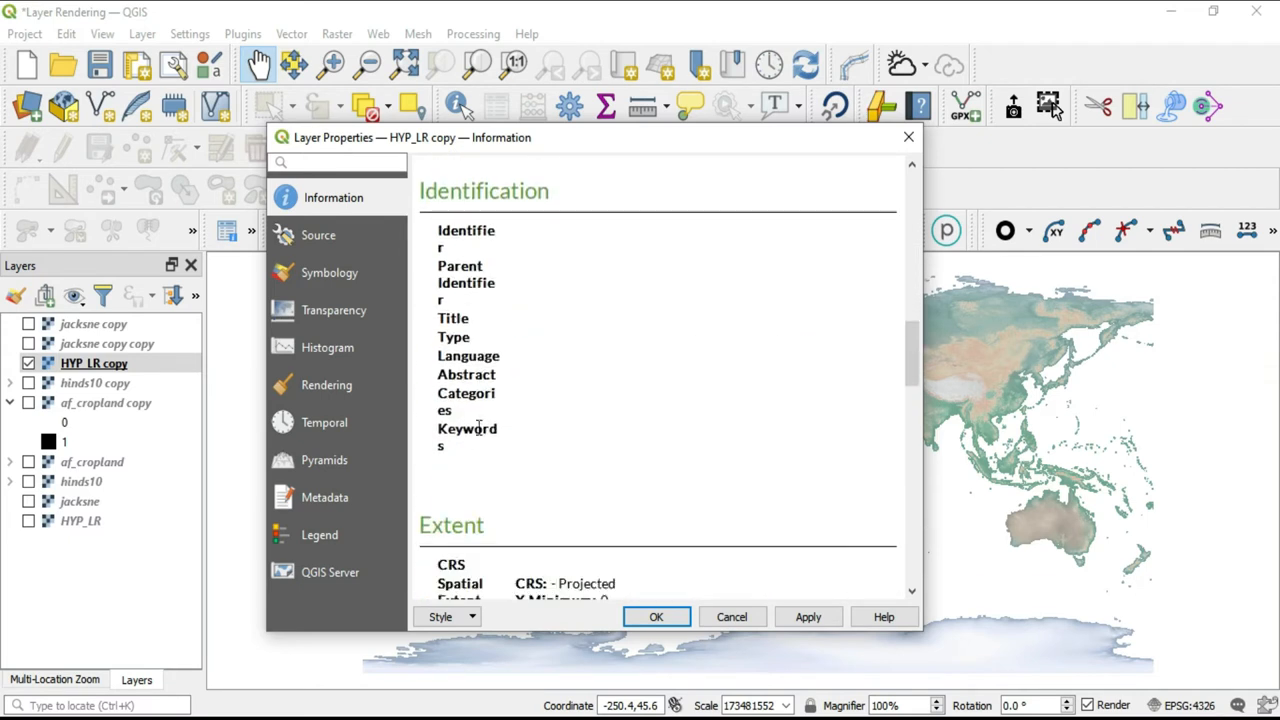
pyautogui.scroll(-3)
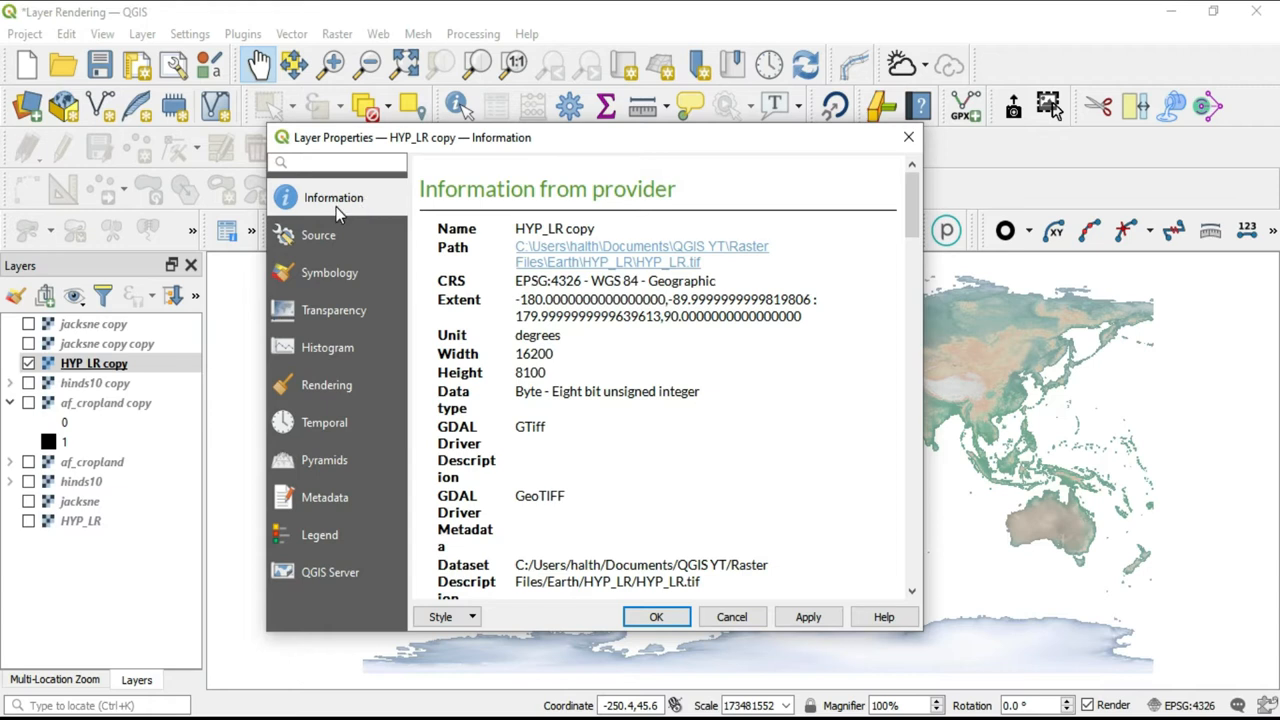
pyautogui.moveTo(361, 215)
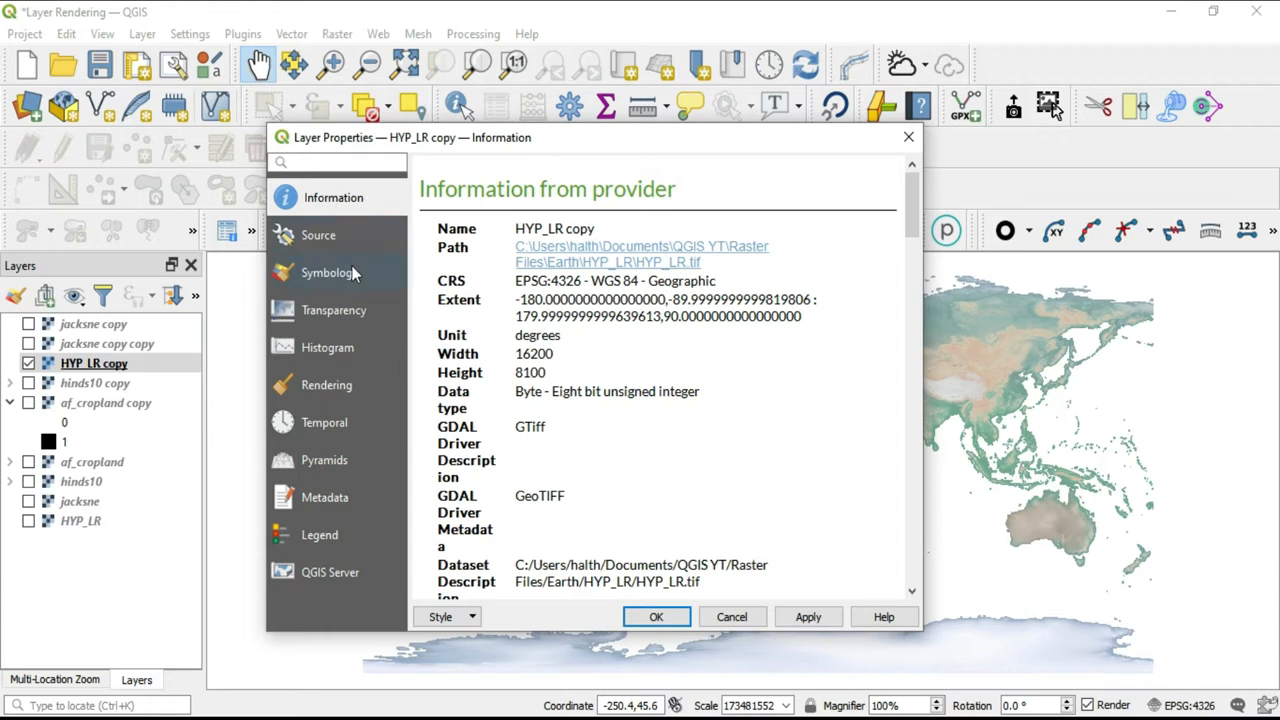
# Switch HYP_LR copy back to Multiband color and check the red band range 98–255.
pyautogui.click(331, 272)
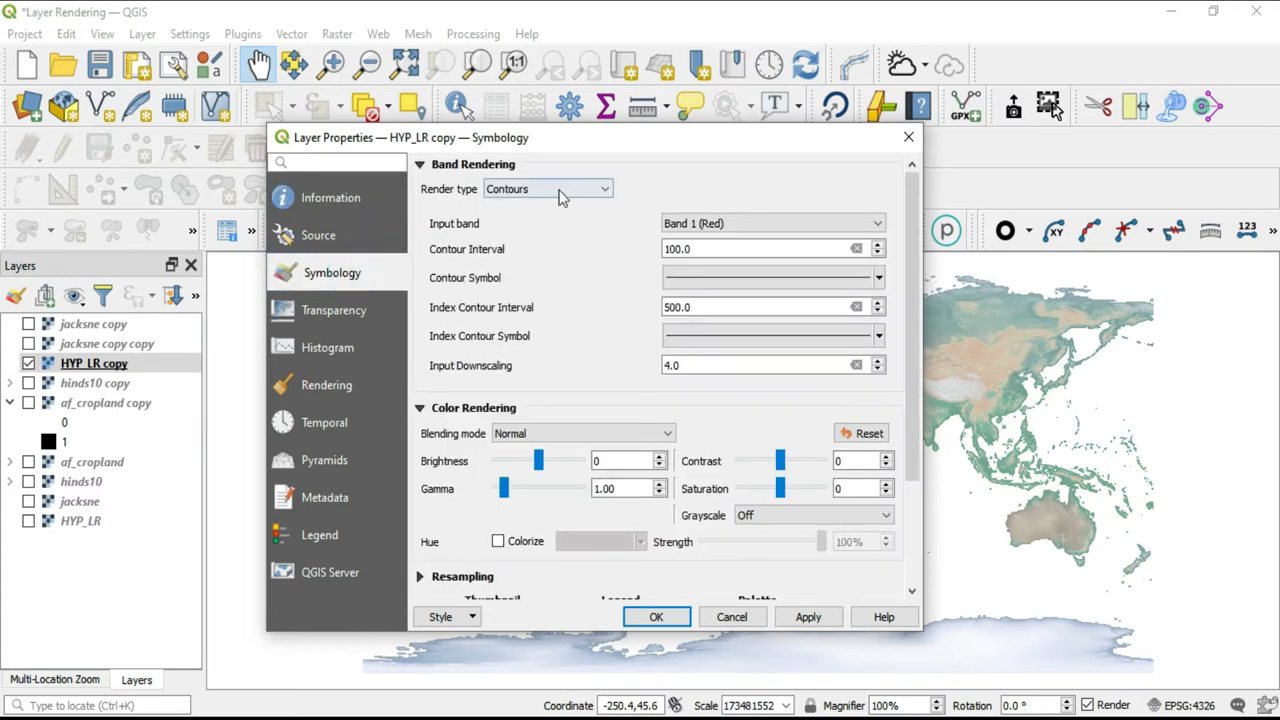
pyautogui.click(547, 188)
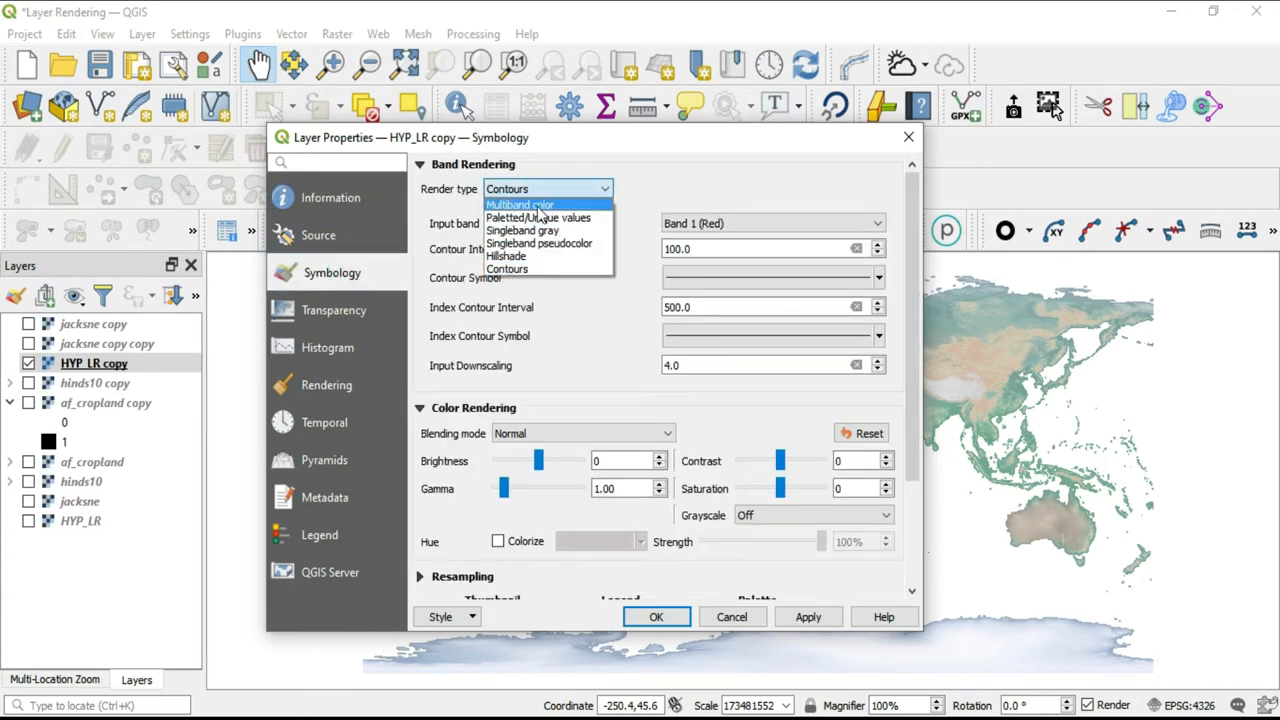
pyautogui.click(519, 205)
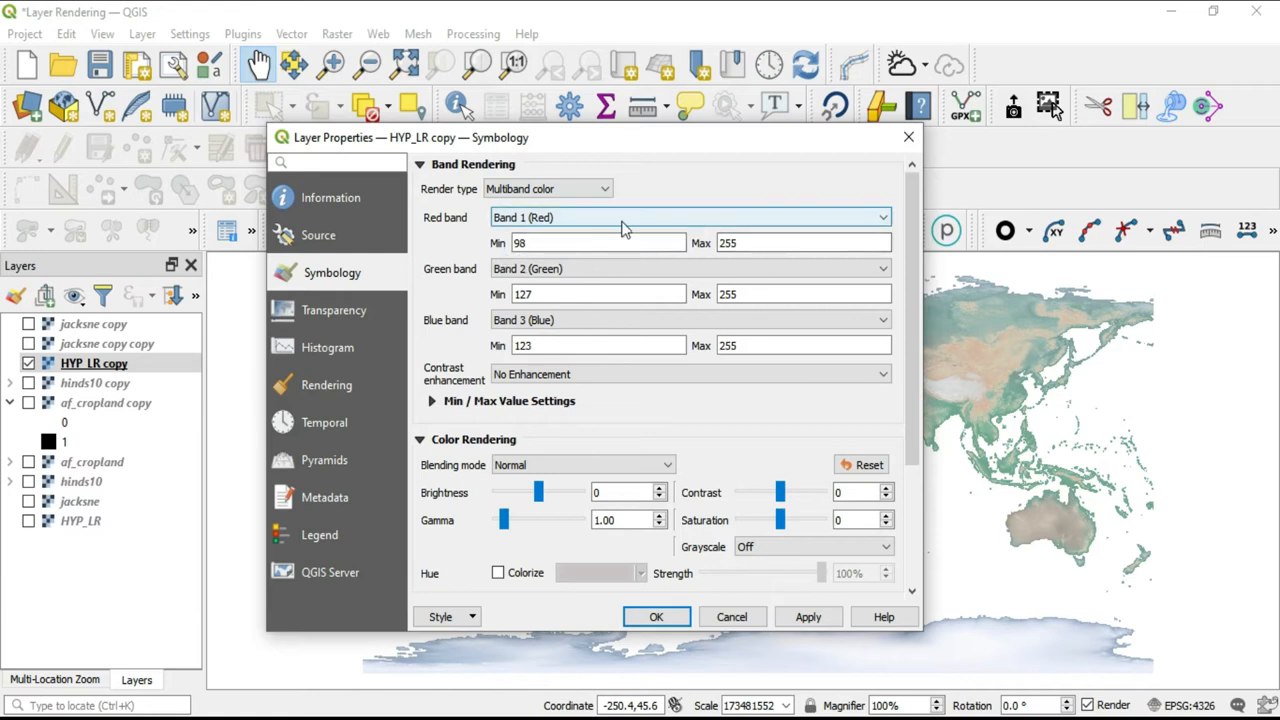
pyautogui.click(598, 243)
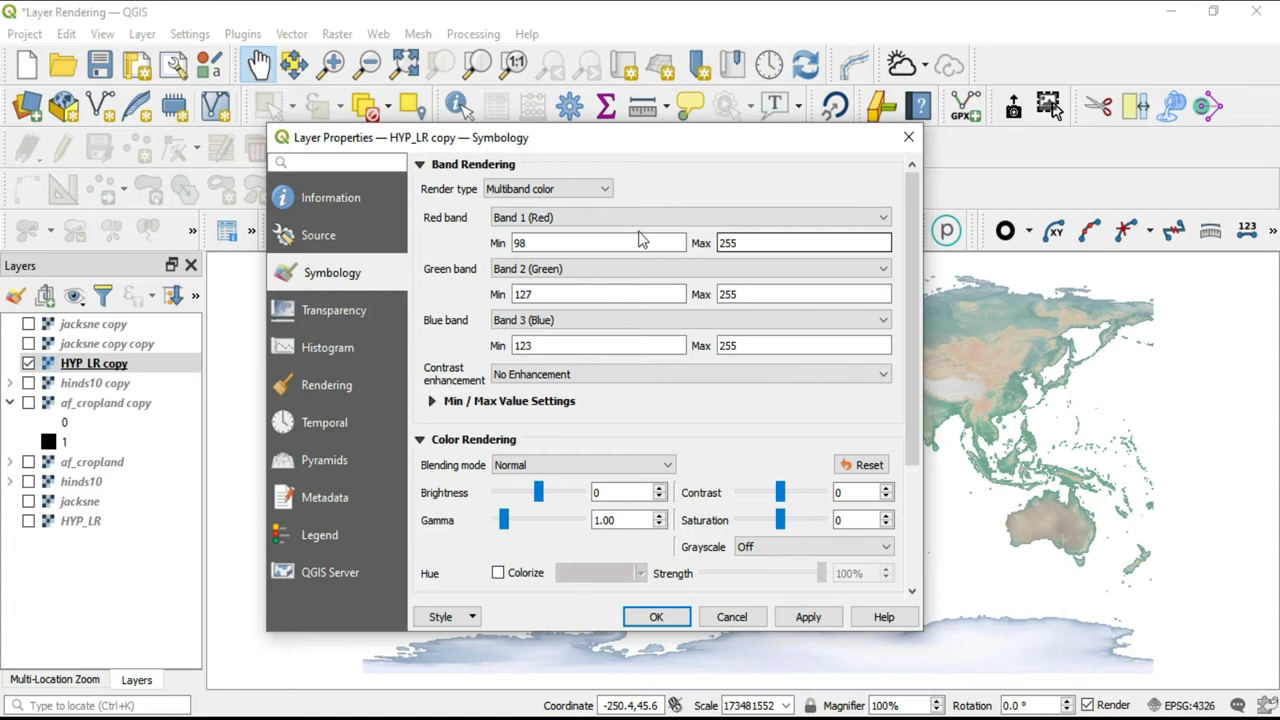
# Compute 255 − 98 = 157 in Calculator as the red band range.
pyautogui.click(547, 188)
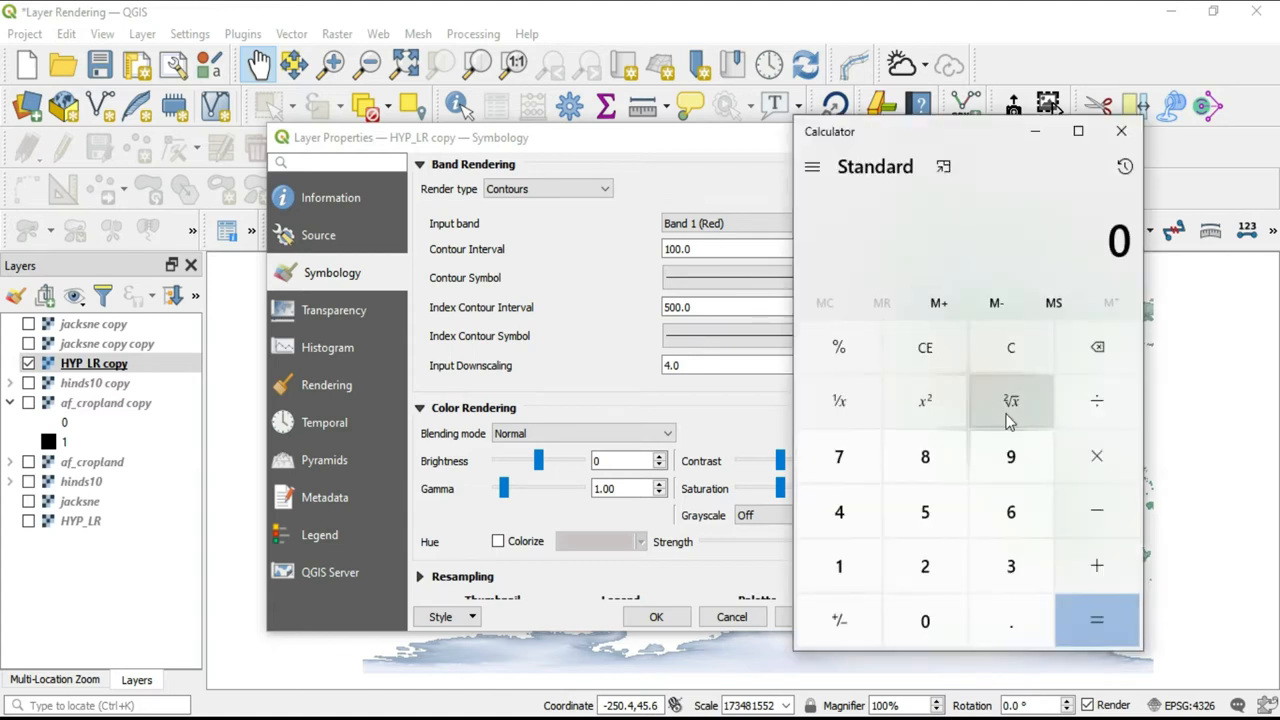
pyautogui.click(924, 566)
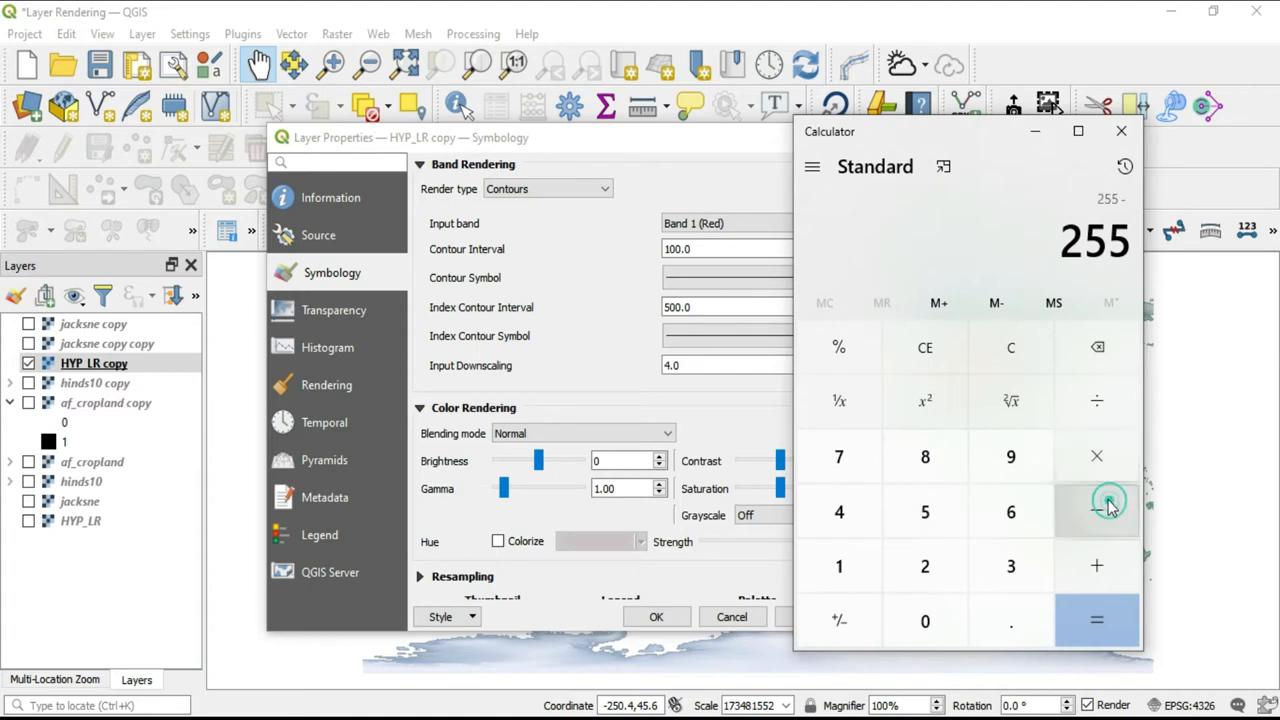
pyautogui.click(924, 456)
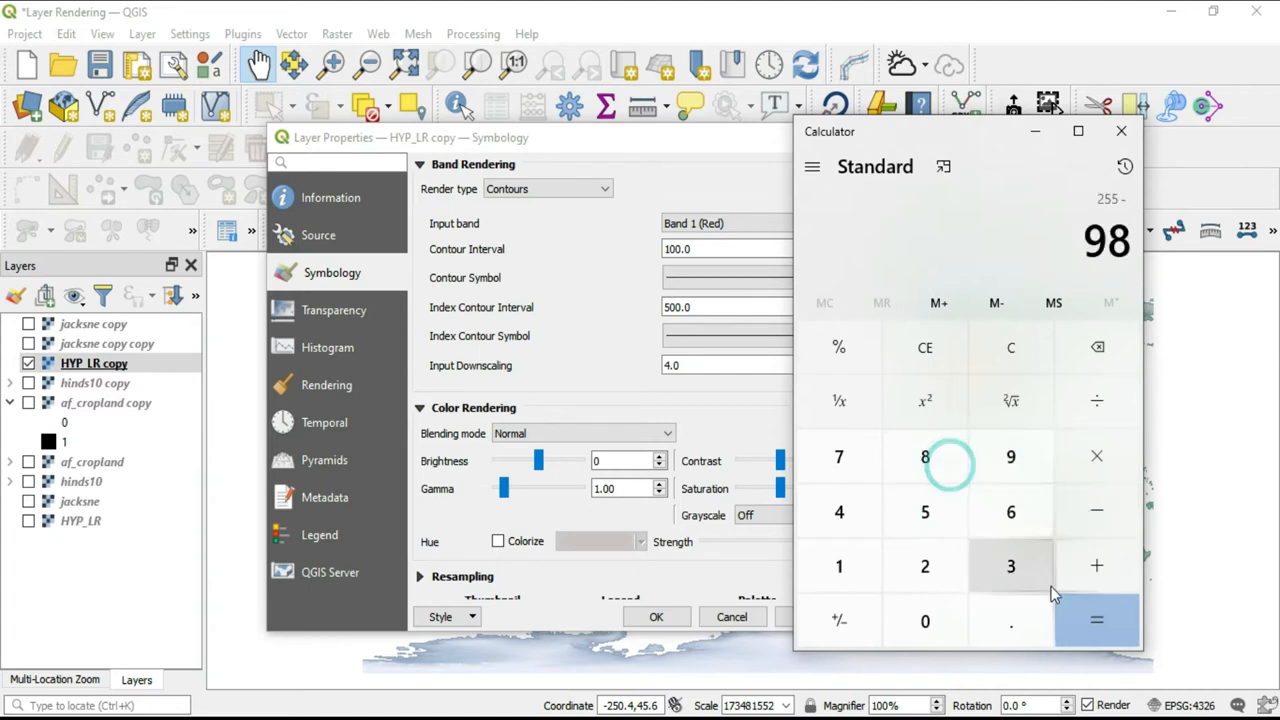
pyautogui.click(1096, 620)
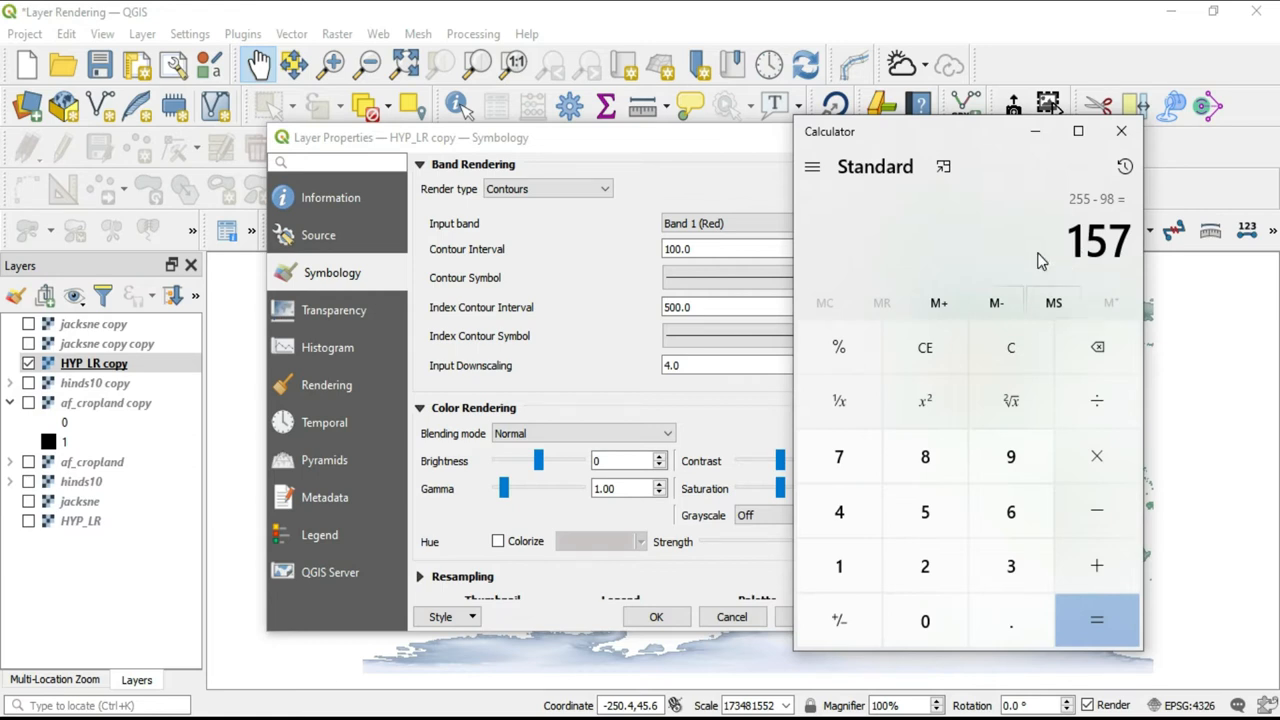
pyautogui.moveTo(1058, 268)
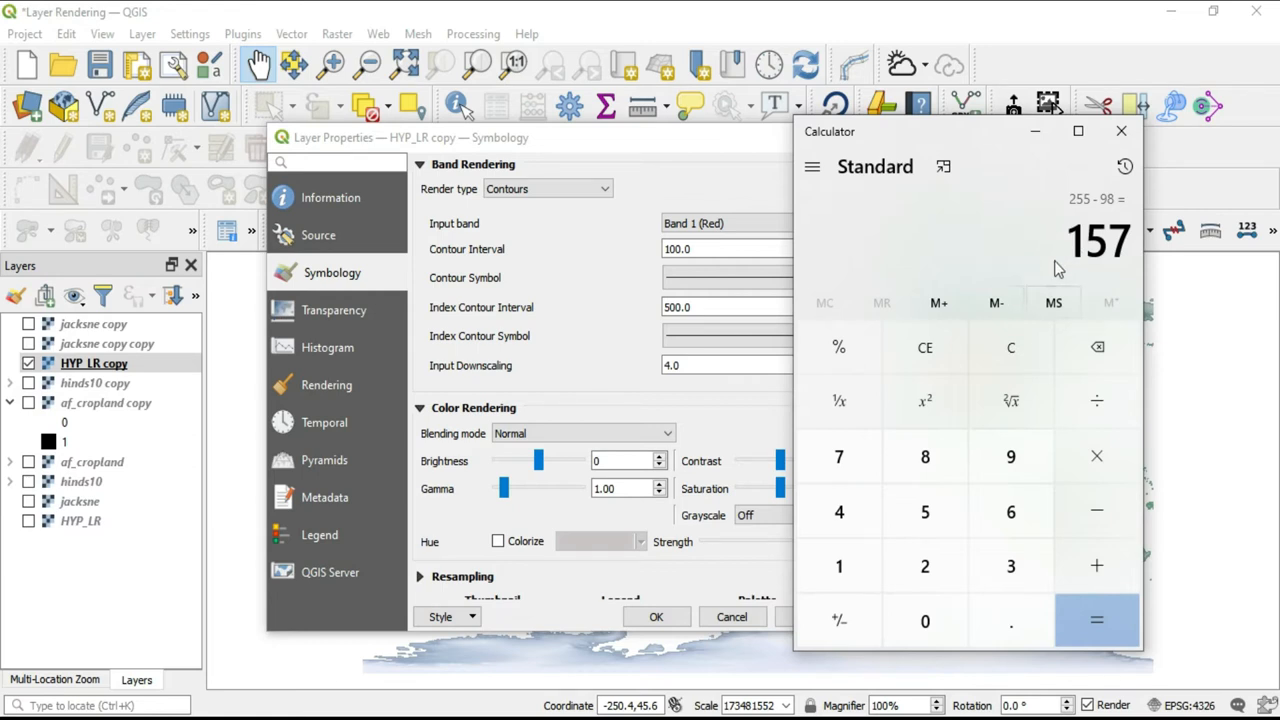
pyautogui.moveTo(1067, 270)
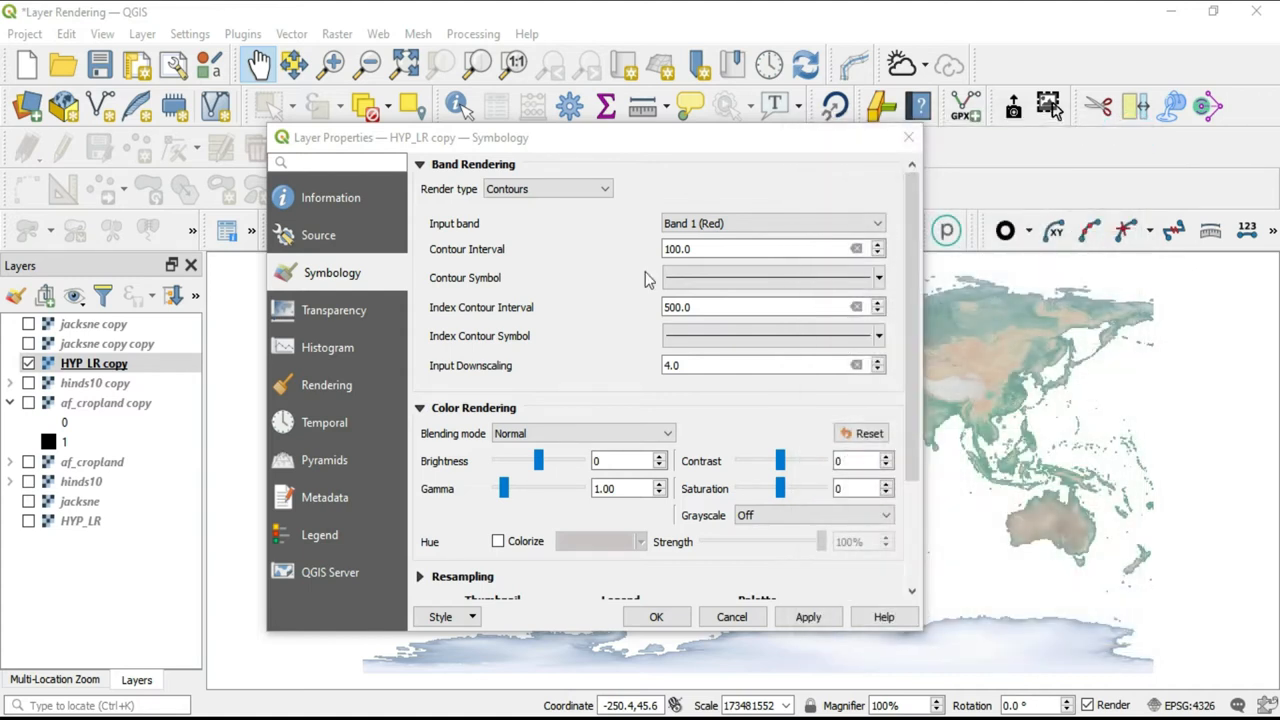
pyautogui.moveTo(573, 278)
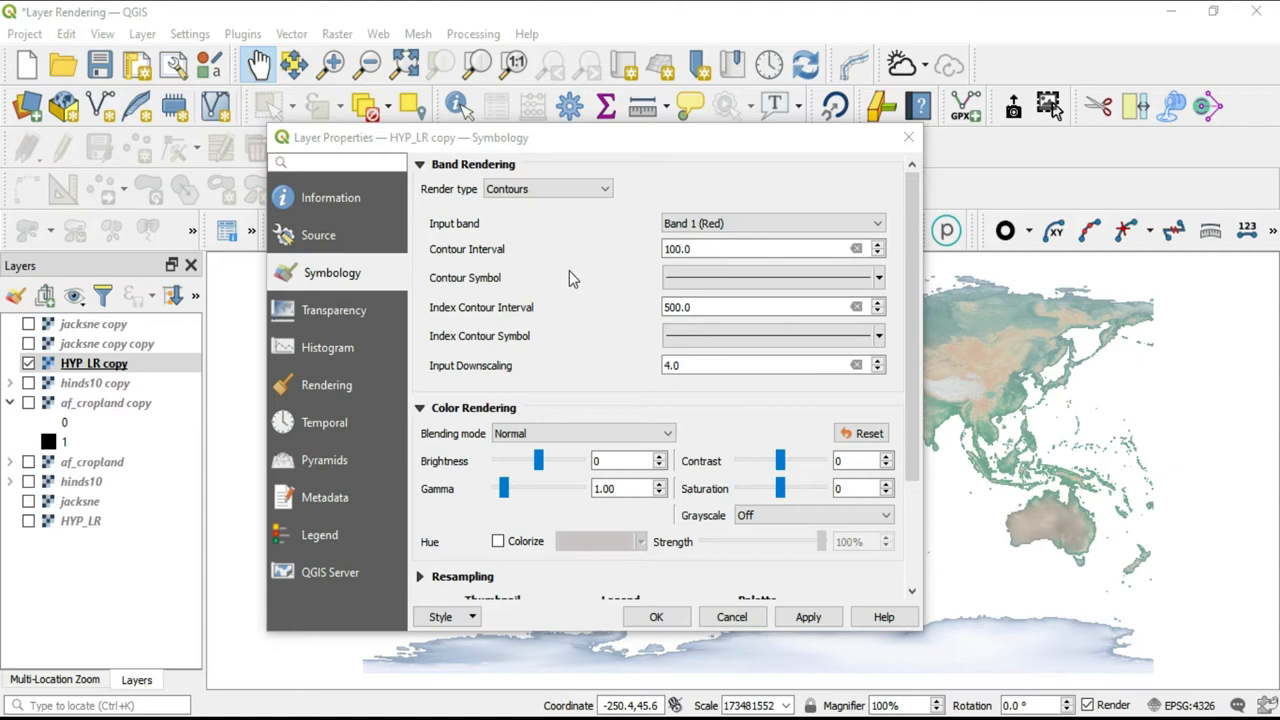
pyautogui.moveTo(470, 265)
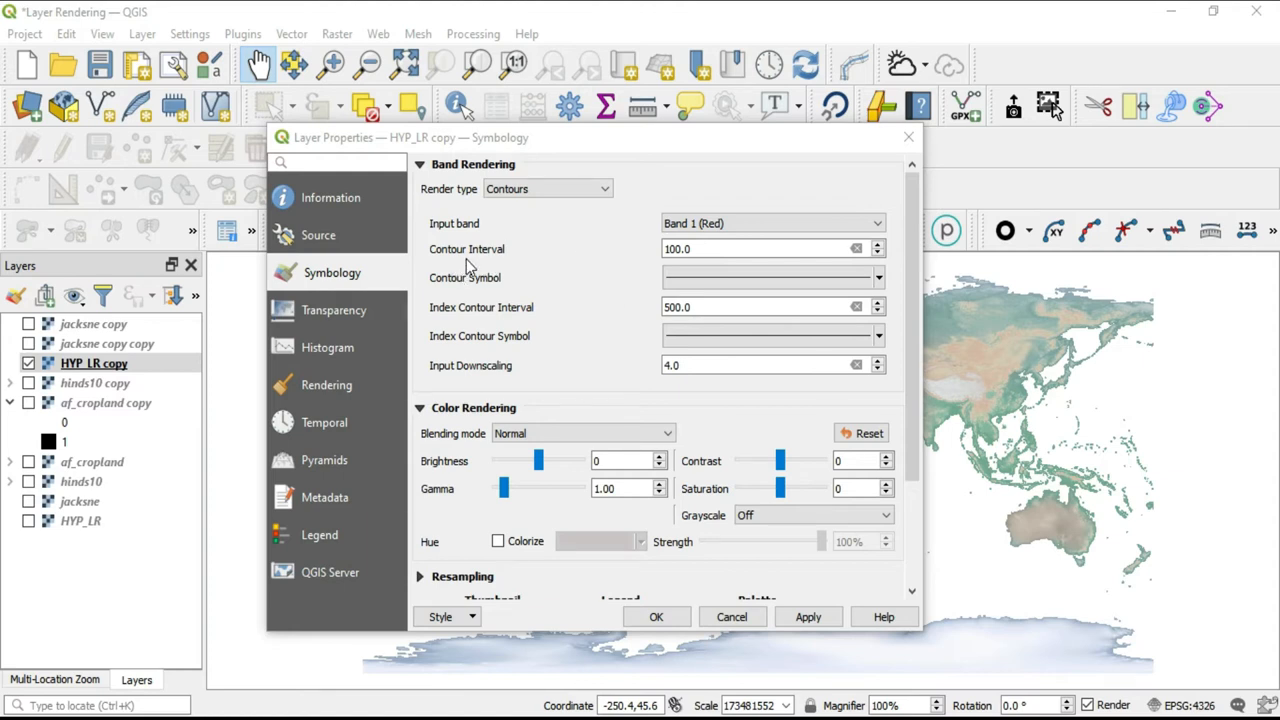
pyautogui.moveTo(450, 238)
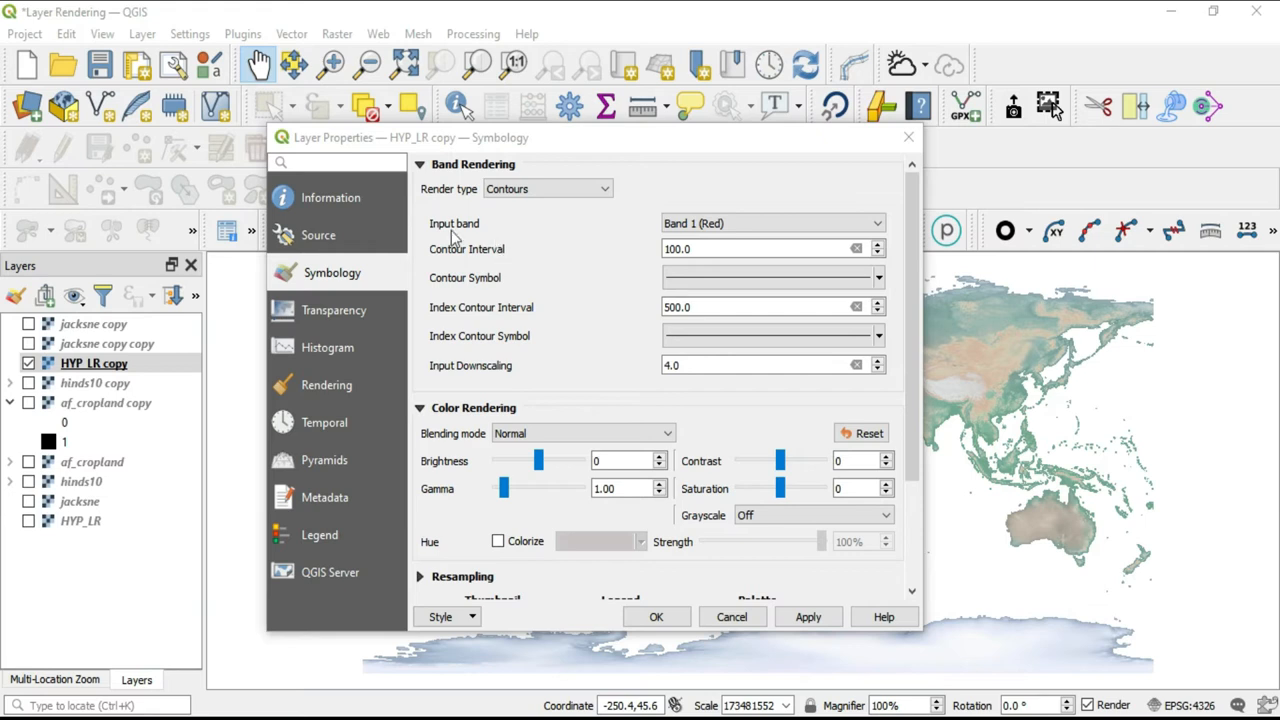
pyautogui.moveTo(490, 272)
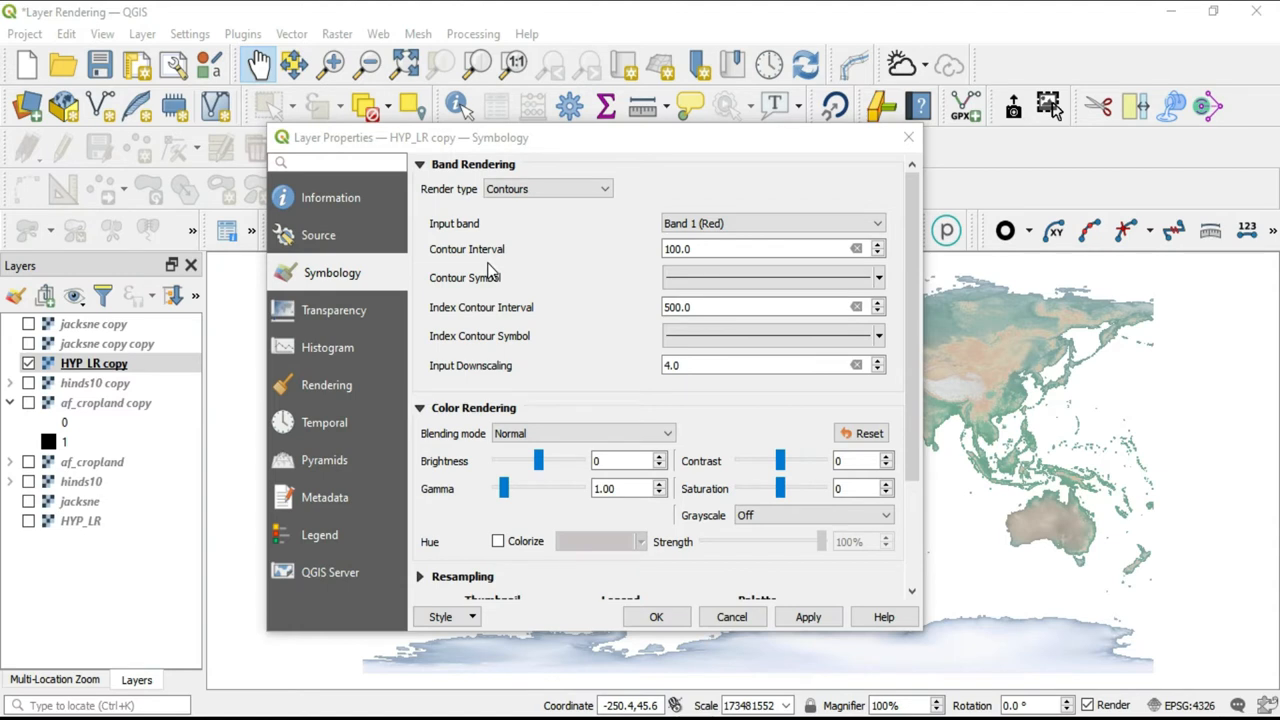
pyautogui.moveTo(552, 280)
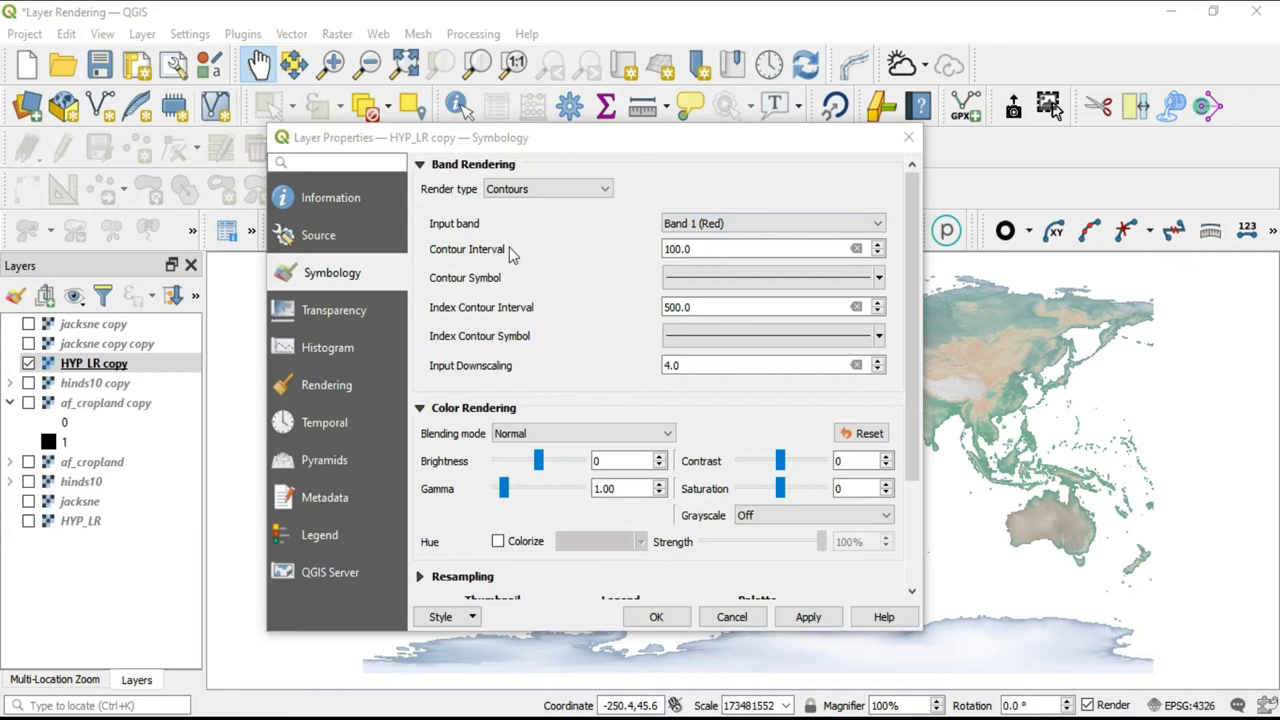
pyautogui.moveTo(563, 280)
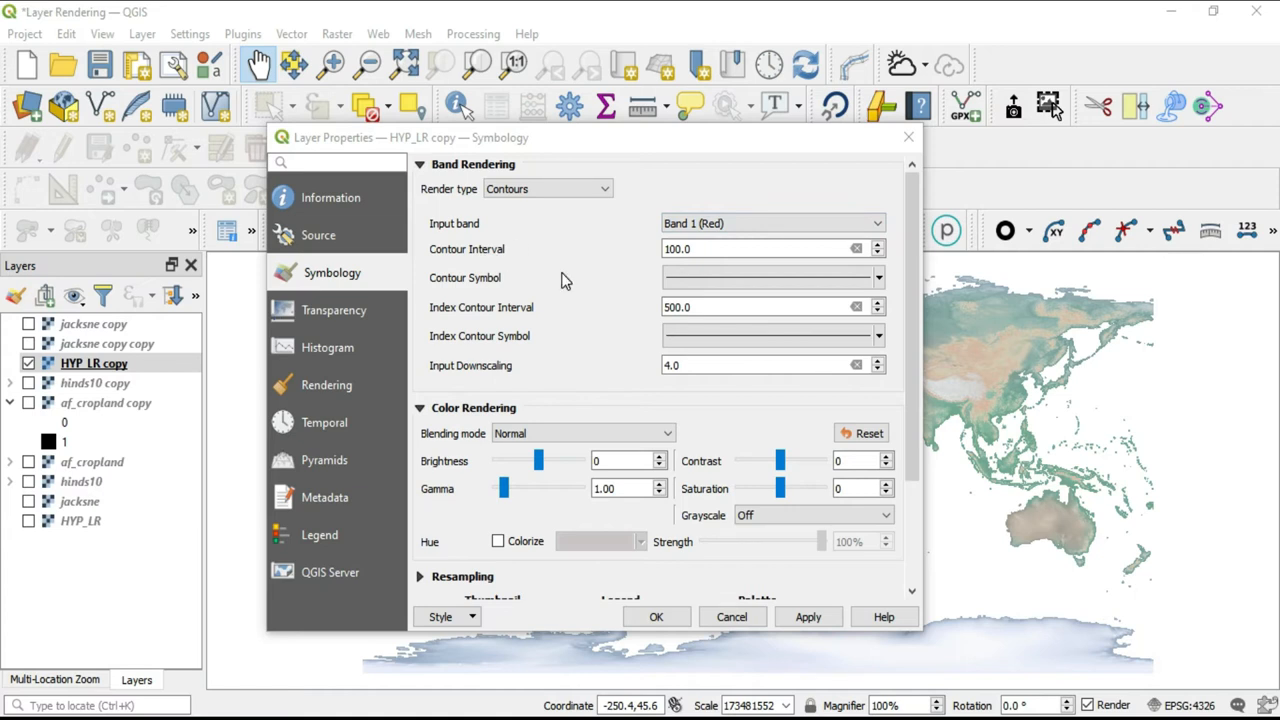
pyautogui.moveTo(565, 278)
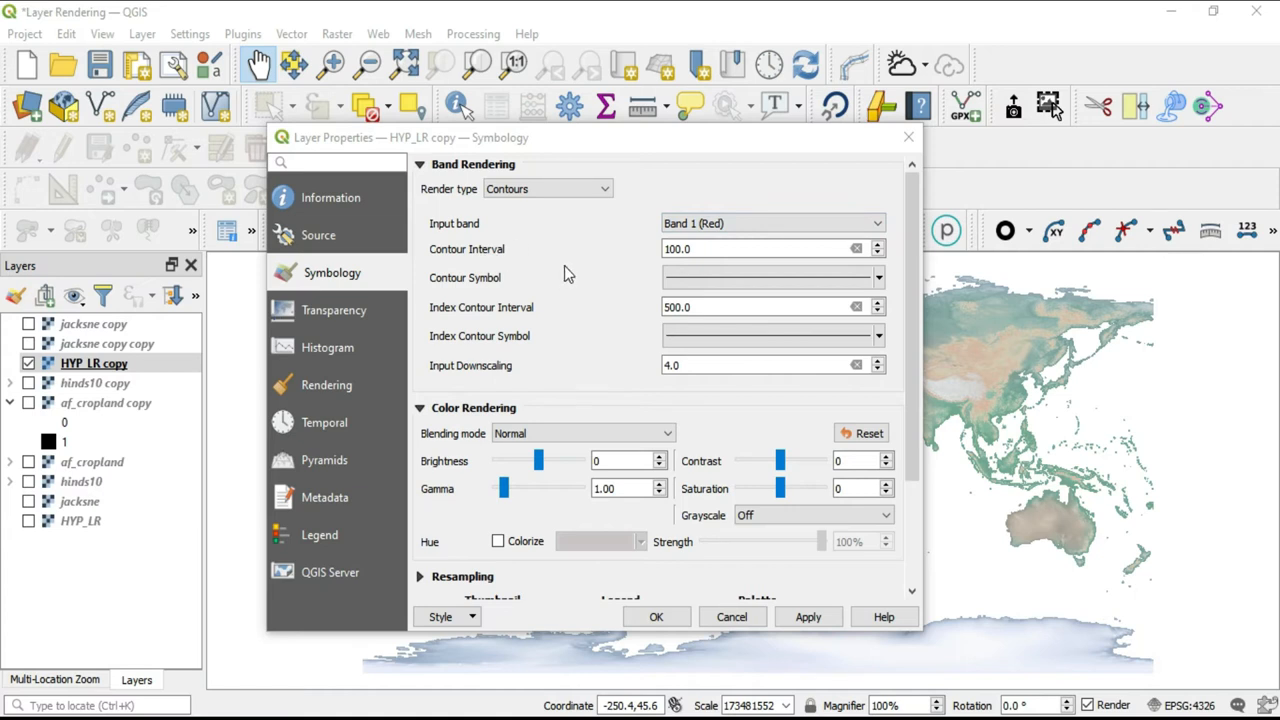
pyautogui.moveTo(560, 283)
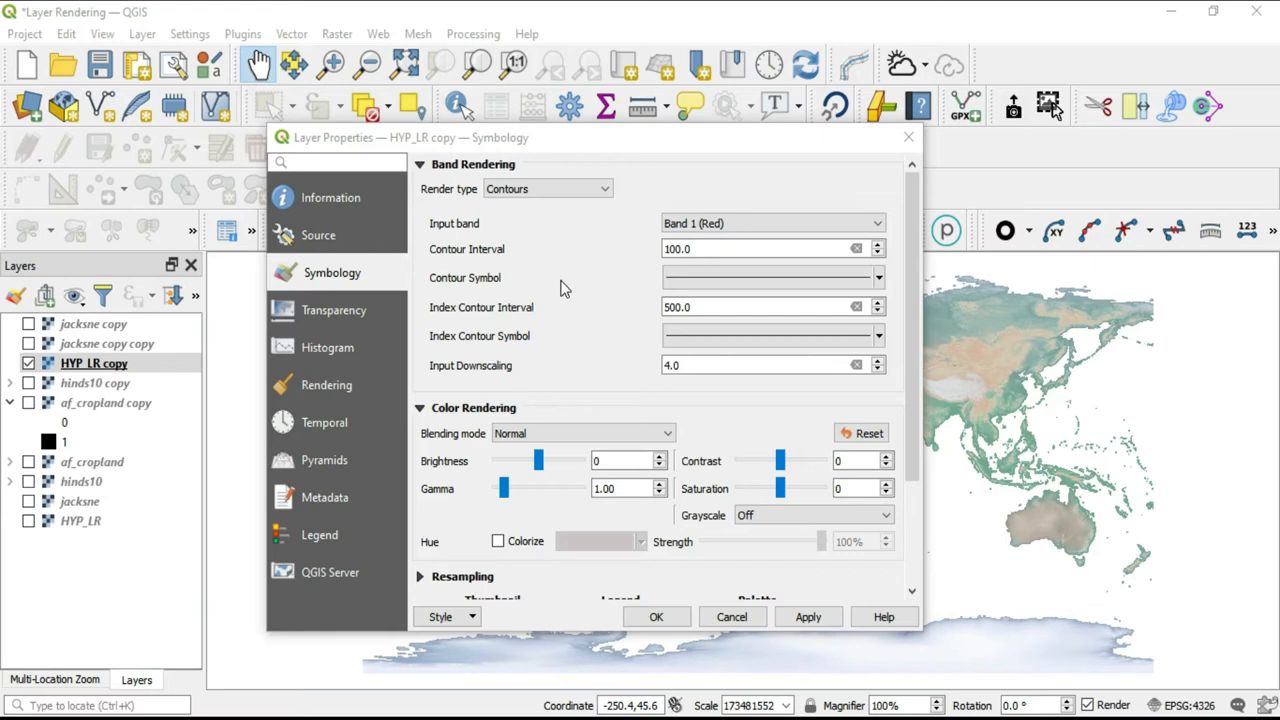
pyautogui.moveTo(565, 295)
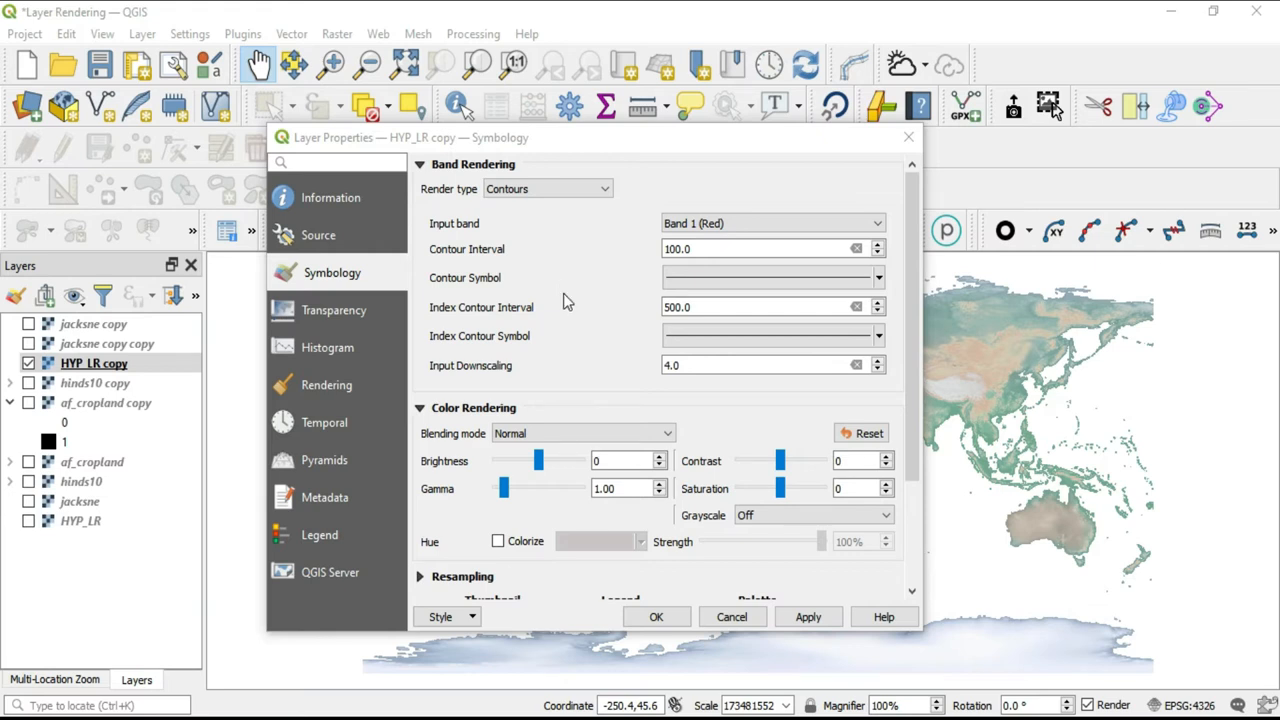
# Apply a contour interval of 256, which leaves the map blank.
pyautogui.click(765, 248)
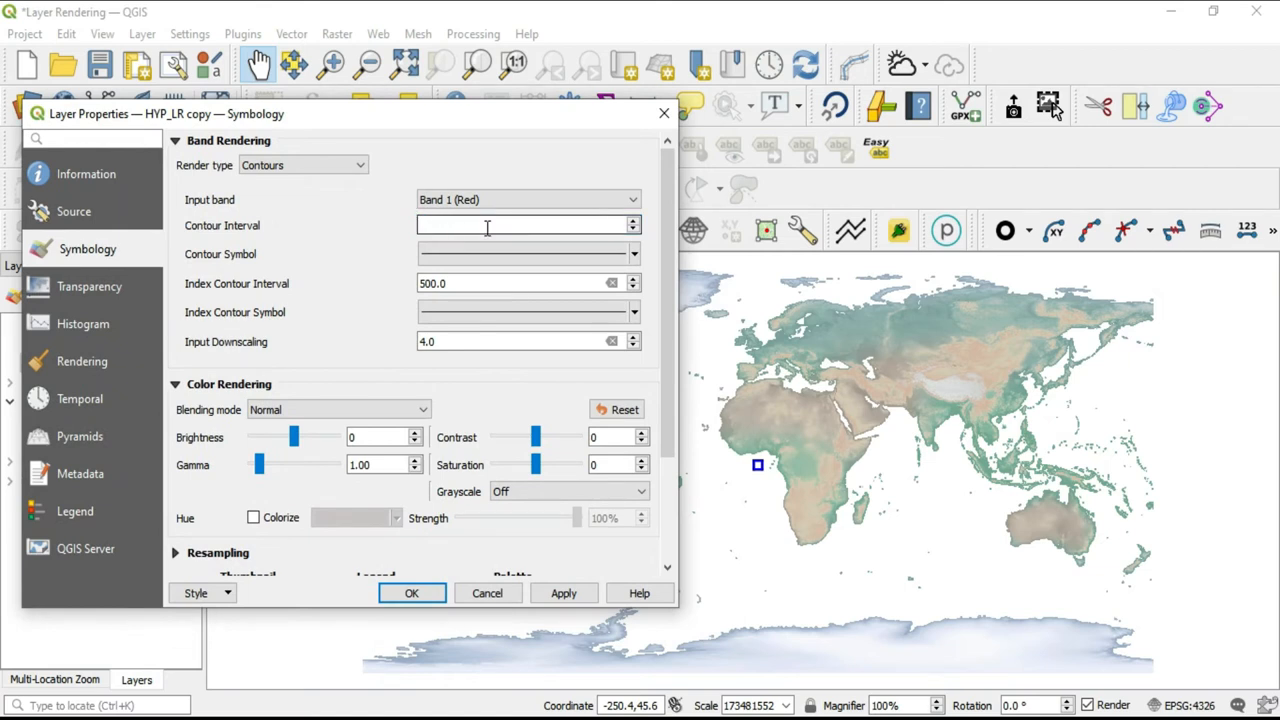
pyautogui.write('200')
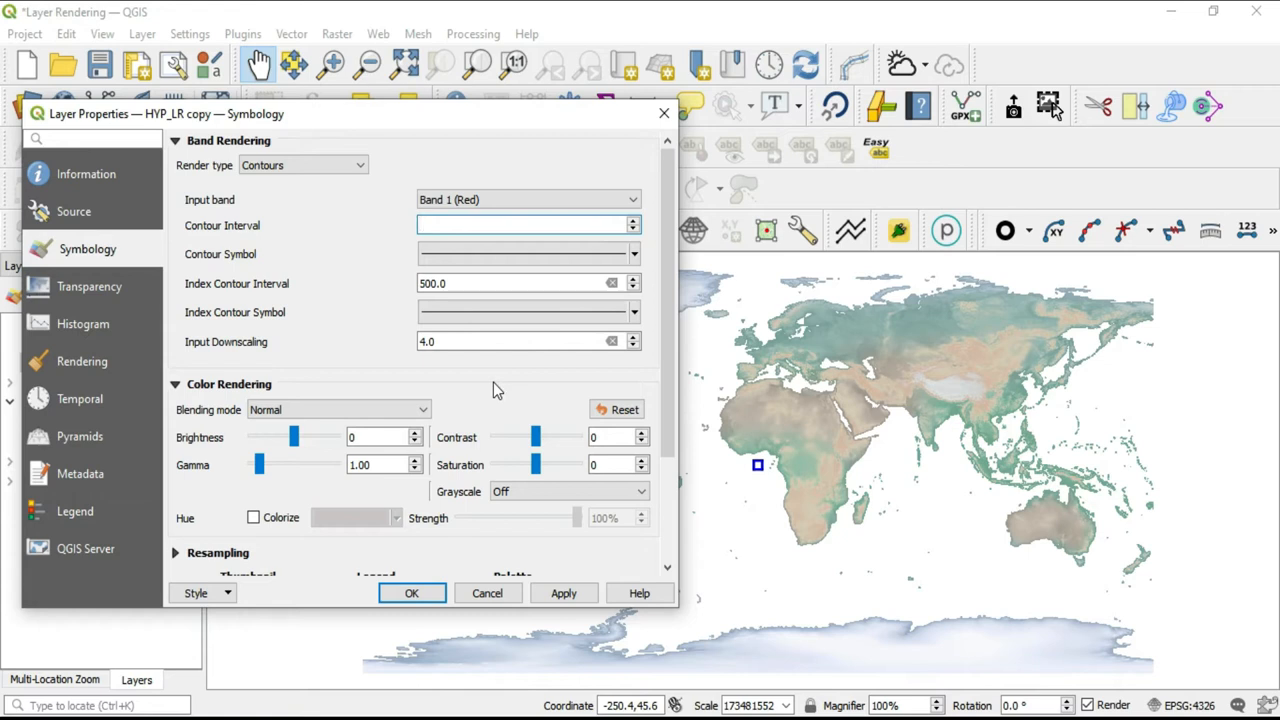
pyautogui.write('256')
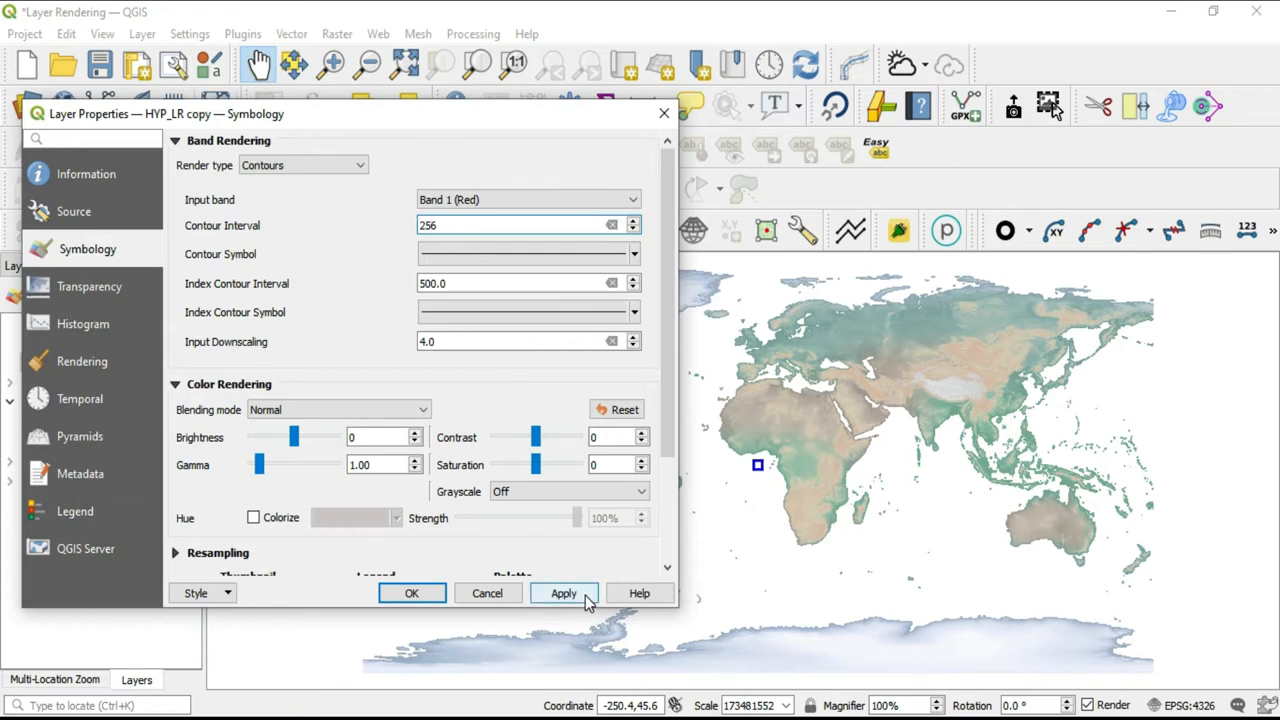
pyautogui.click(563, 593)
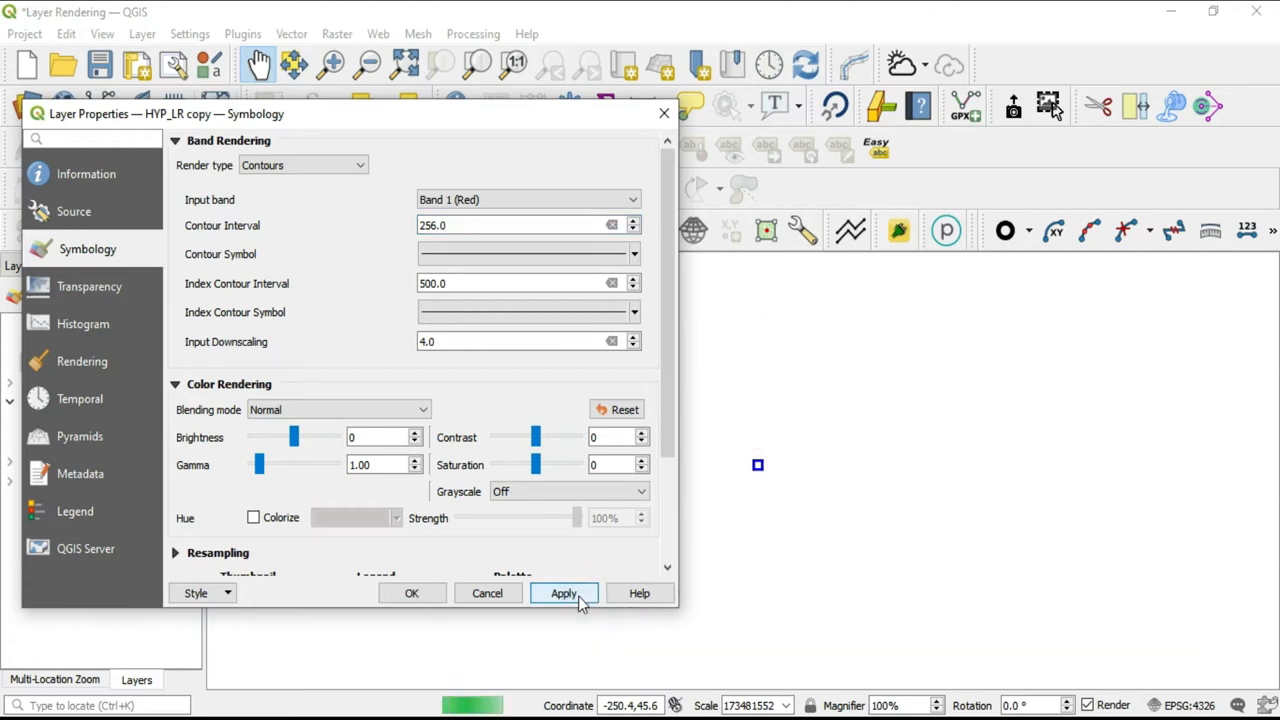
pyautogui.click(563, 593)
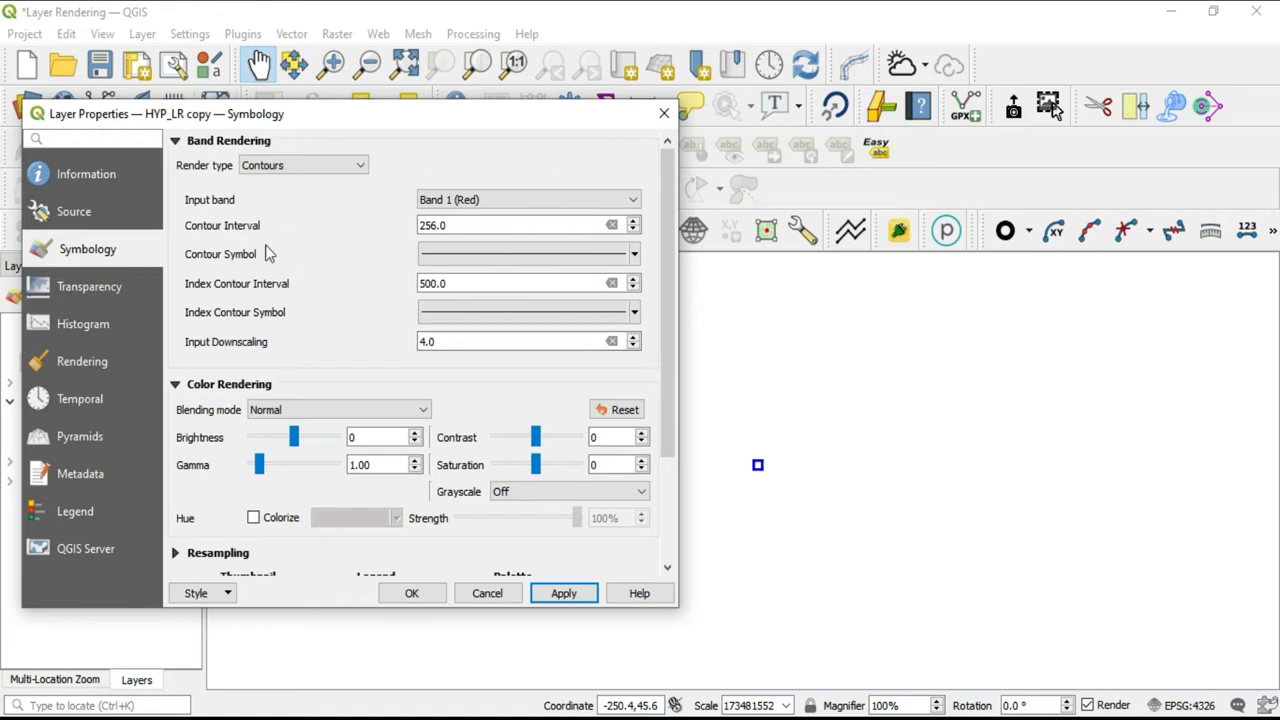
pyautogui.moveTo(290, 263)
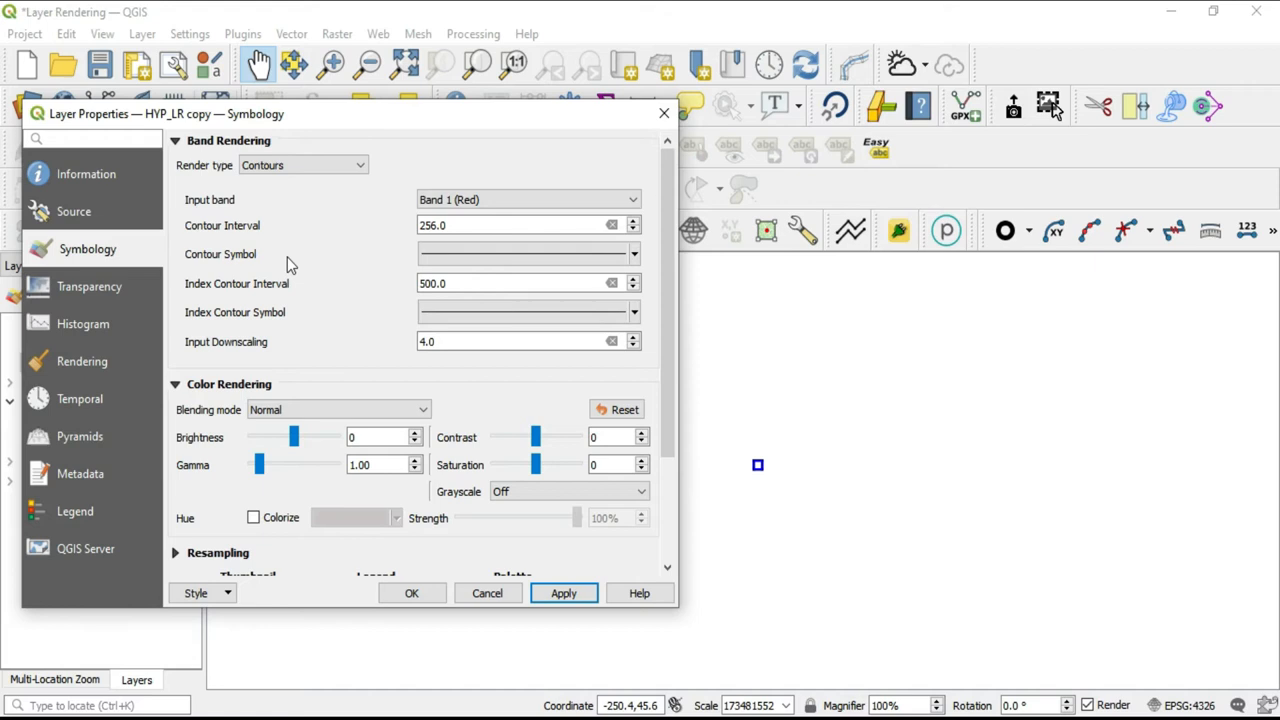
pyautogui.moveTo(291, 265)
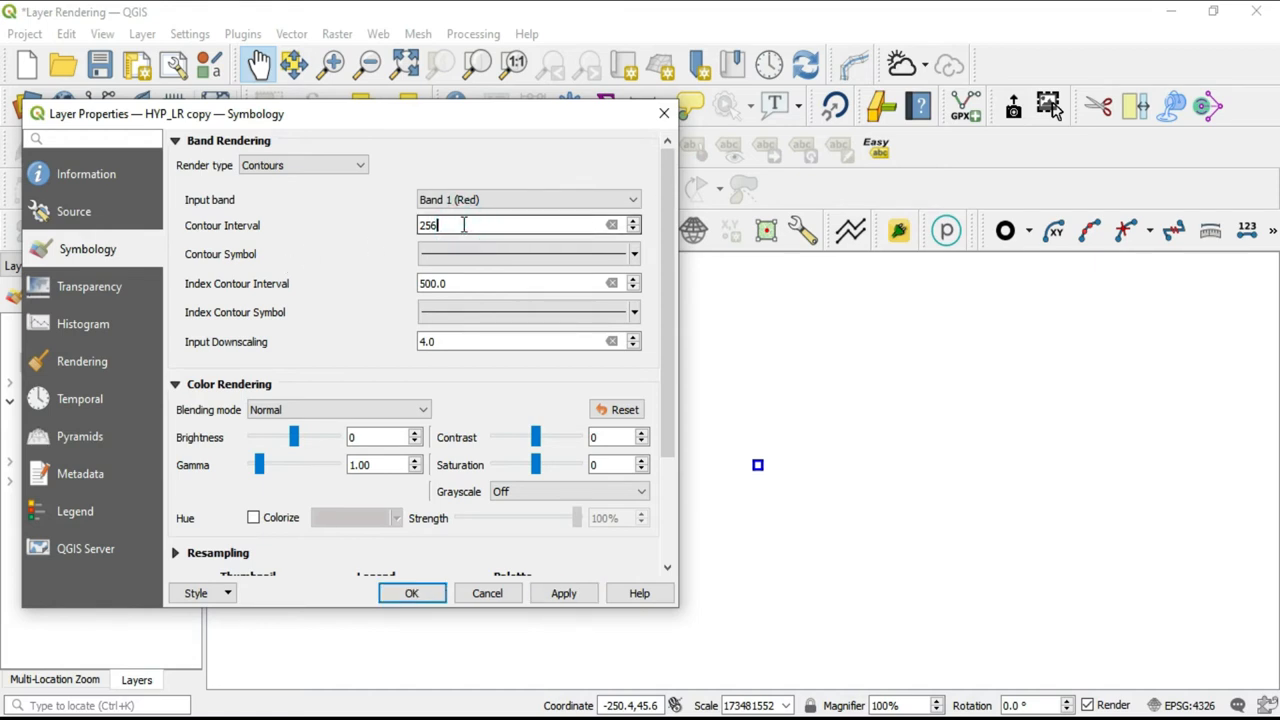
# Apply a contour interval of 250, drawing sparse continent outlines.
pyautogui.press('BackSpace')
pyautogui.write('0')
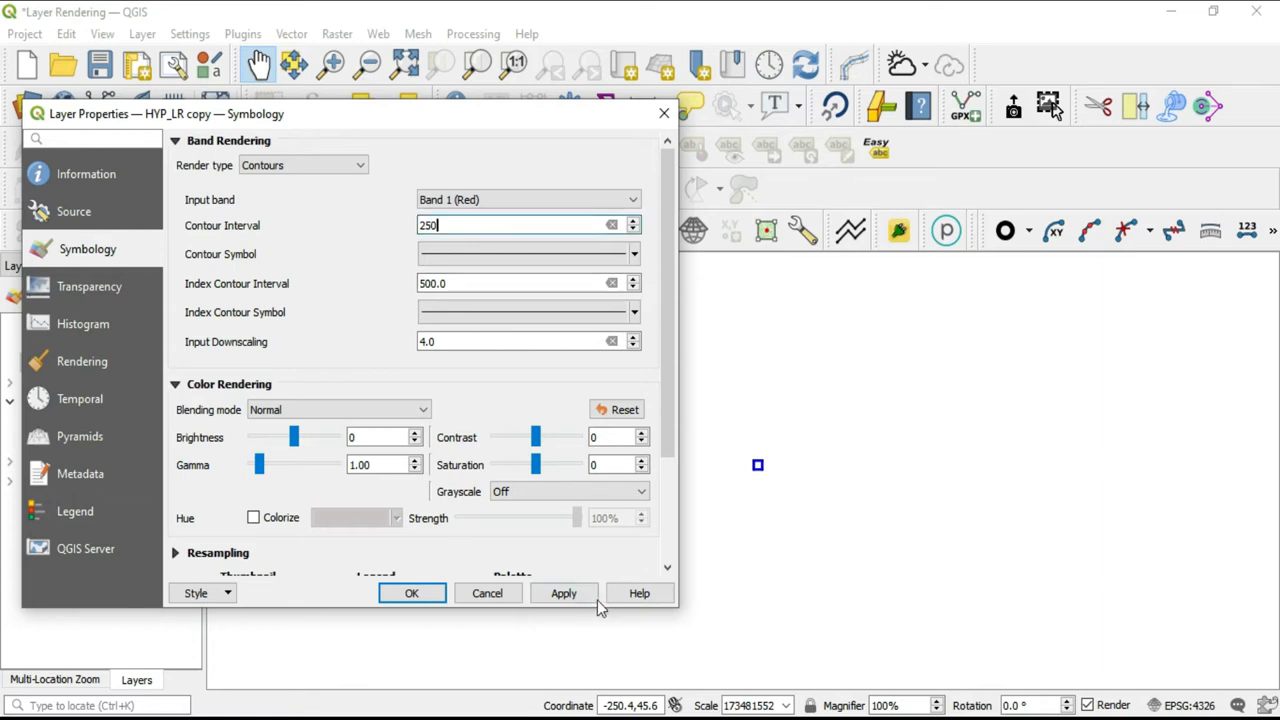
pyautogui.click(563, 593)
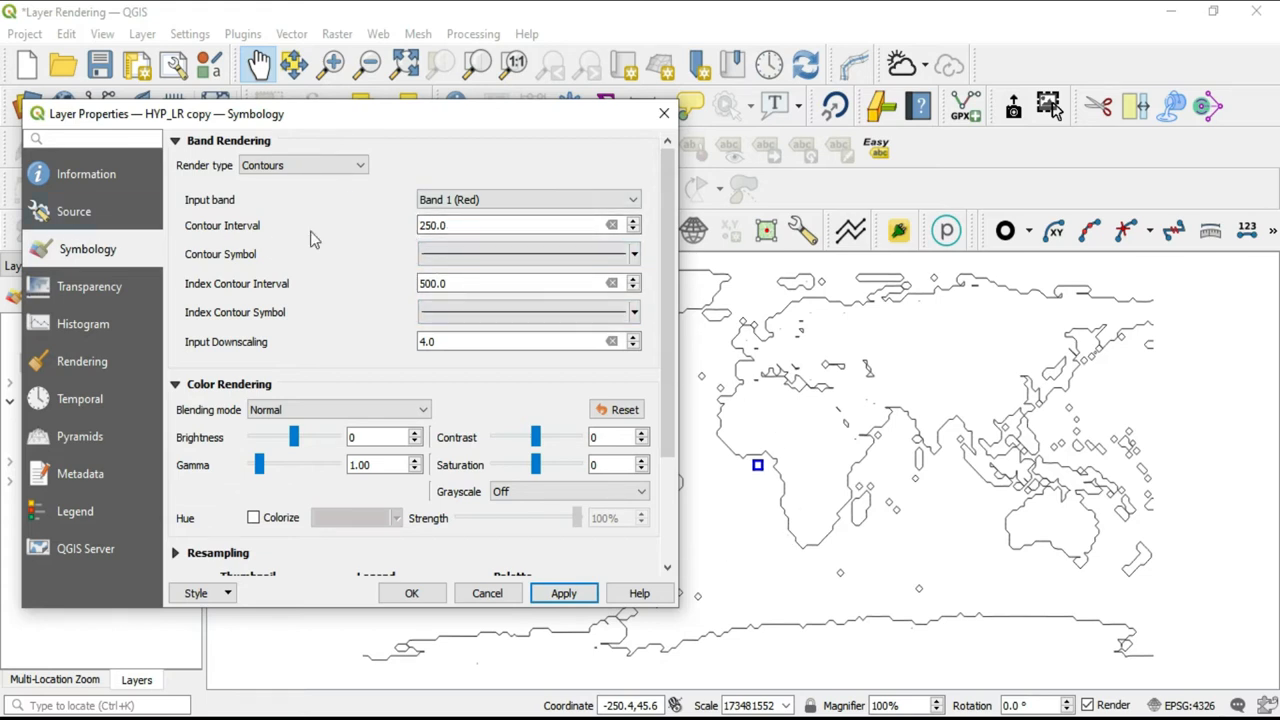
pyautogui.click(520, 225)
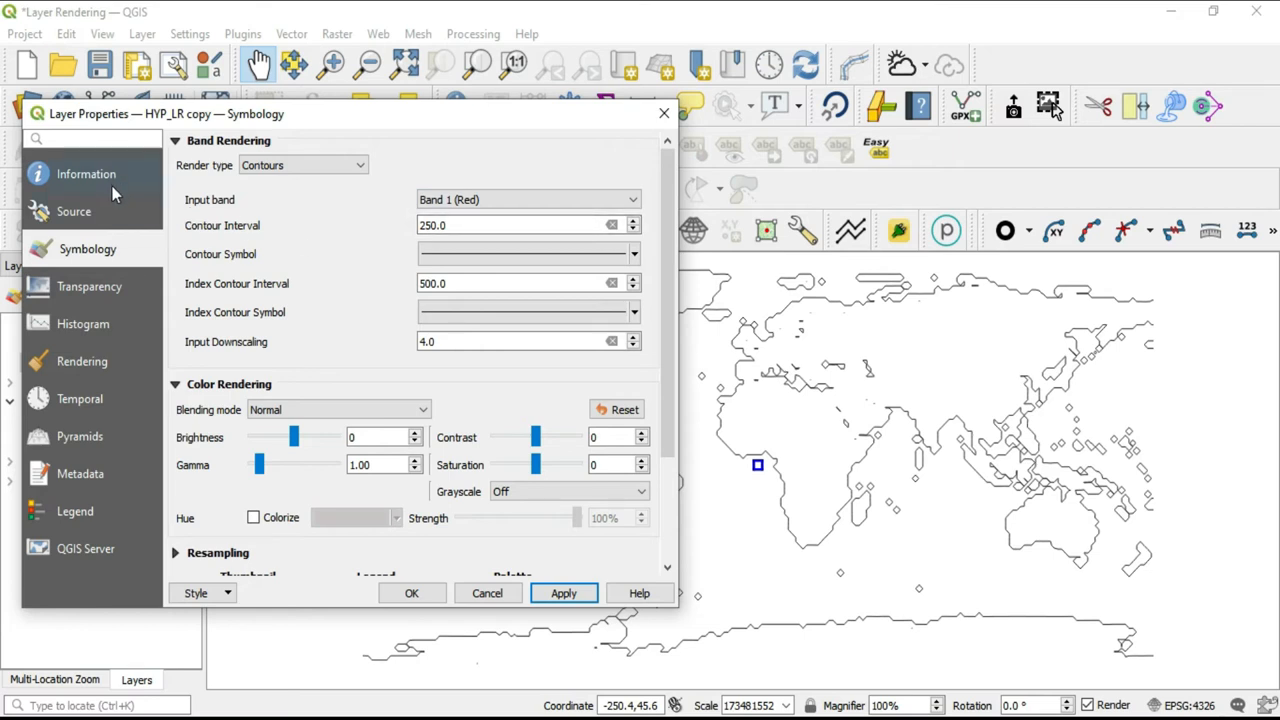
pyautogui.click(303, 165)
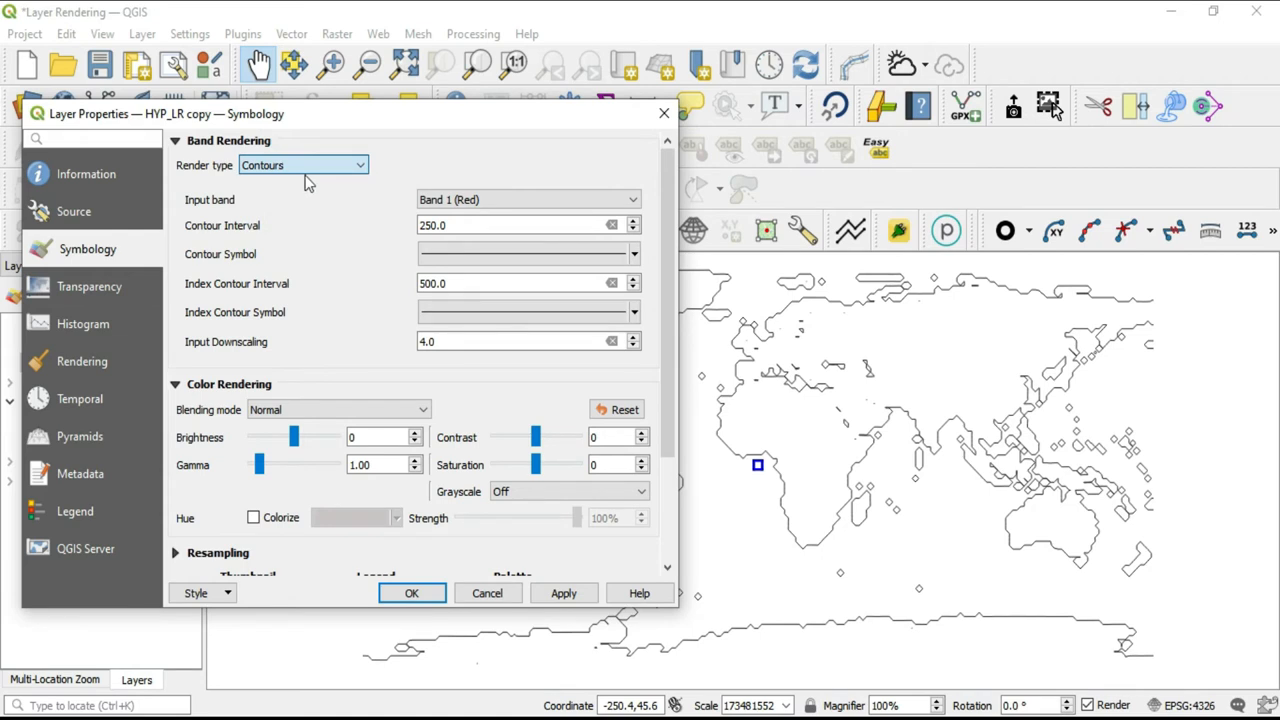
pyautogui.click(303, 165)
pyautogui.write('100')
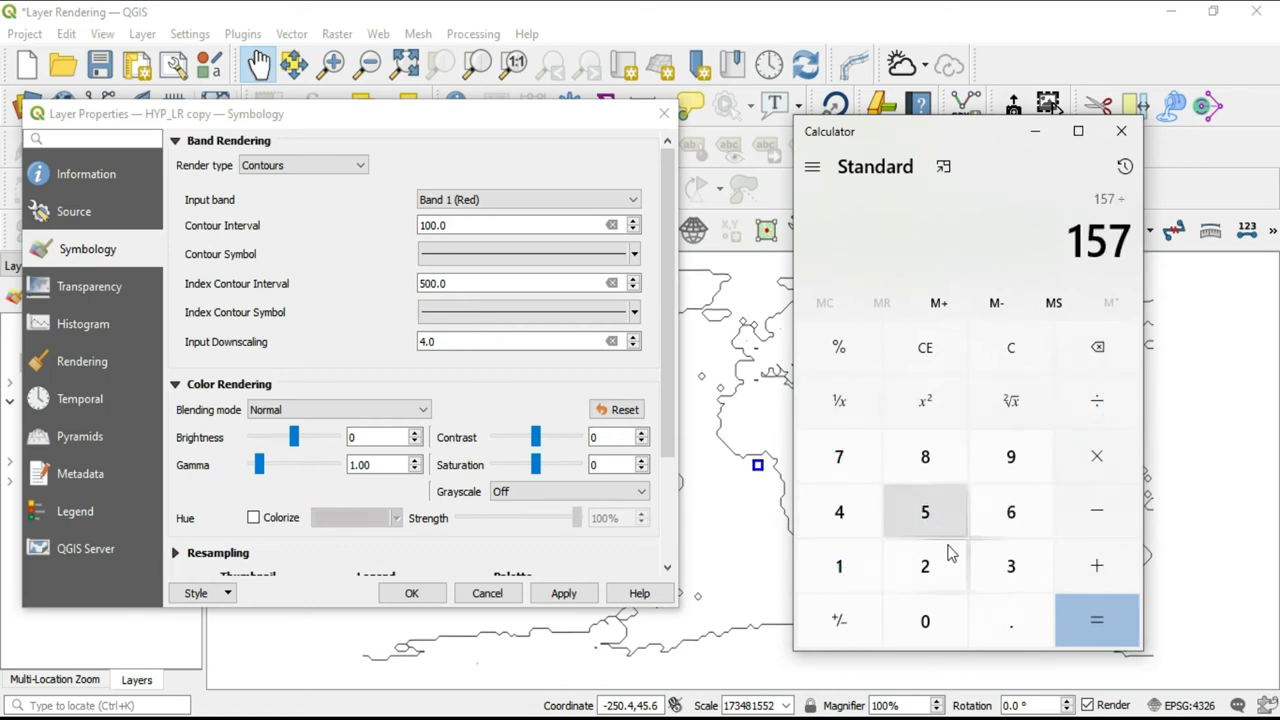
# Divide 157 by 10 in Calculator to get 15.7, then close it.
pyautogui.click(1096, 620)
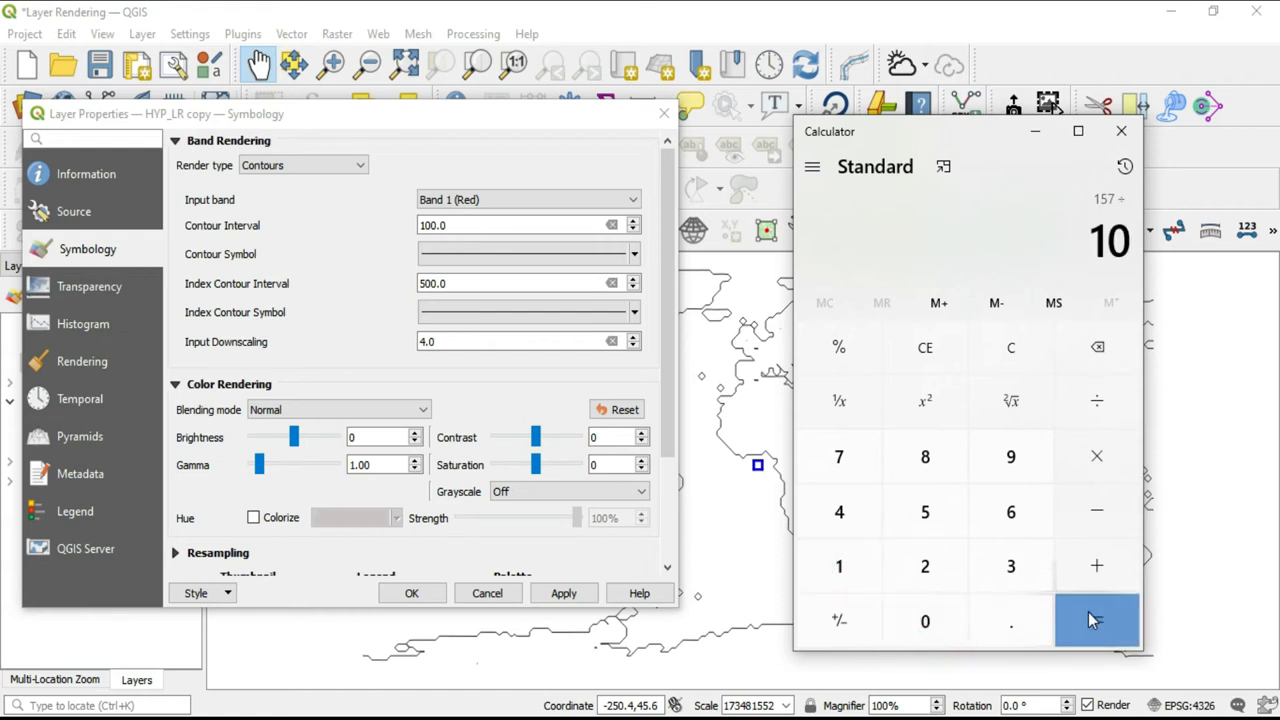
pyautogui.click(1096, 620)
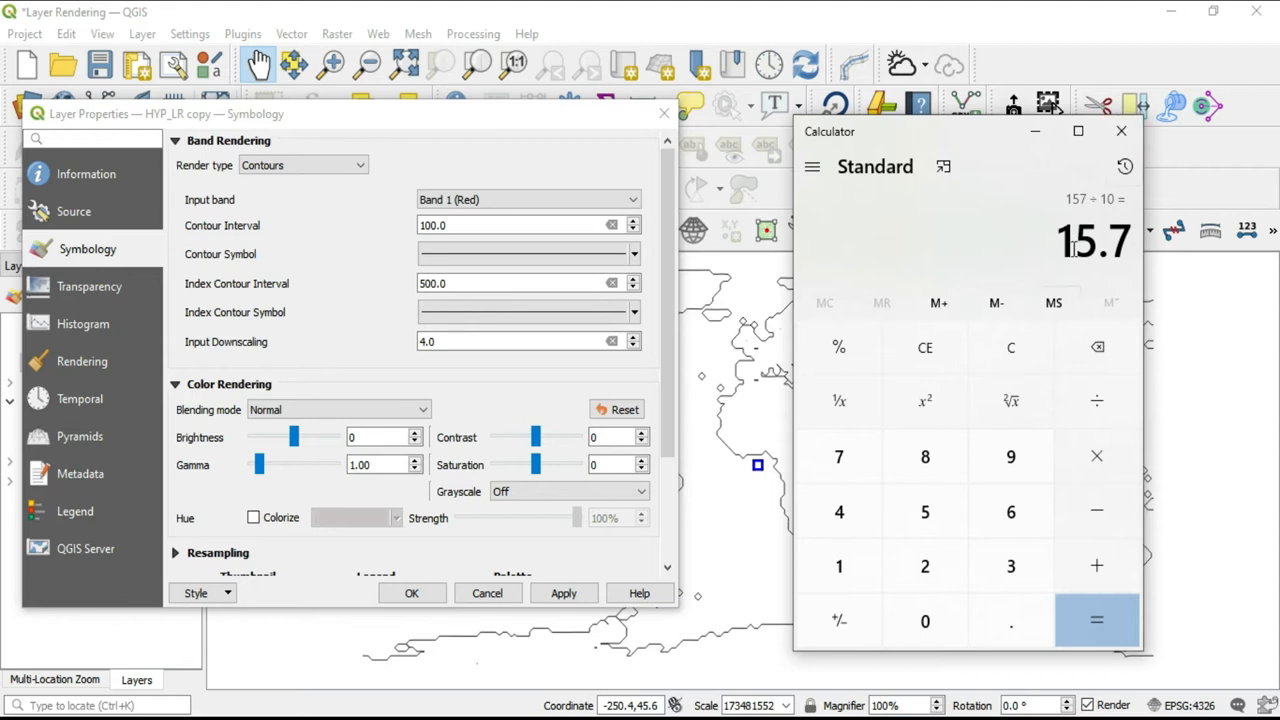
pyautogui.moveTo(1121, 131)
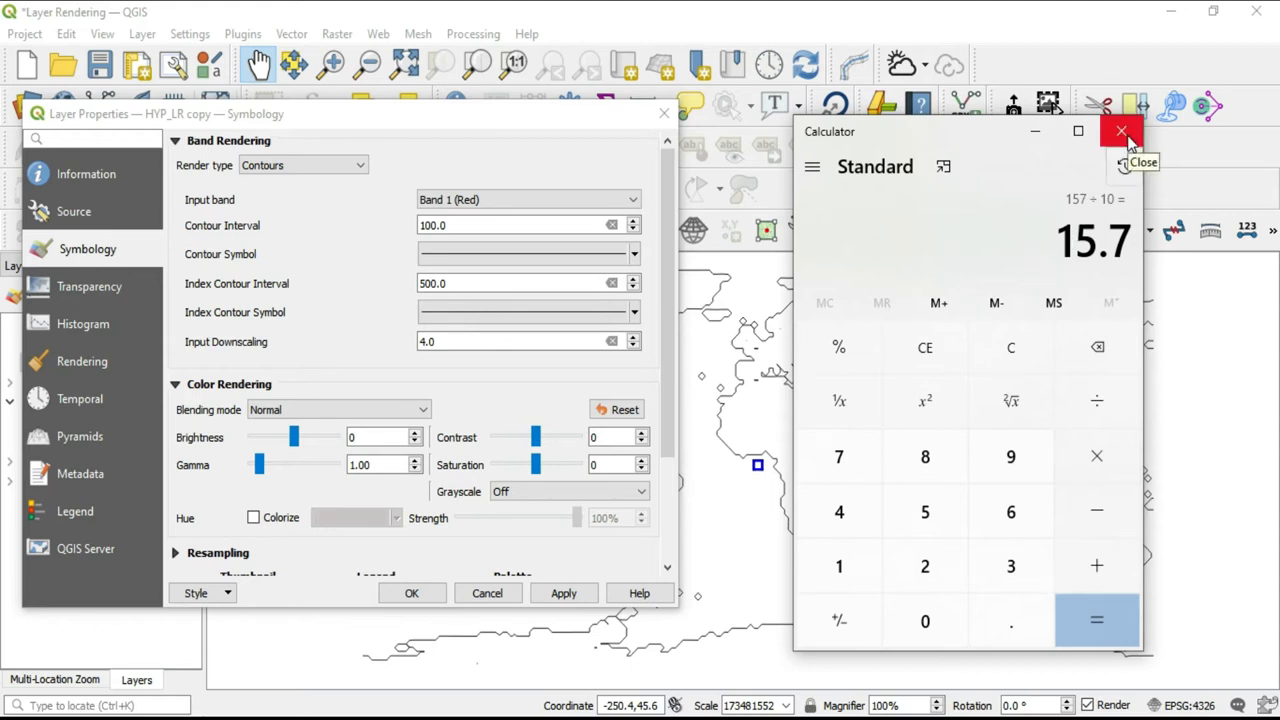
pyautogui.click(1121, 131)
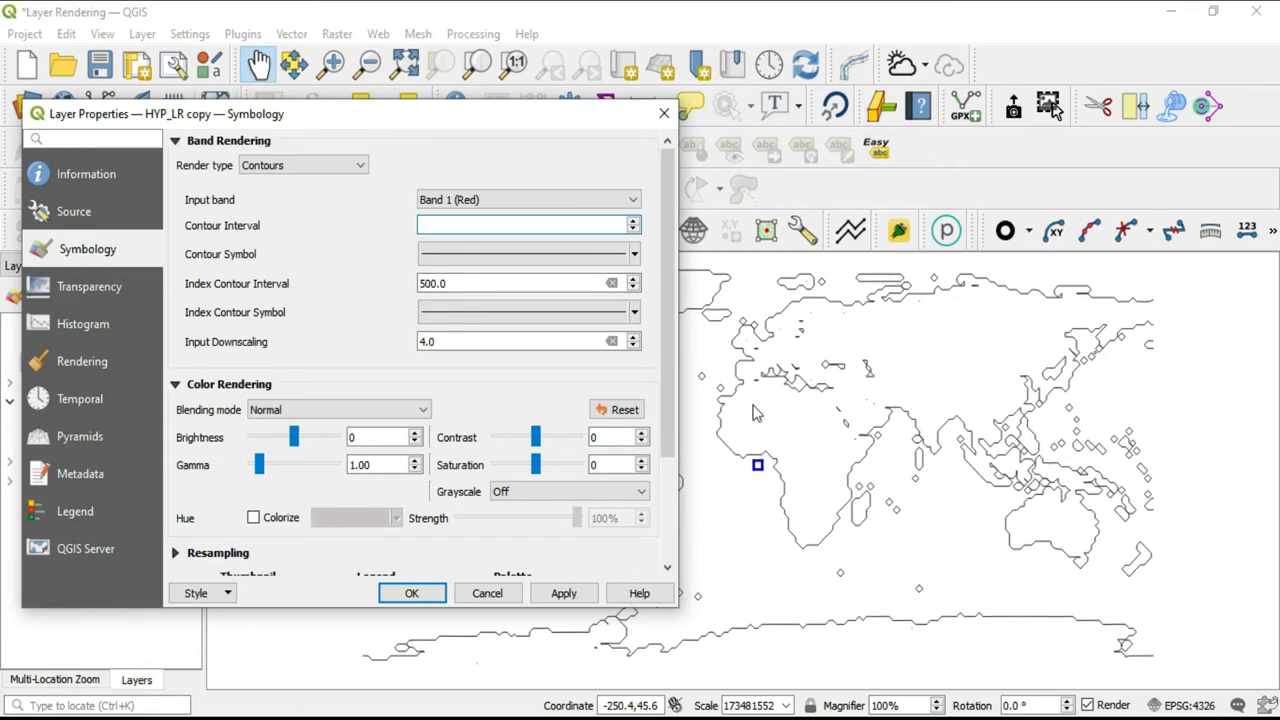
# Apply a contour interval of 10, drawing dense contours across the continents.
pyautogui.click(527, 312)
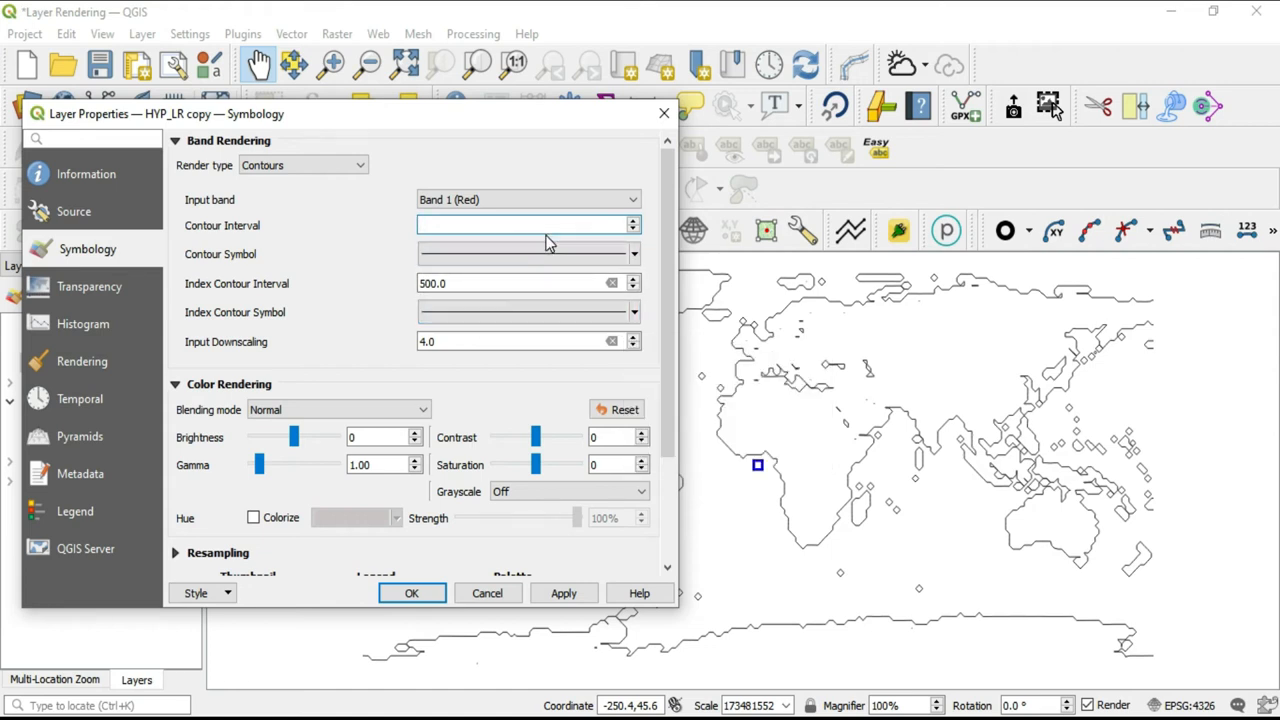
pyautogui.write('10')
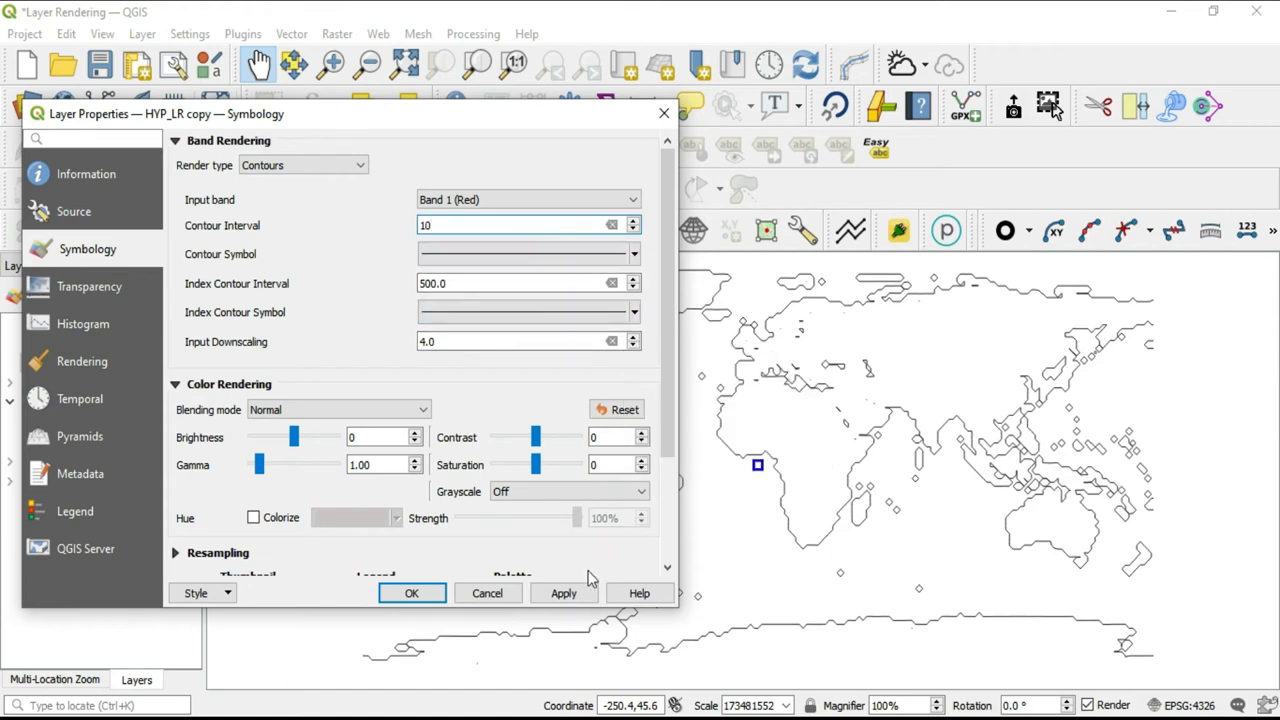
pyautogui.click(563, 593)
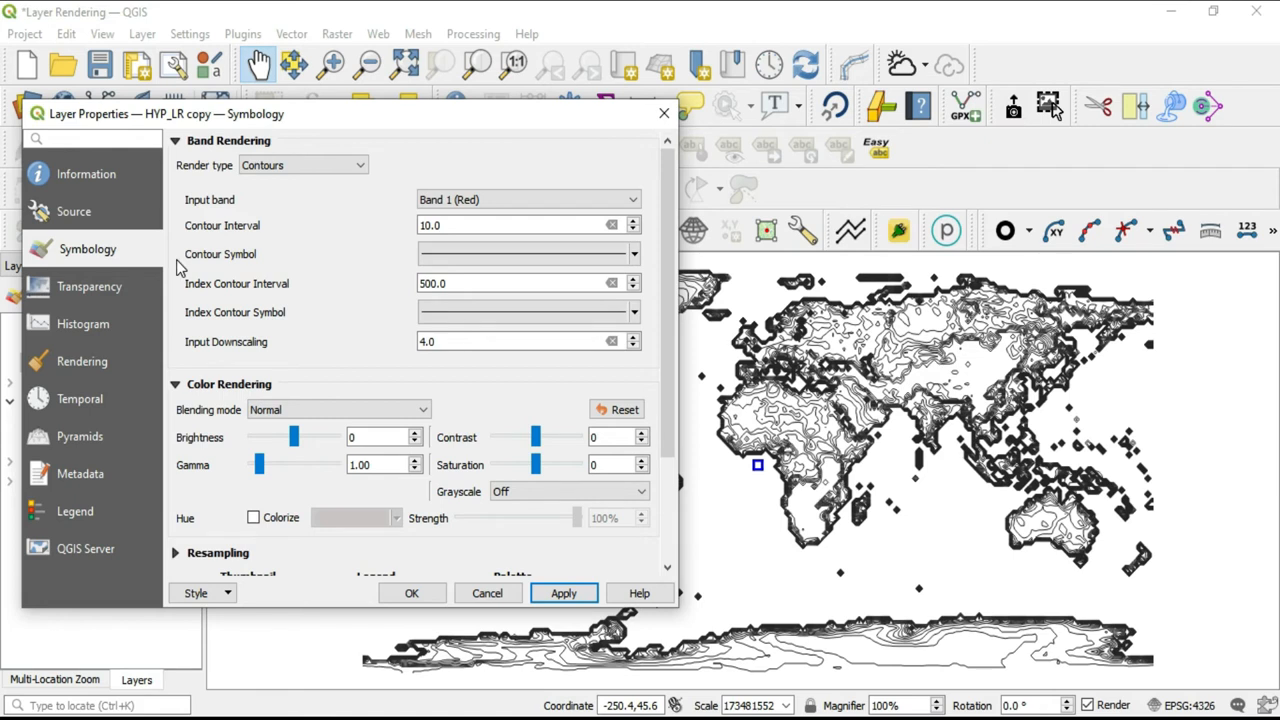
pyautogui.moveTo(328, 303)
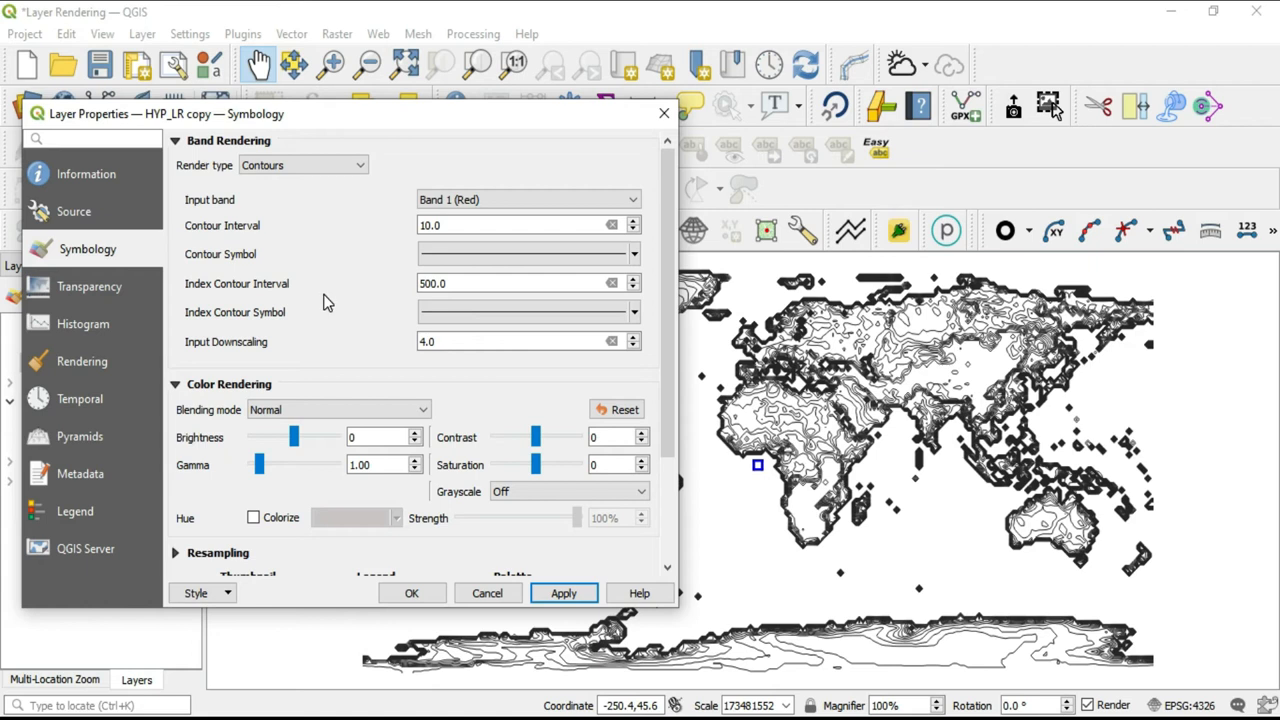
pyautogui.moveTo(327, 303)
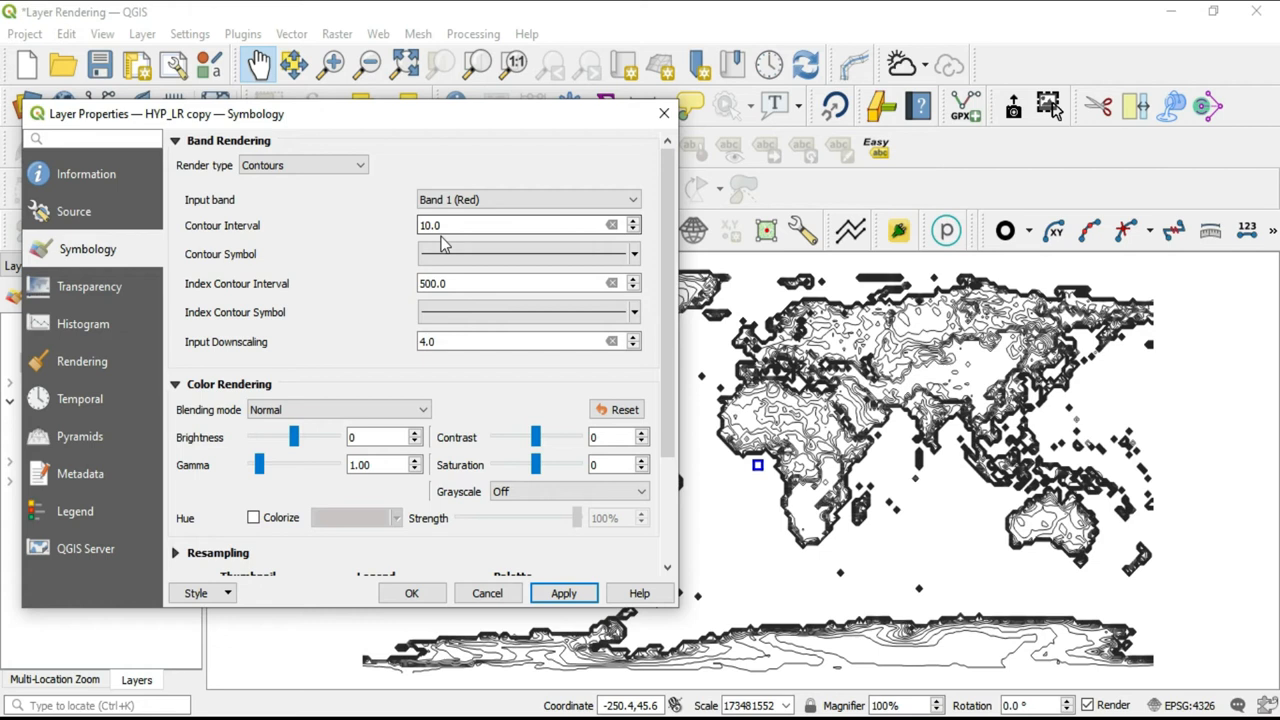
pyautogui.click(500, 225)
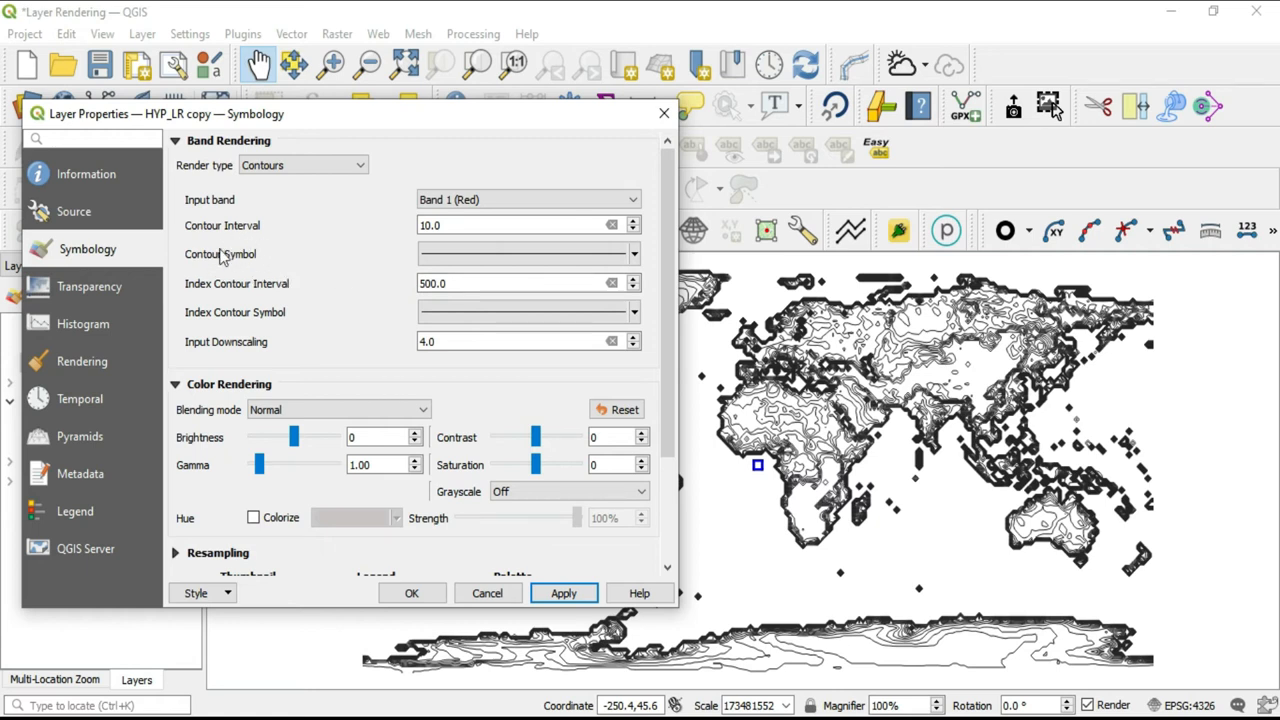
pyautogui.click(527, 253)
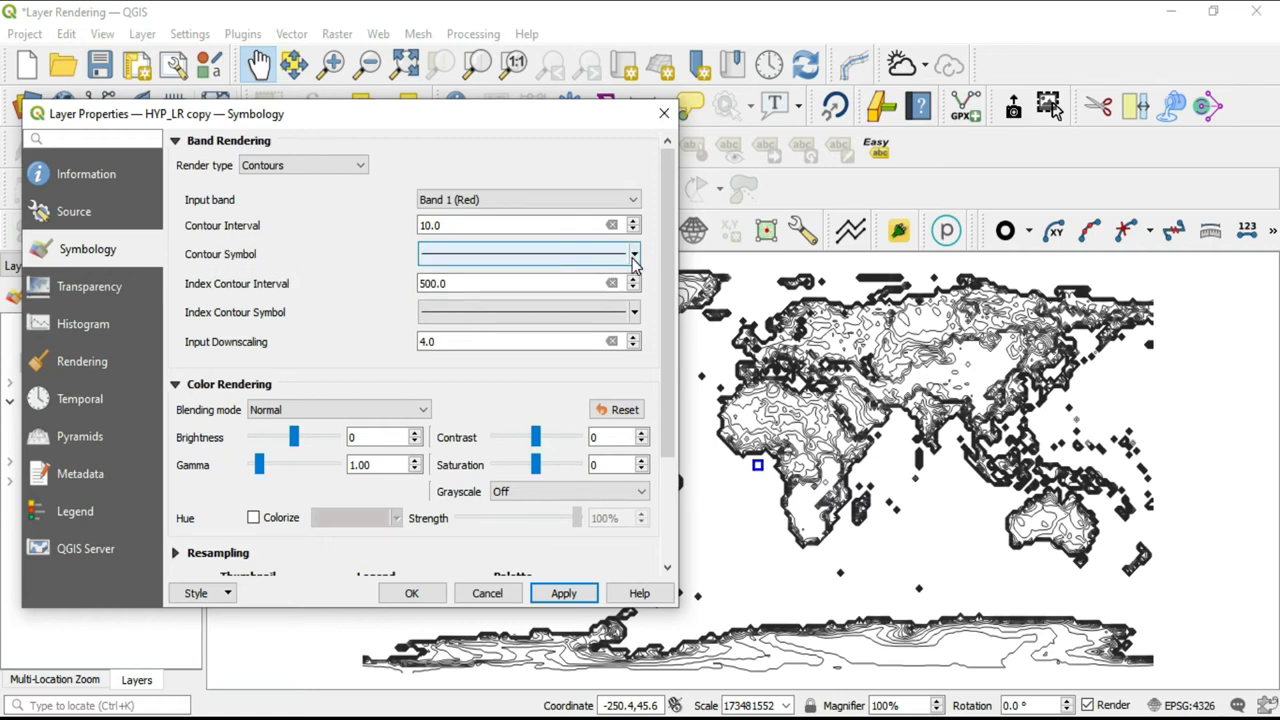
pyautogui.click(632, 254)
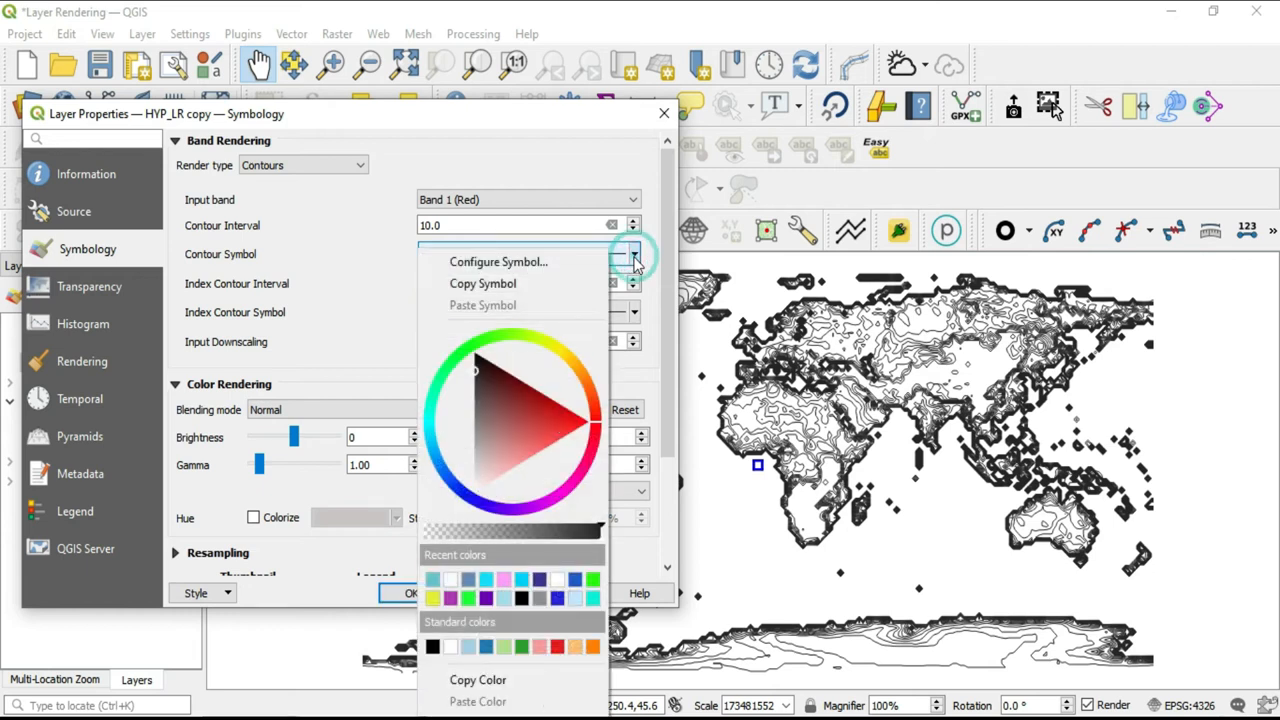
pyautogui.moveTo(512, 261)
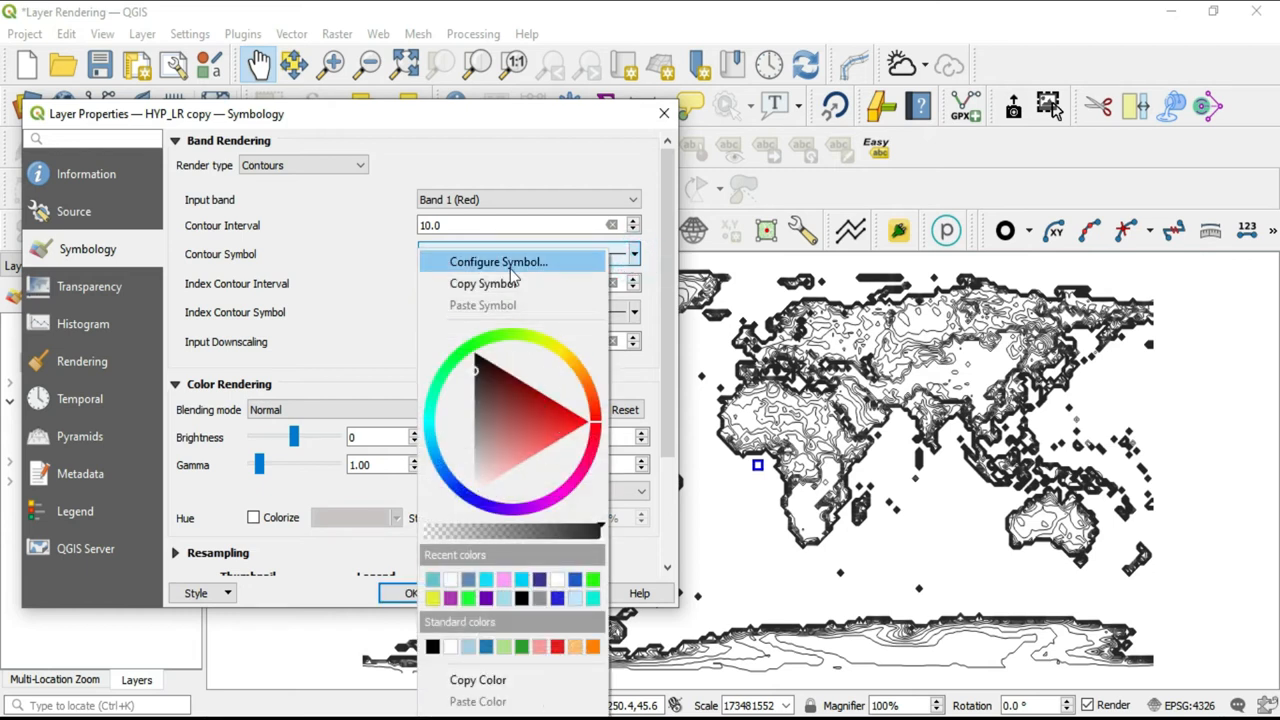
pyautogui.click(498, 261)
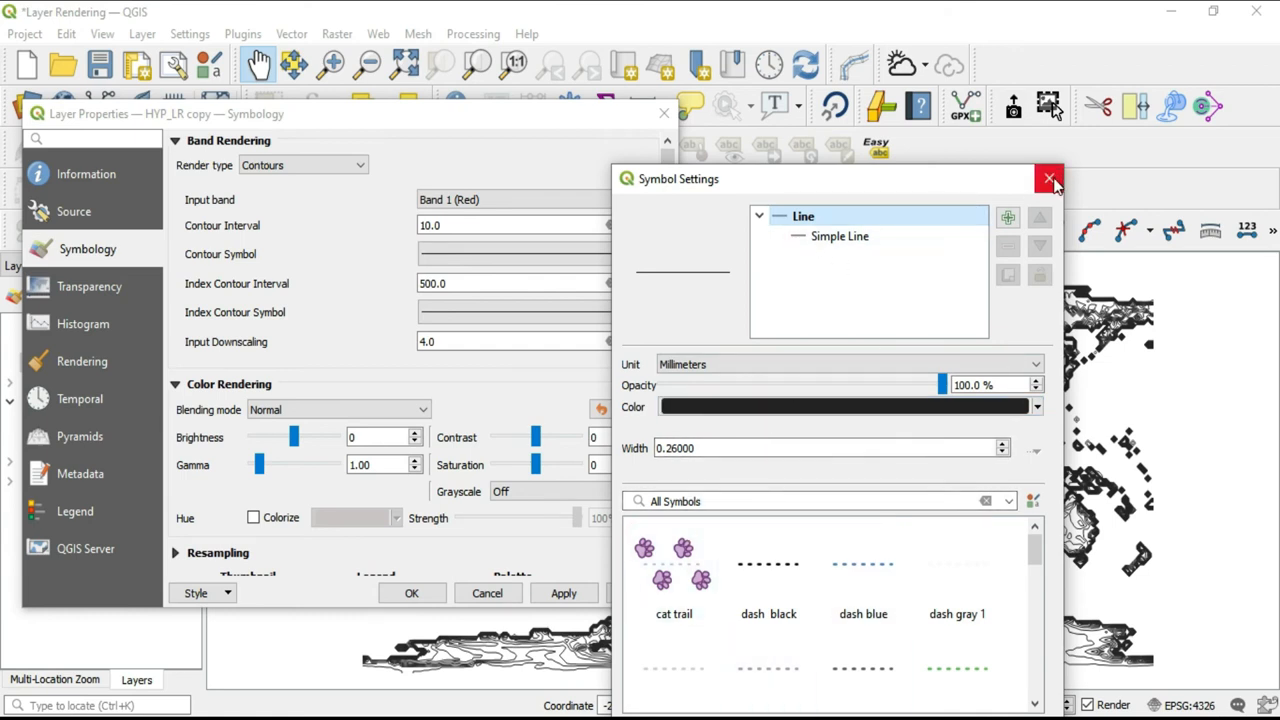
pyautogui.click(1049, 178)
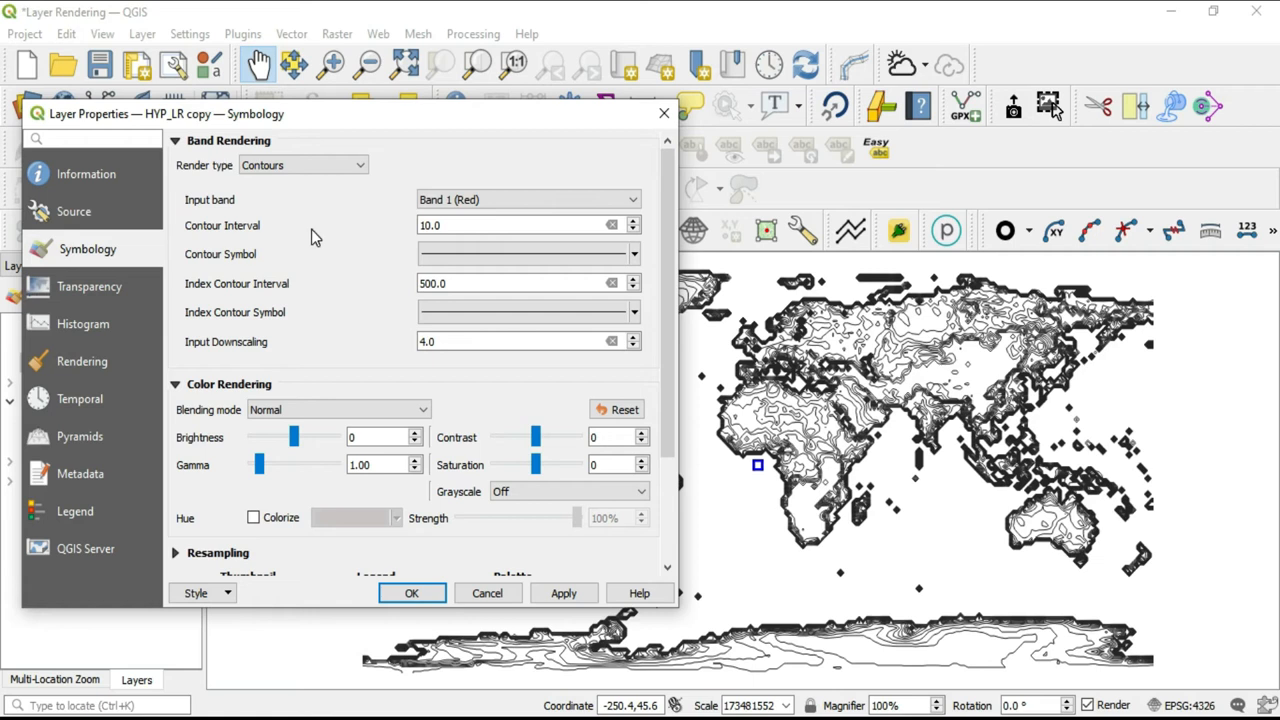
pyautogui.moveTo(325, 243)
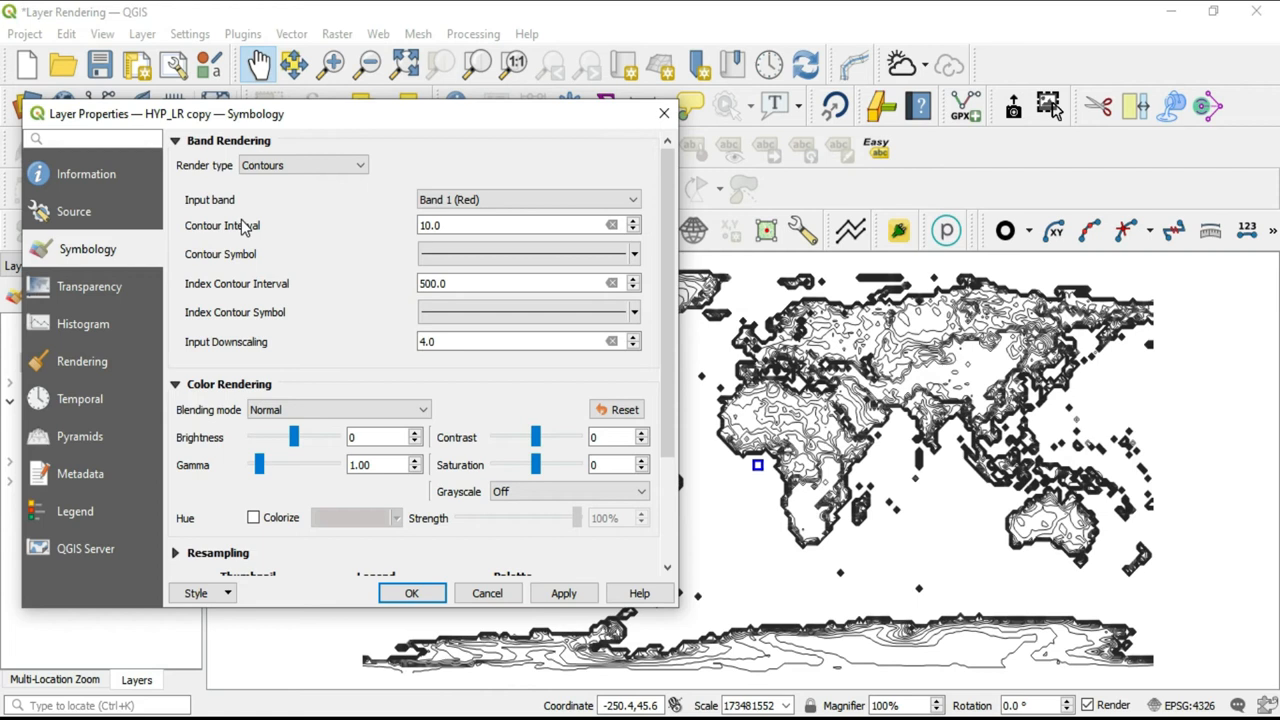
pyautogui.moveTo(305, 292)
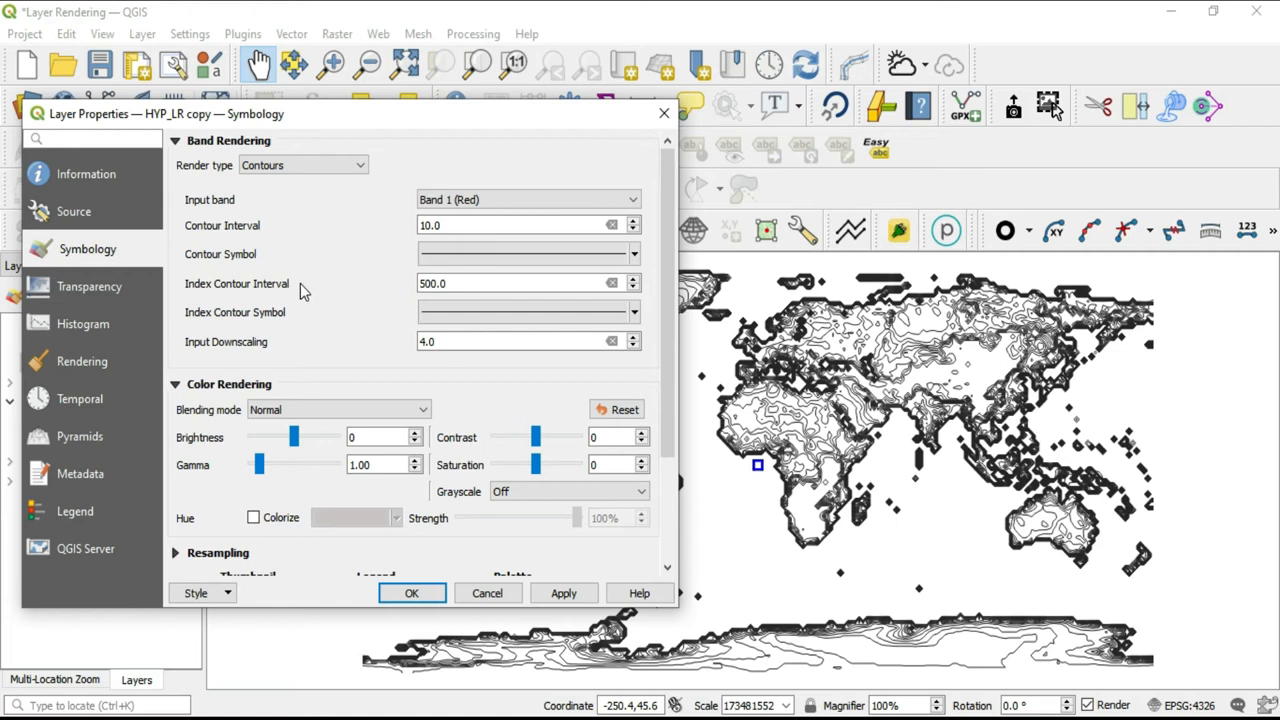
pyautogui.moveTo(205, 308)
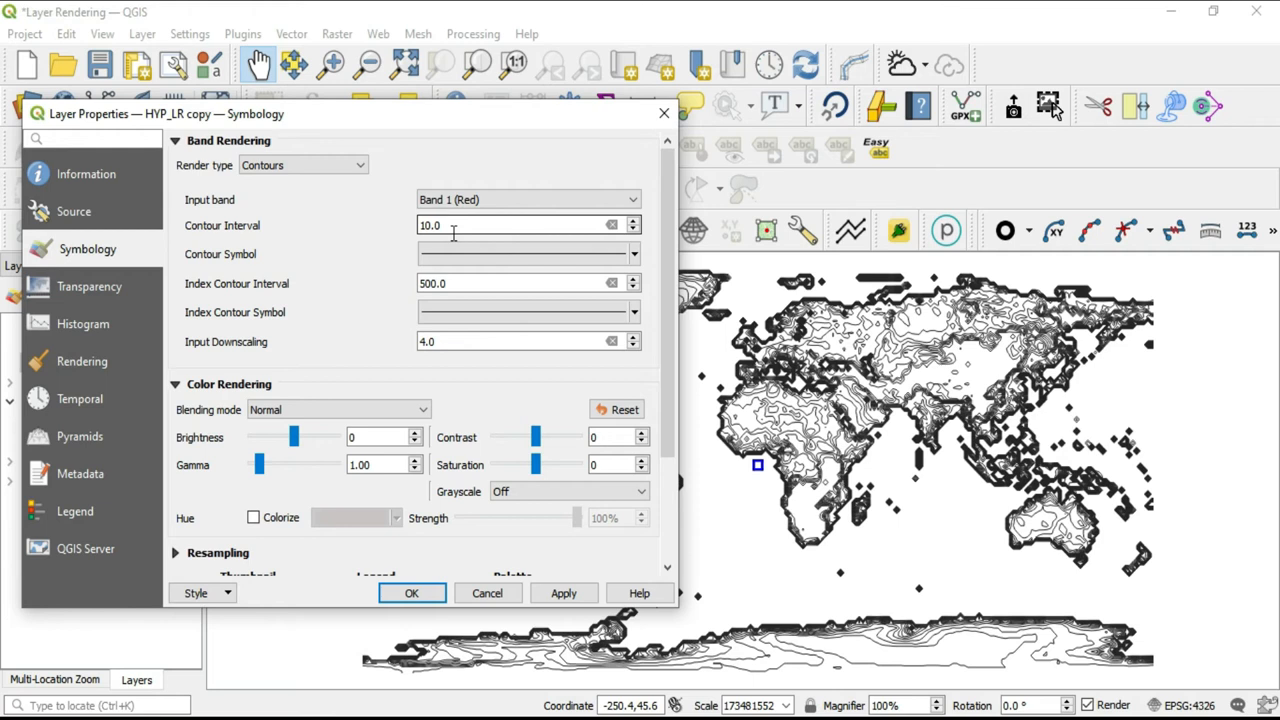
# Change the index contour interval from 500 to 3 and apply it.
pyautogui.click(500, 283)
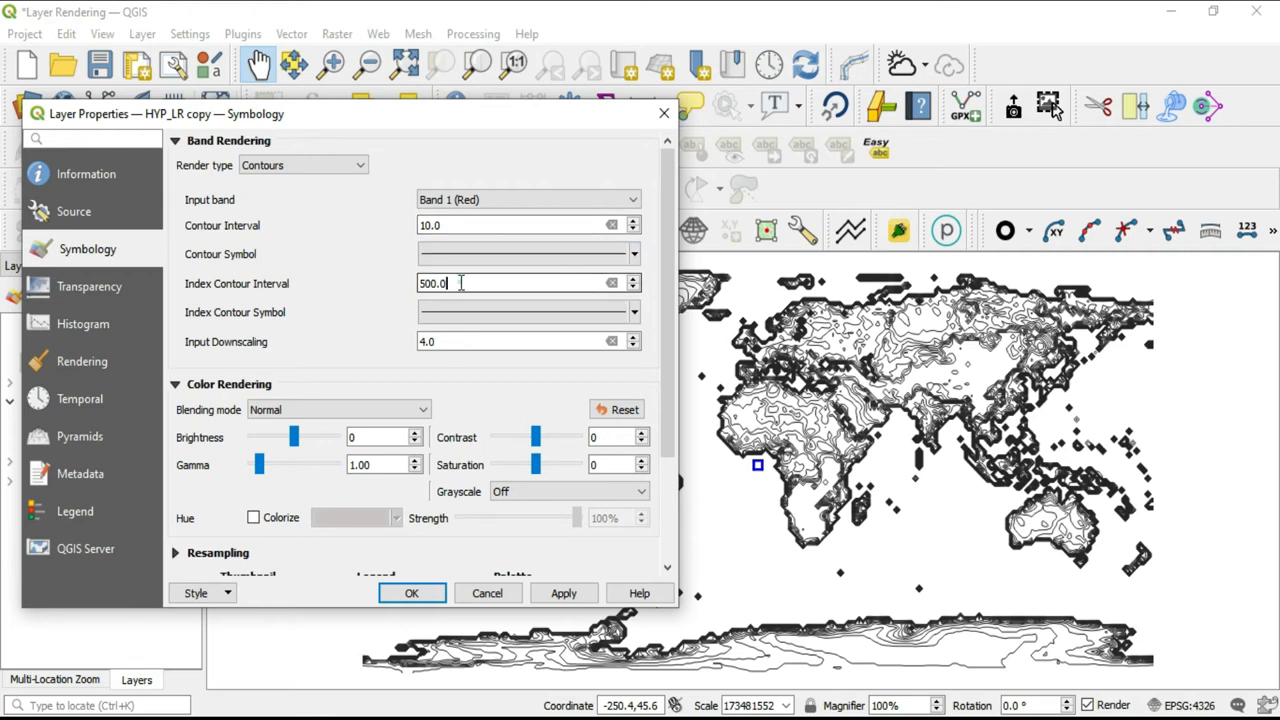
pyautogui.write('3')
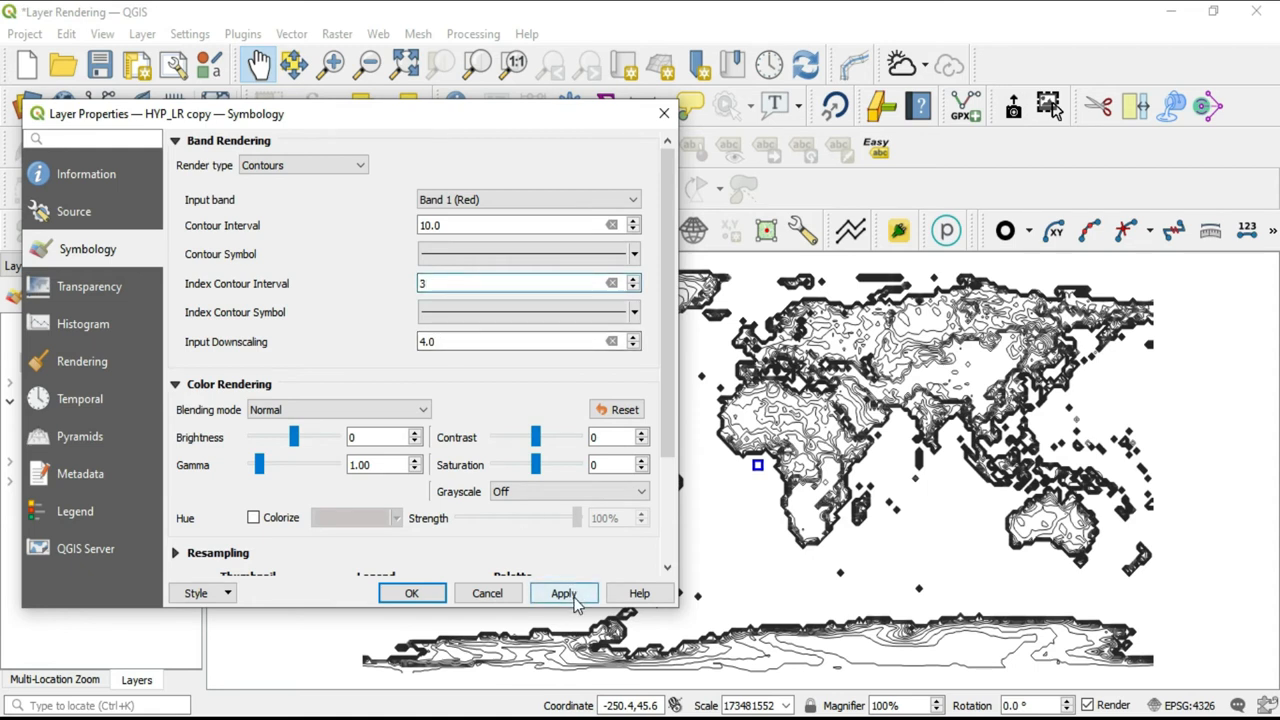
pyautogui.click(563, 593)
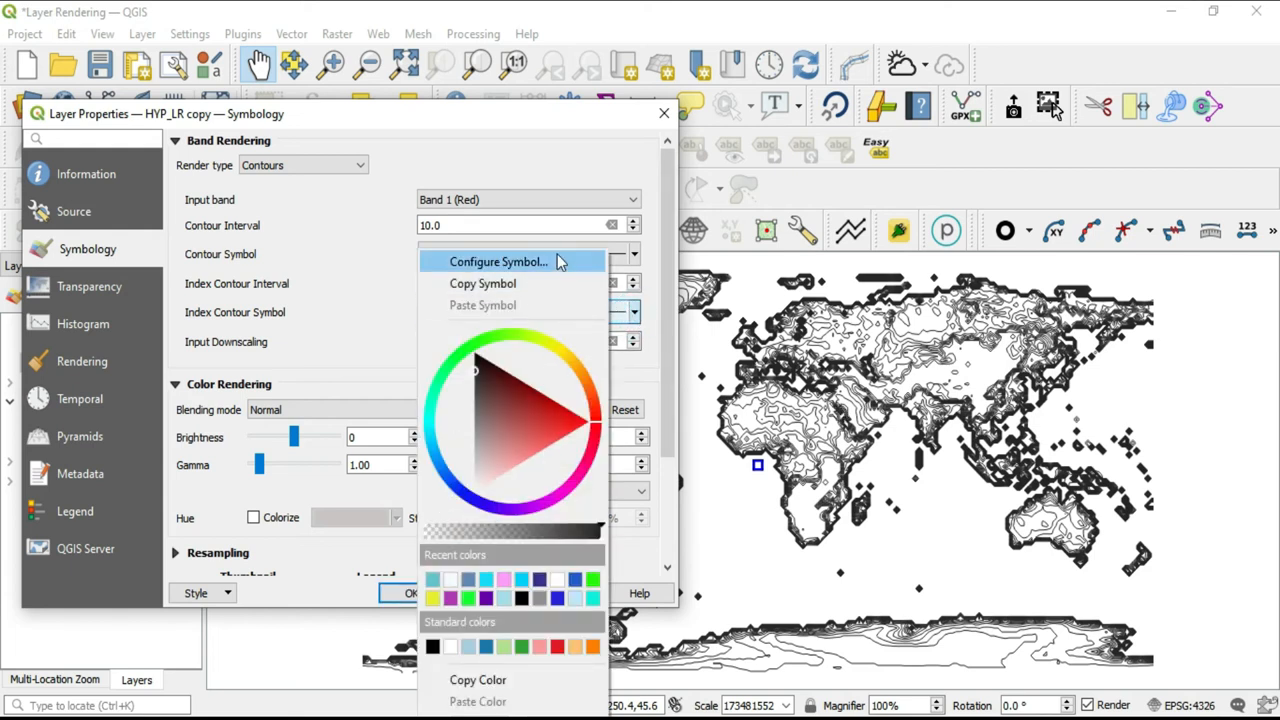
# Raise the index contour symbol width above 0.26 and apply the bolder lines.
pyautogui.click(498, 261)
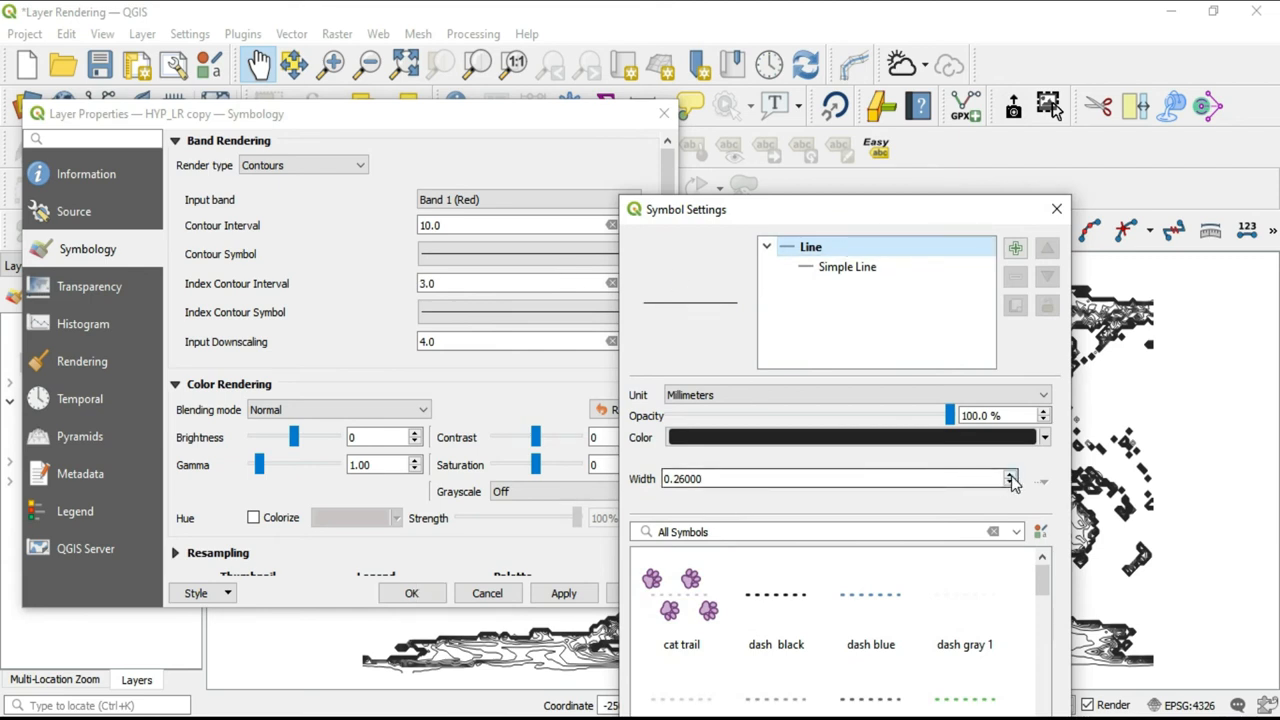
pyautogui.click(1010, 474)
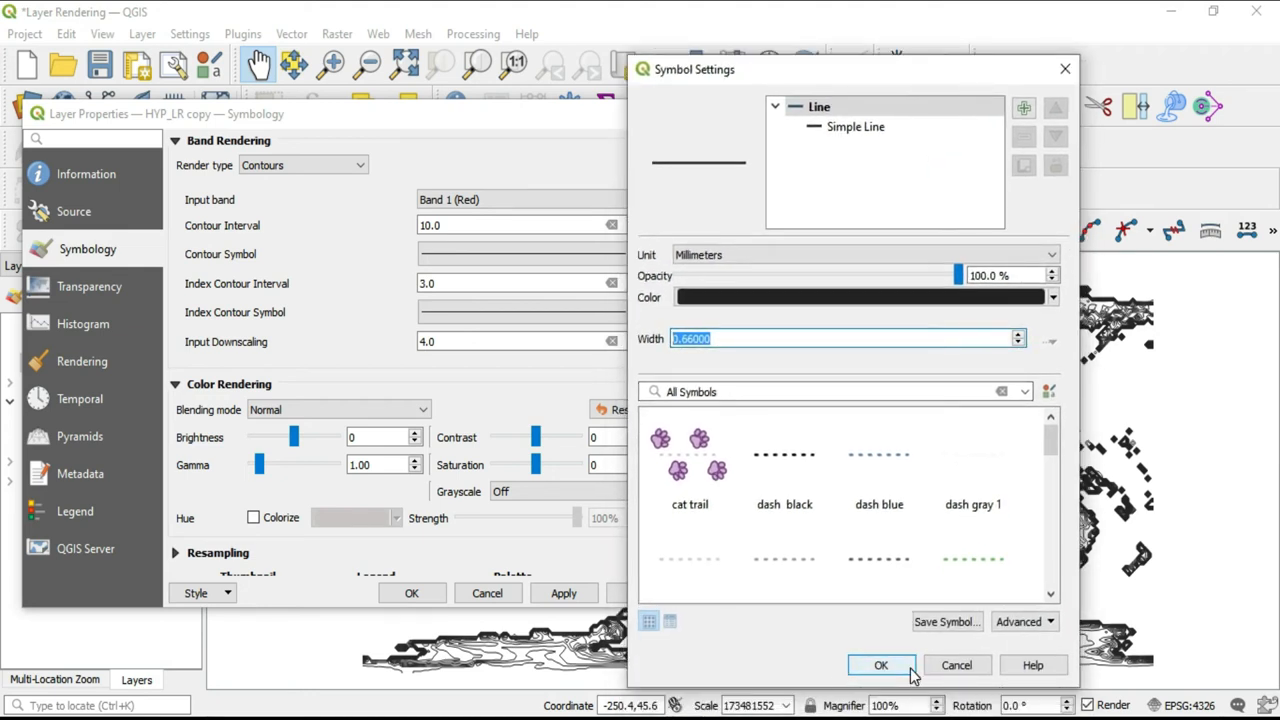
pyautogui.click(880, 665)
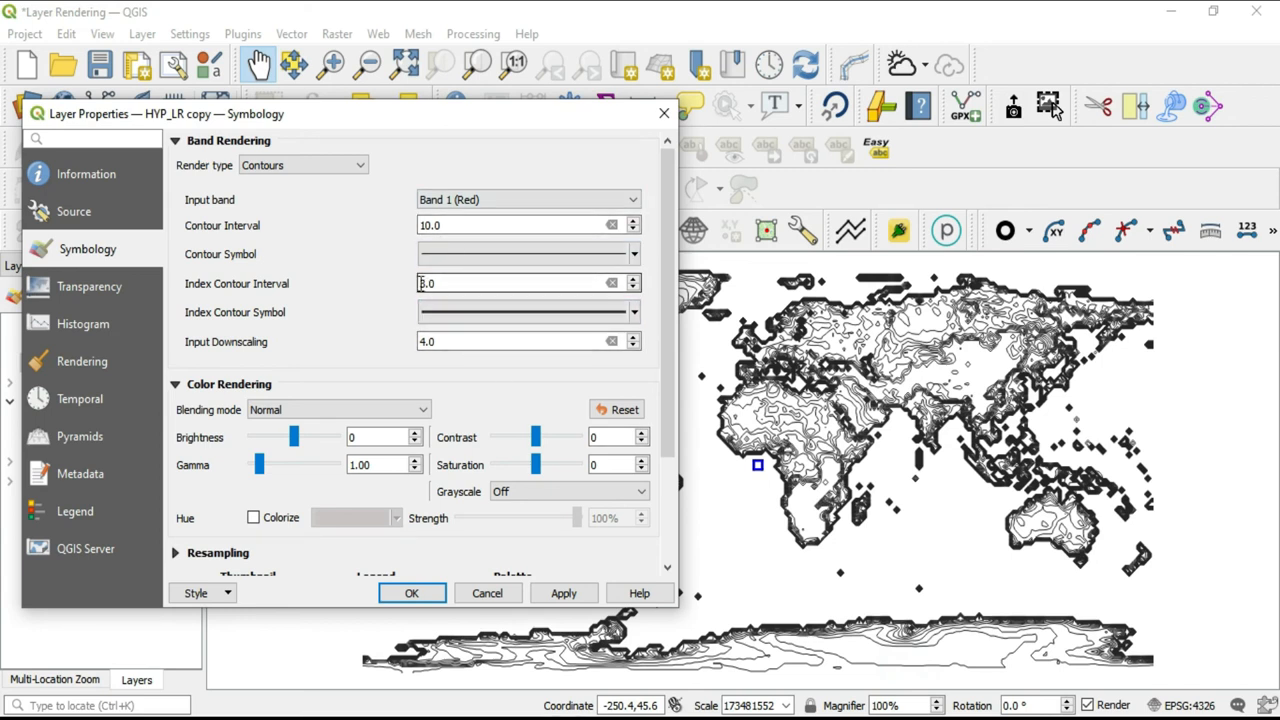
pyautogui.write('3.0')
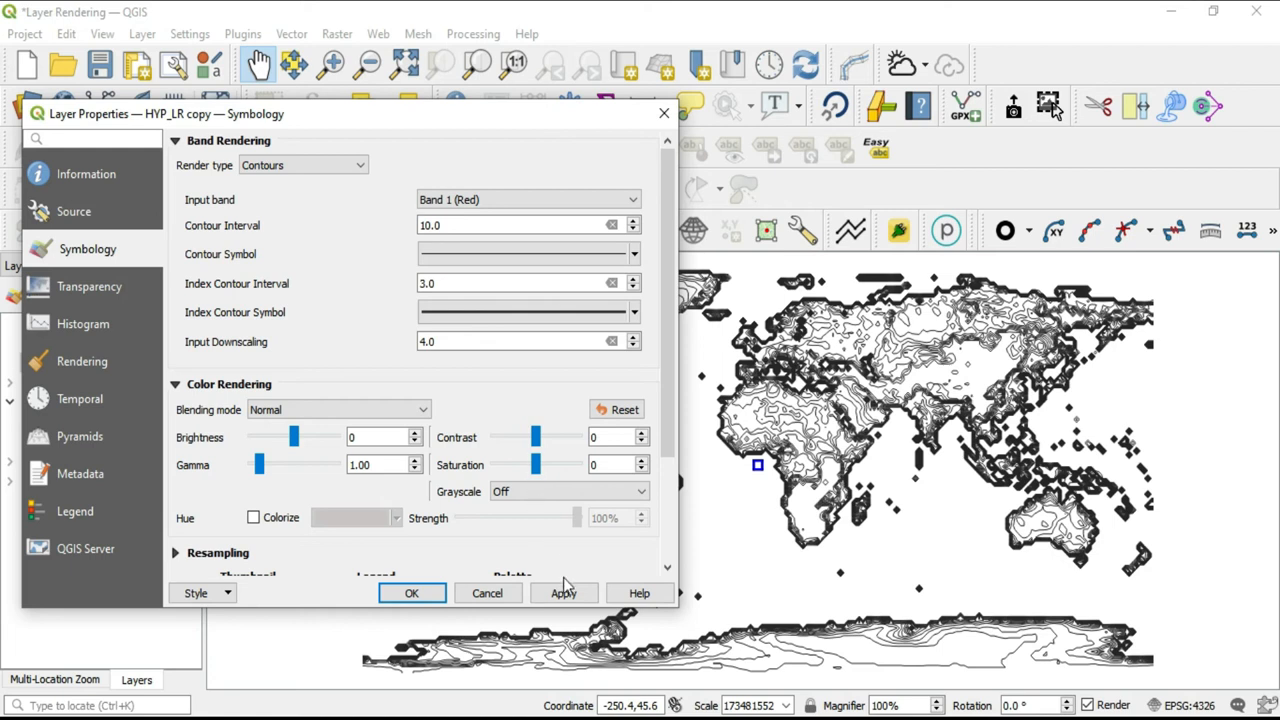
pyautogui.click(563, 593)
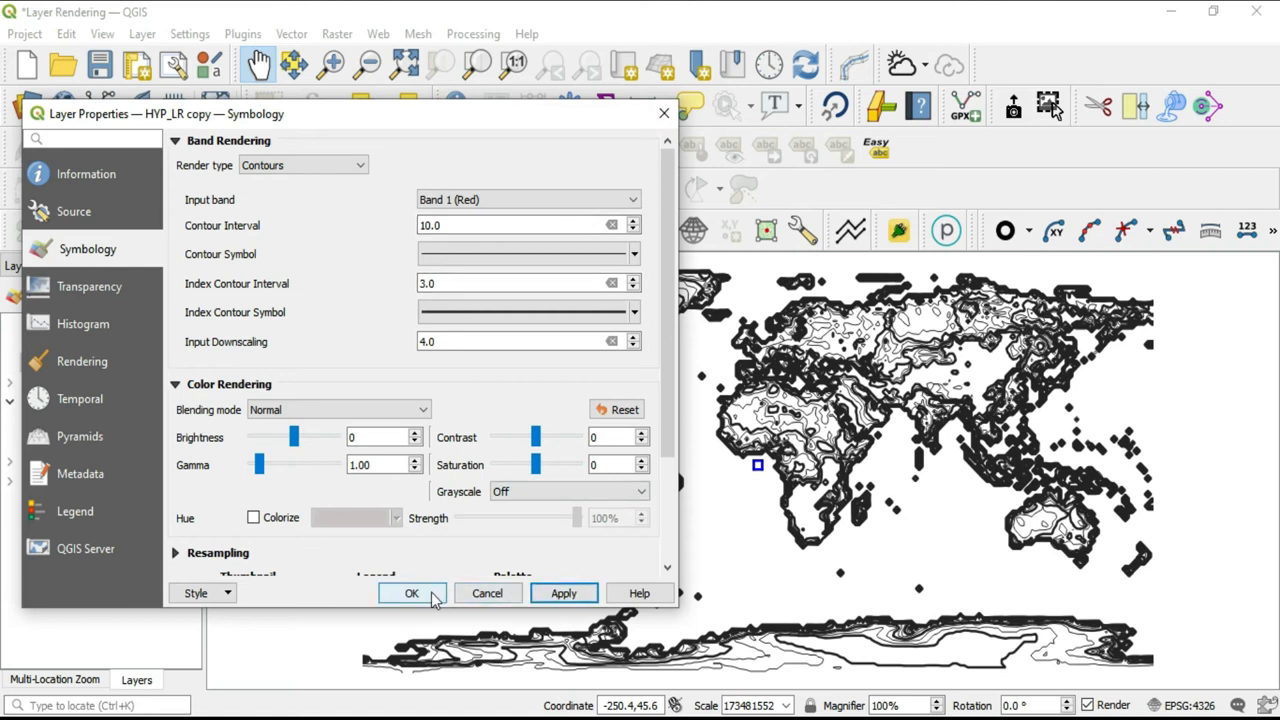
# Keep the contour symbology and close the HYP_LR copy layer properties.
pyautogui.click(411, 593)
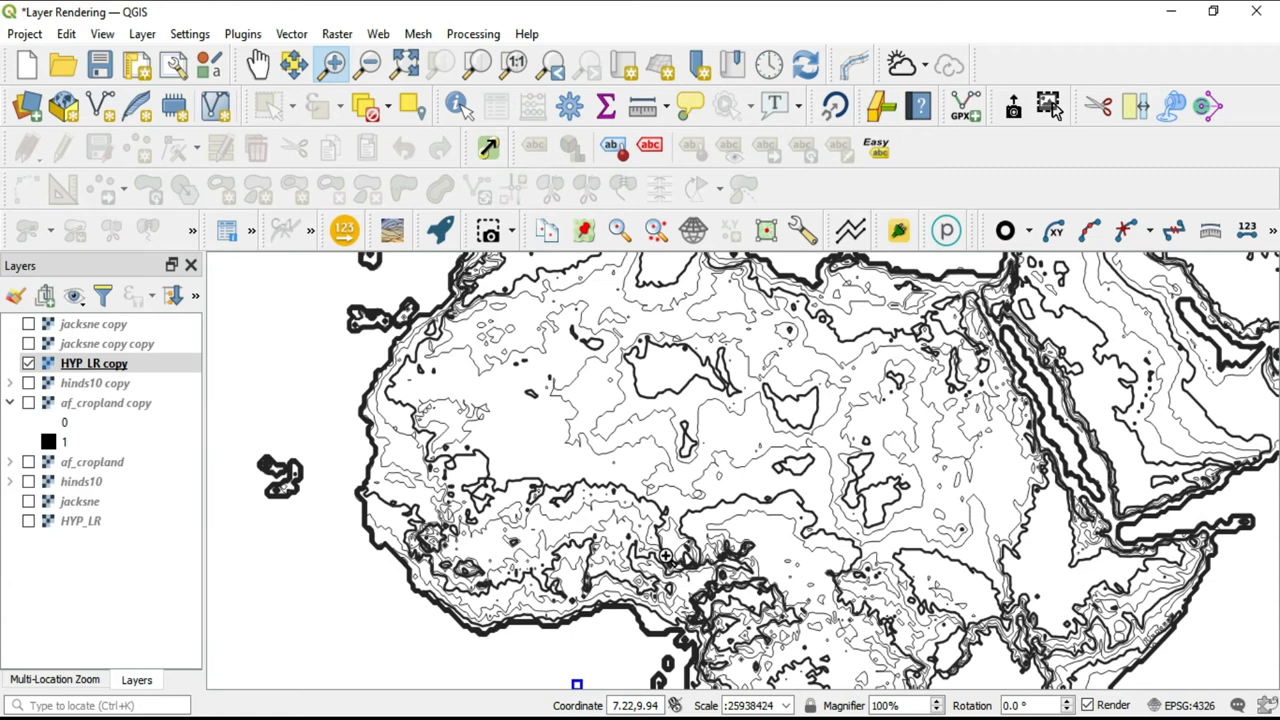
pyautogui.moveTo(653, 363)
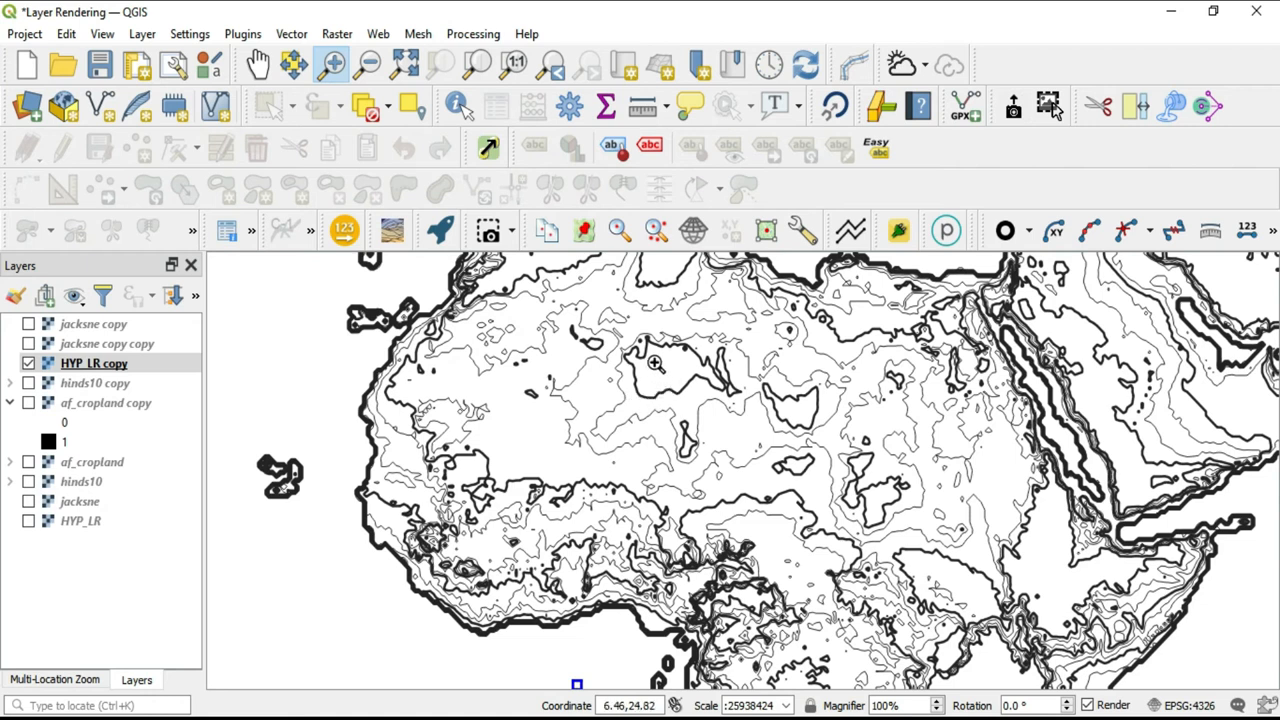
pyautogui.moveTo(618, 380)
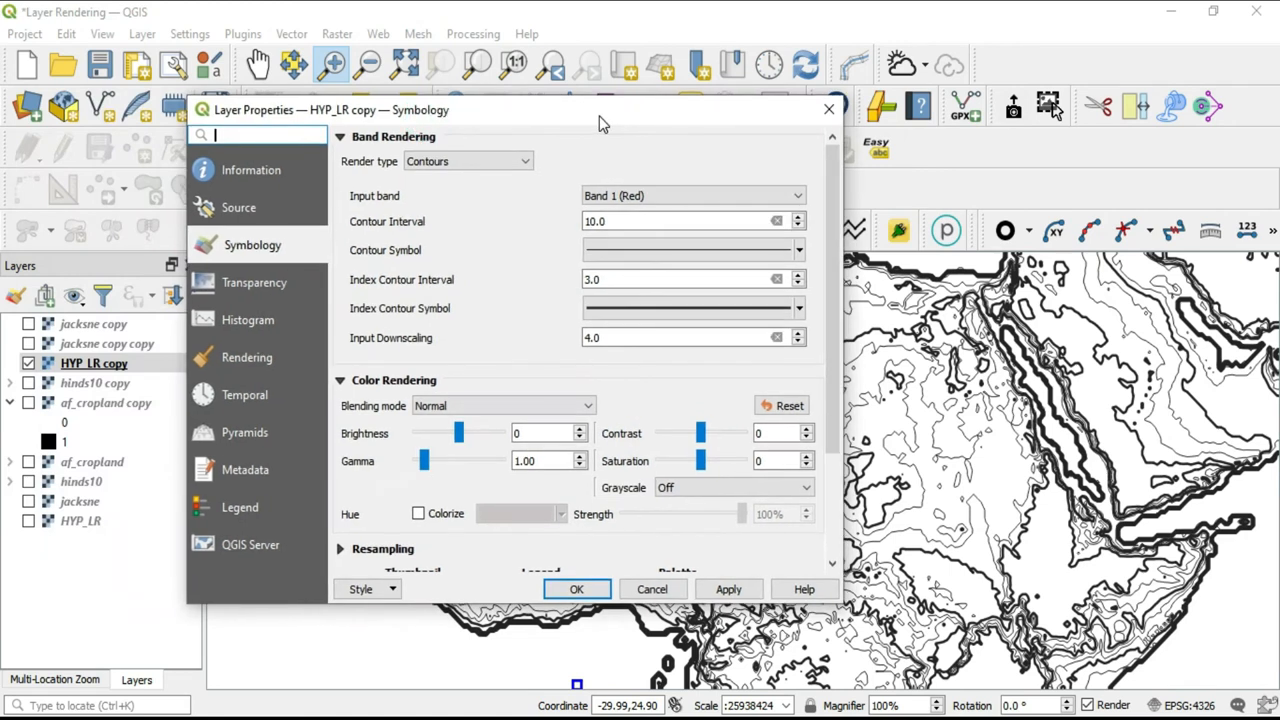
# Reopen HYP_LR copy properties on Symbology, showing interval 10 and index interval 3.
pyautogui.click(685, 221)
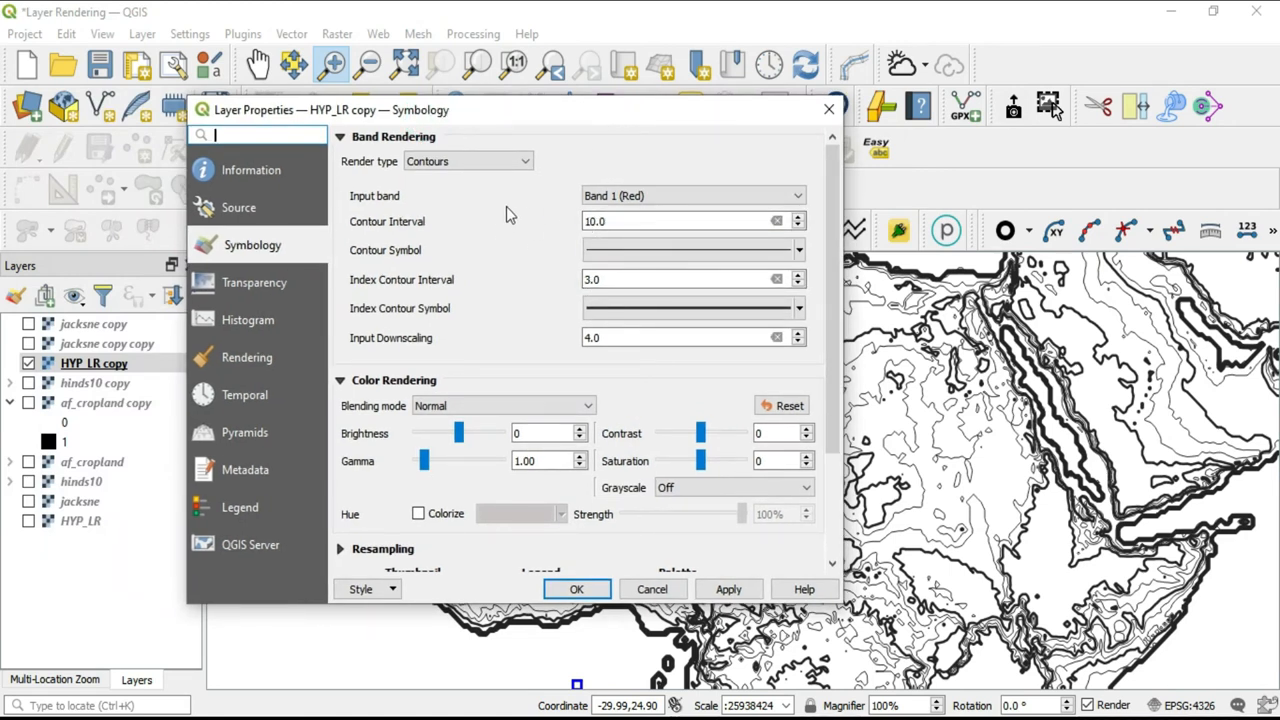
pyautogui.click(685, 221)
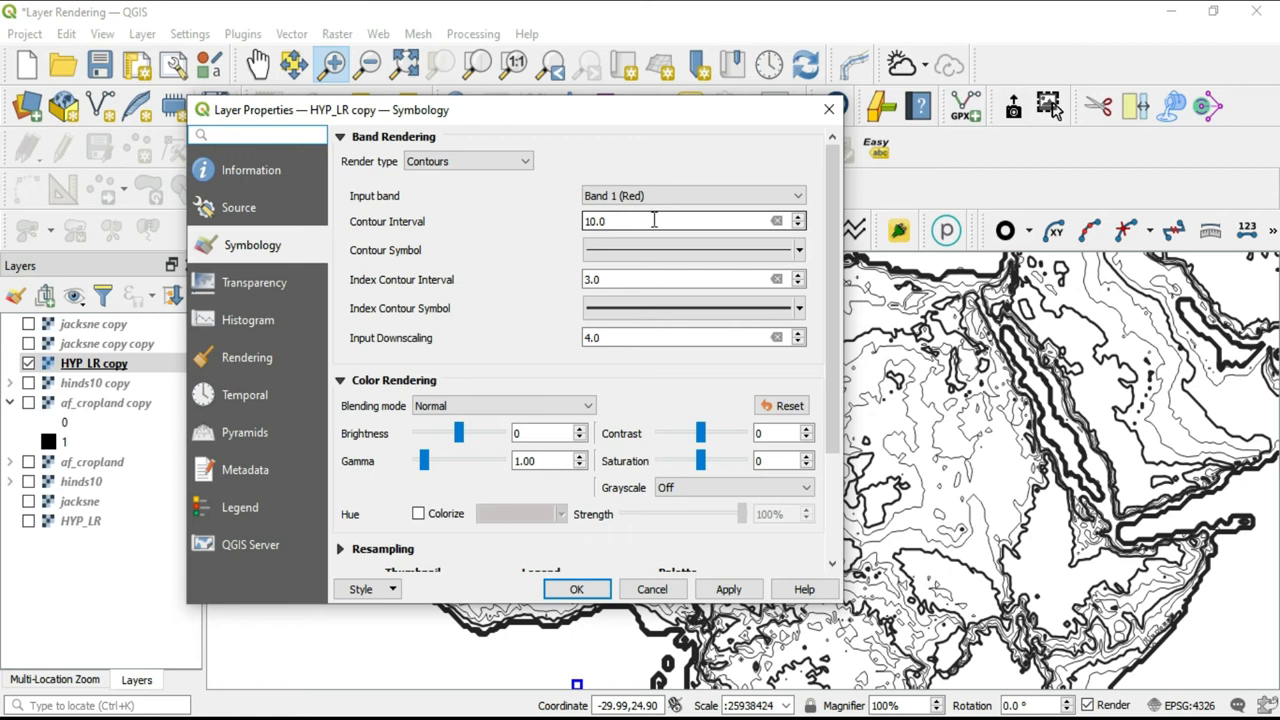
pyautogui.click(260, 135)
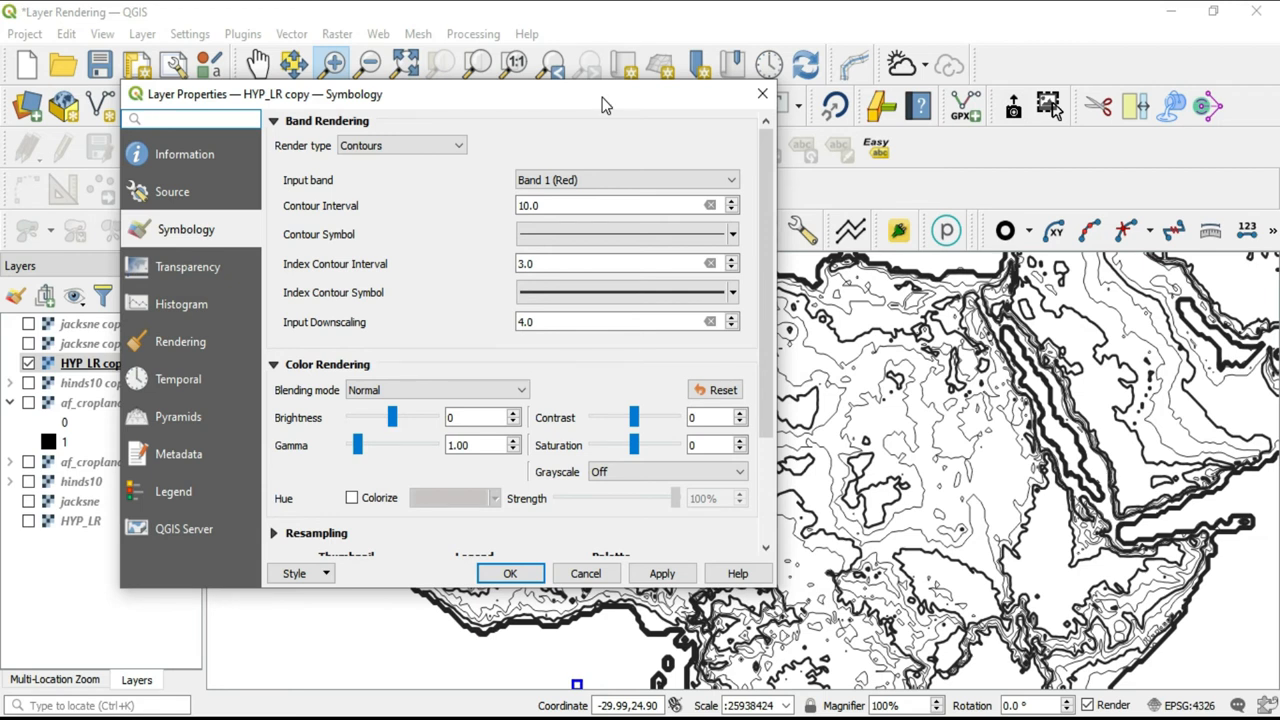
pyautogui.click(190, 119)
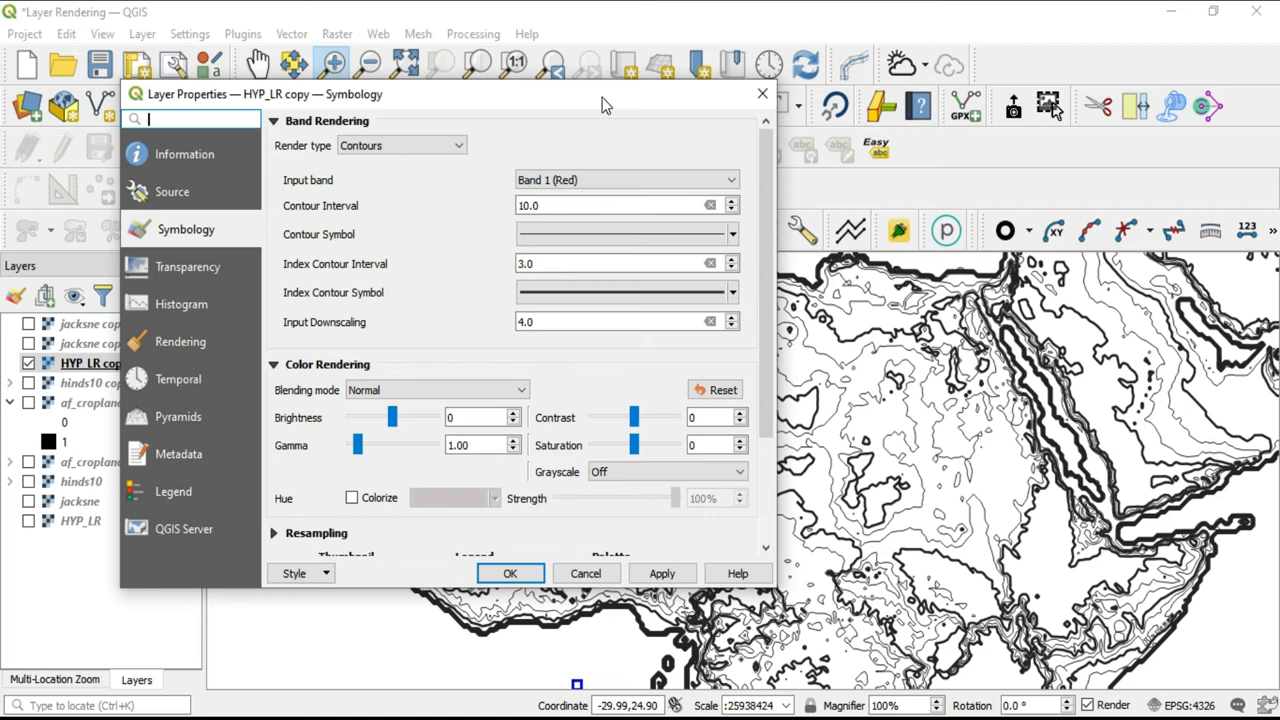
pyautogui.moveTo(435, 253)
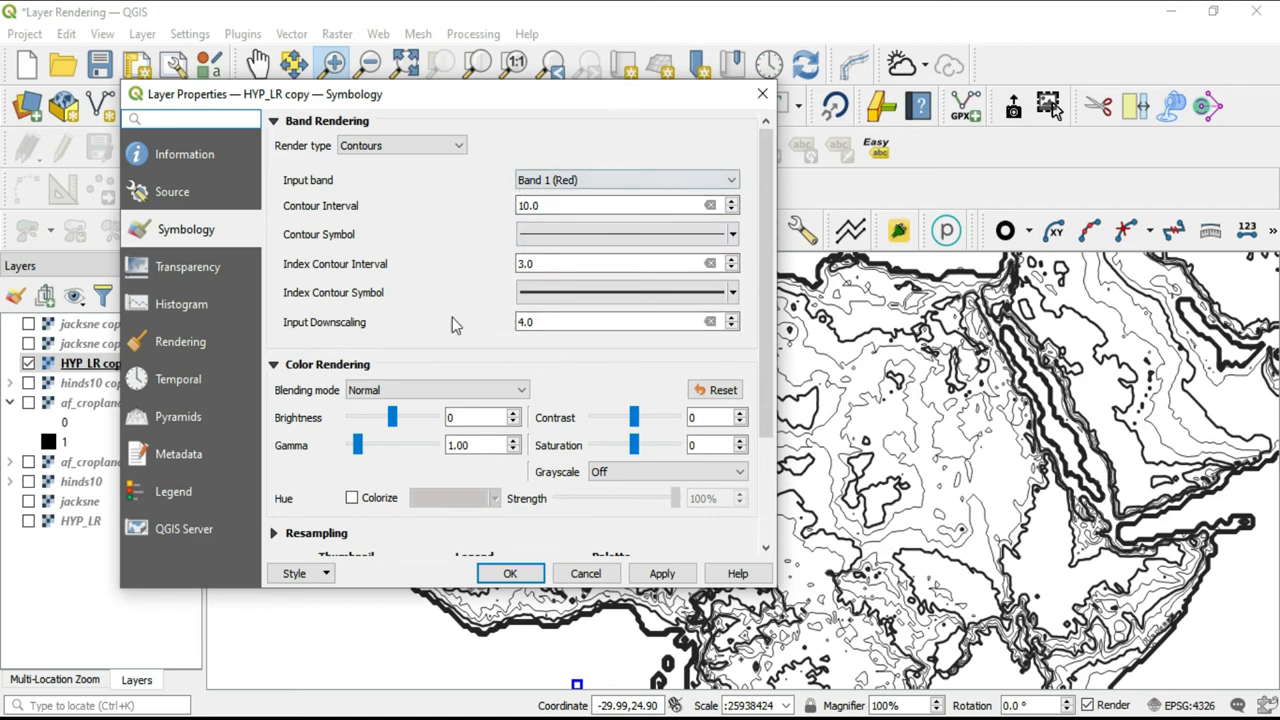
pyautogui.moveTo(510, 303)
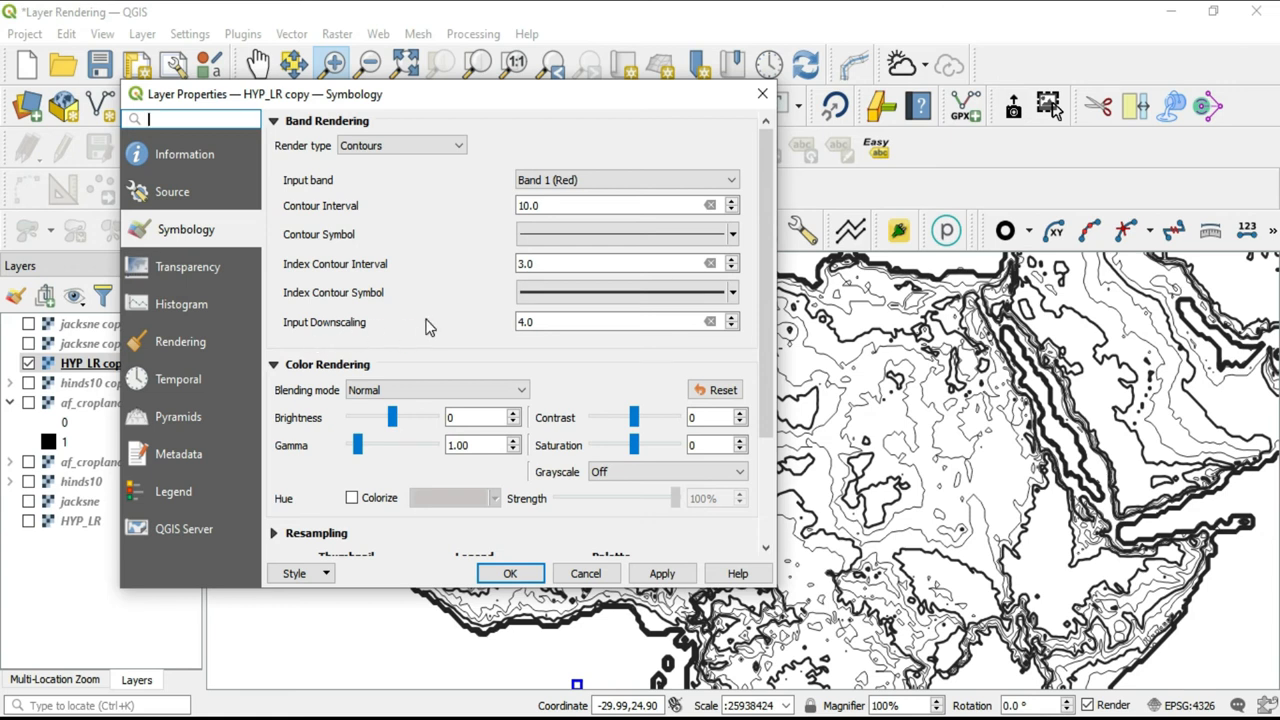
pyautogui.moveTo(452, 338)
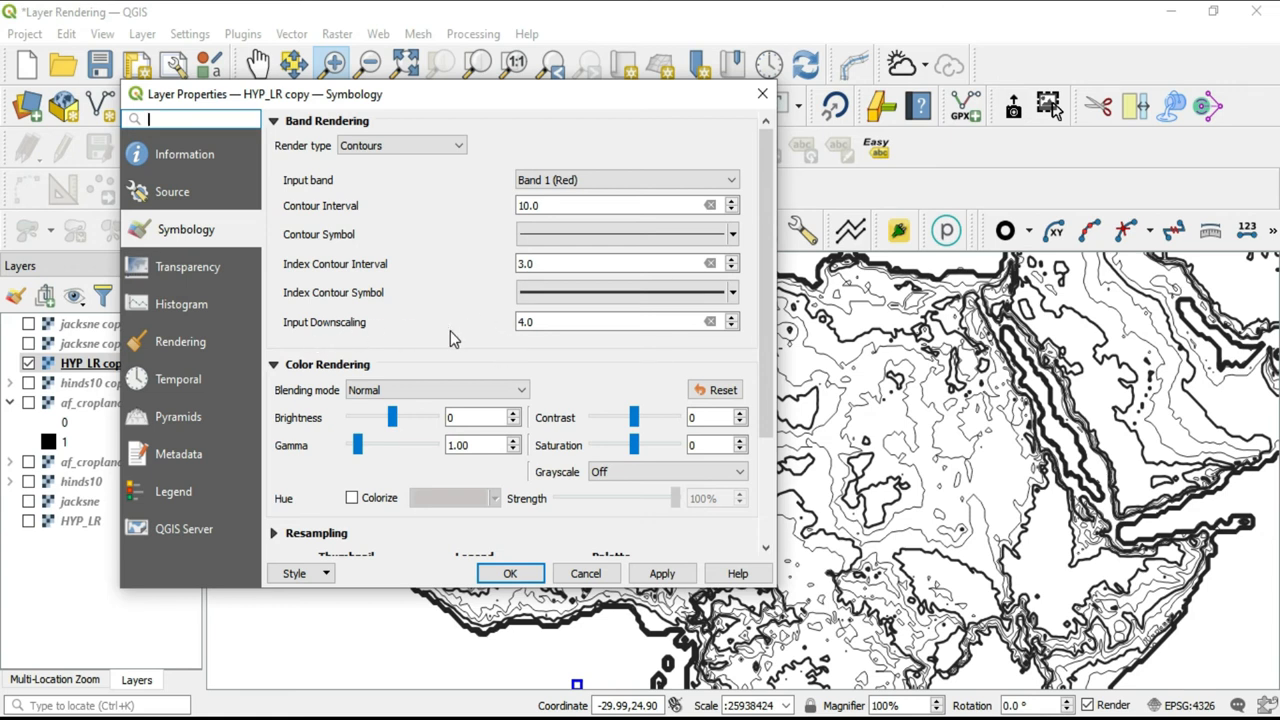
pyautogui.moveTo(727, 357)
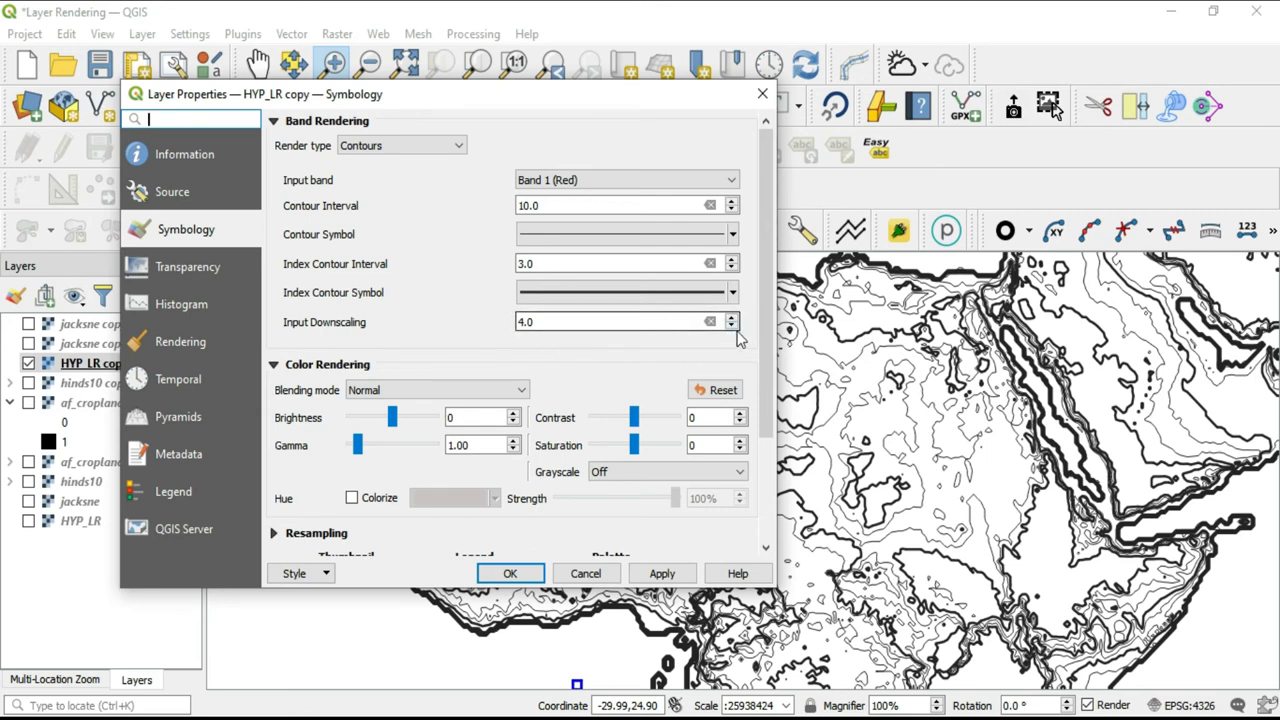
pyautogui.moveTo(518, 335)
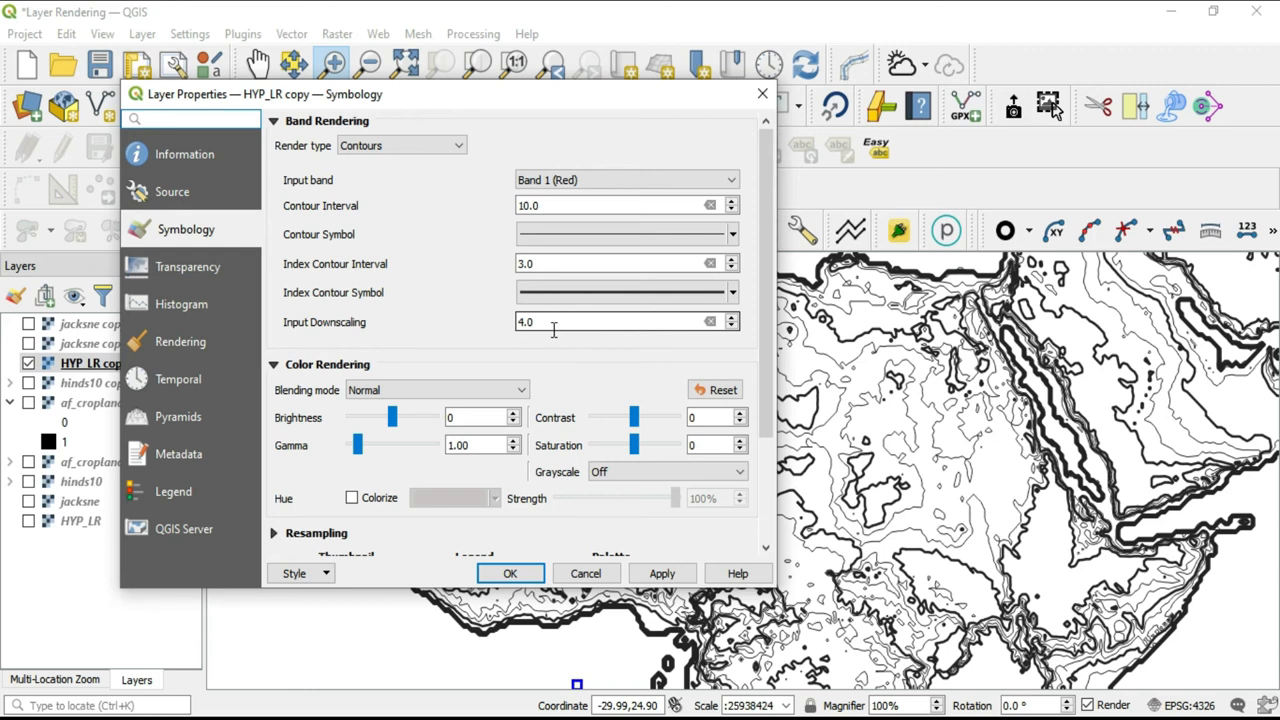
pyautogui.click(190, 119)
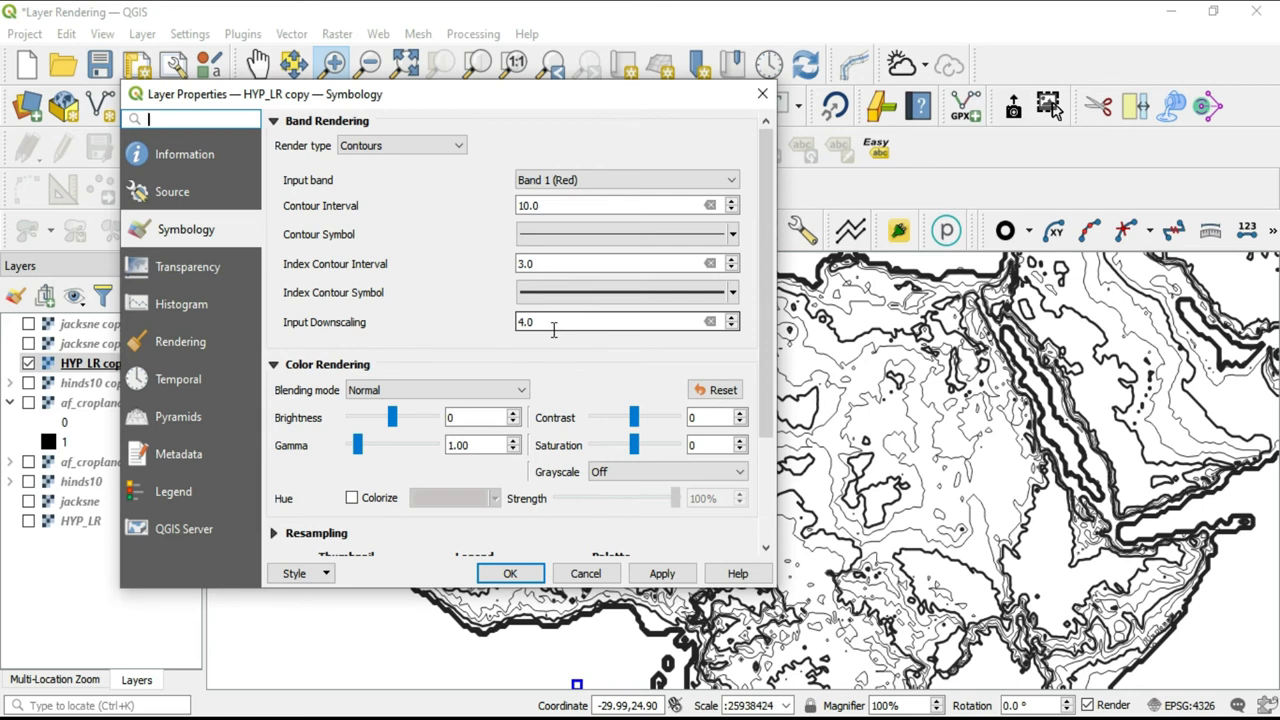
pyautogui.tripleClick(600, 321)
pyautogui.write('1')
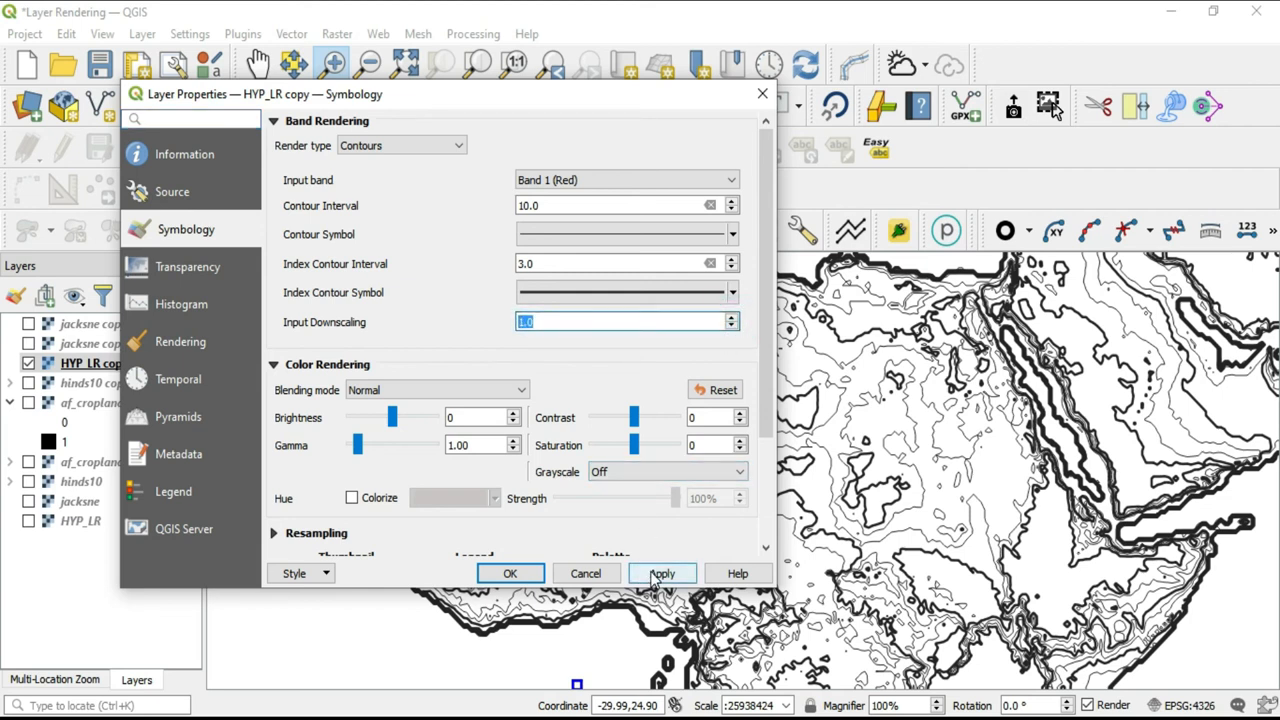
pyautogui.click(662, 573)
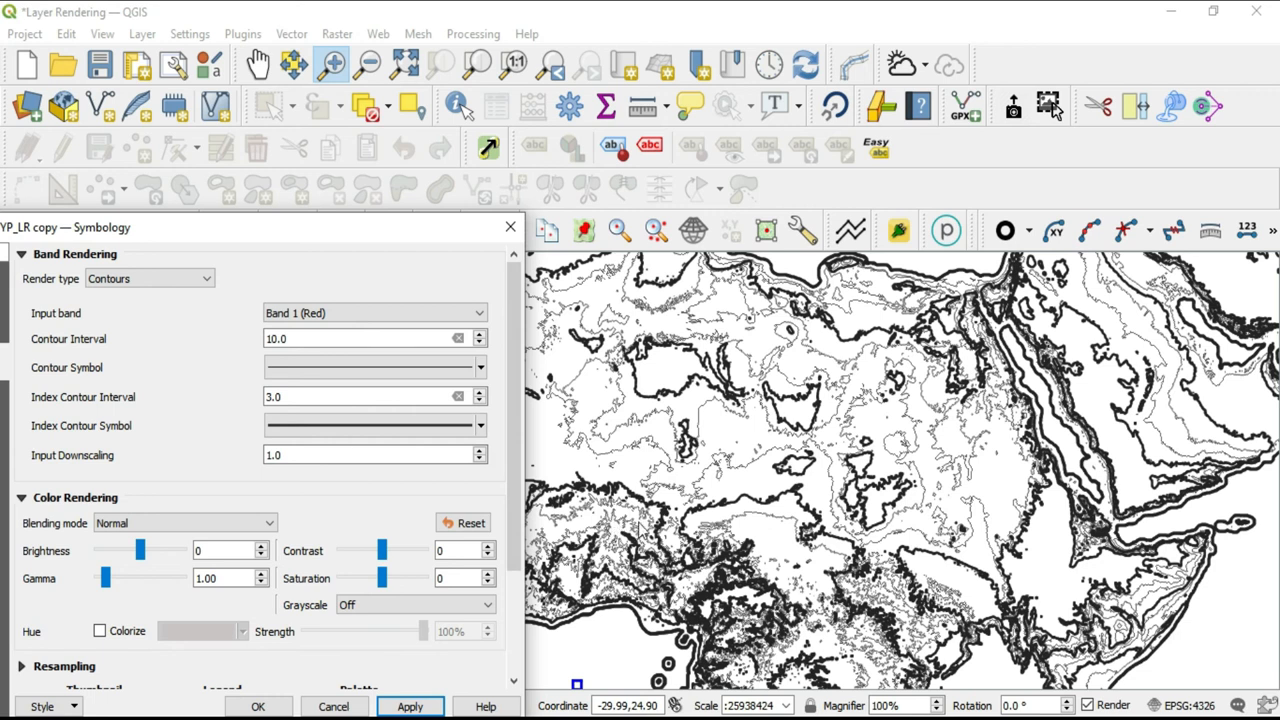
pyautogui.moveTo(645, 530)
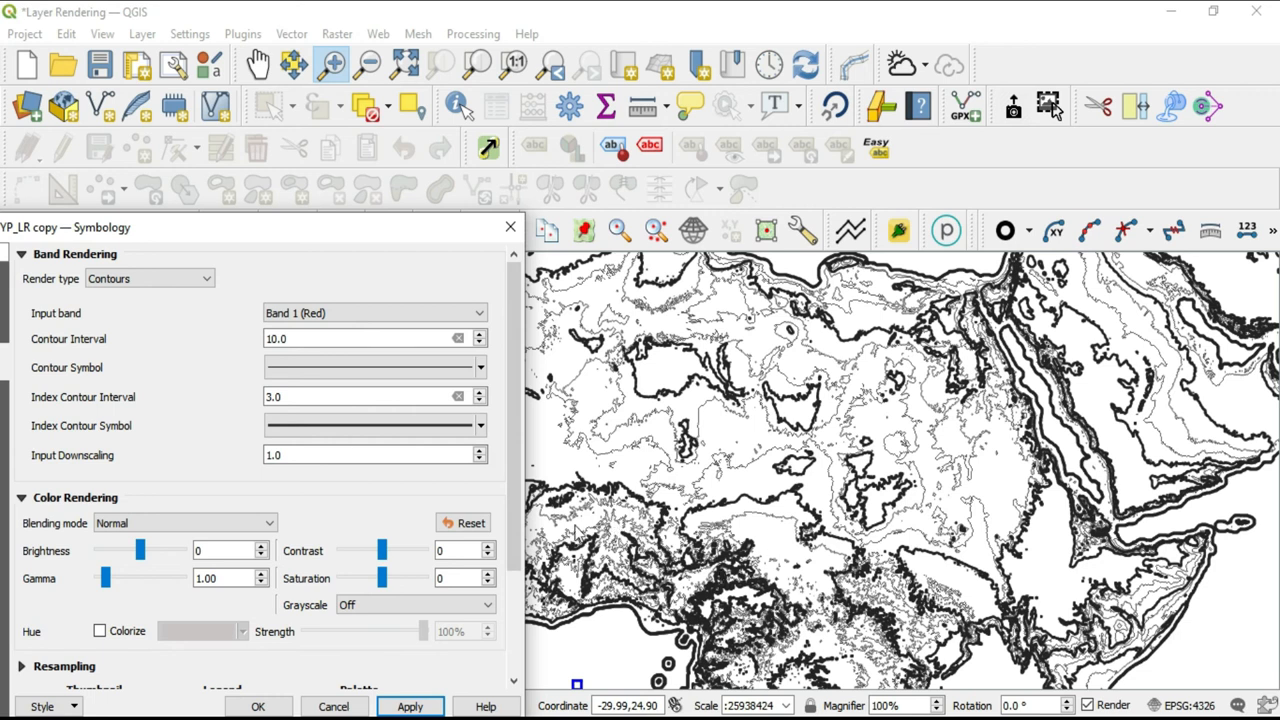
pyautogui.moveTo(635, 515)
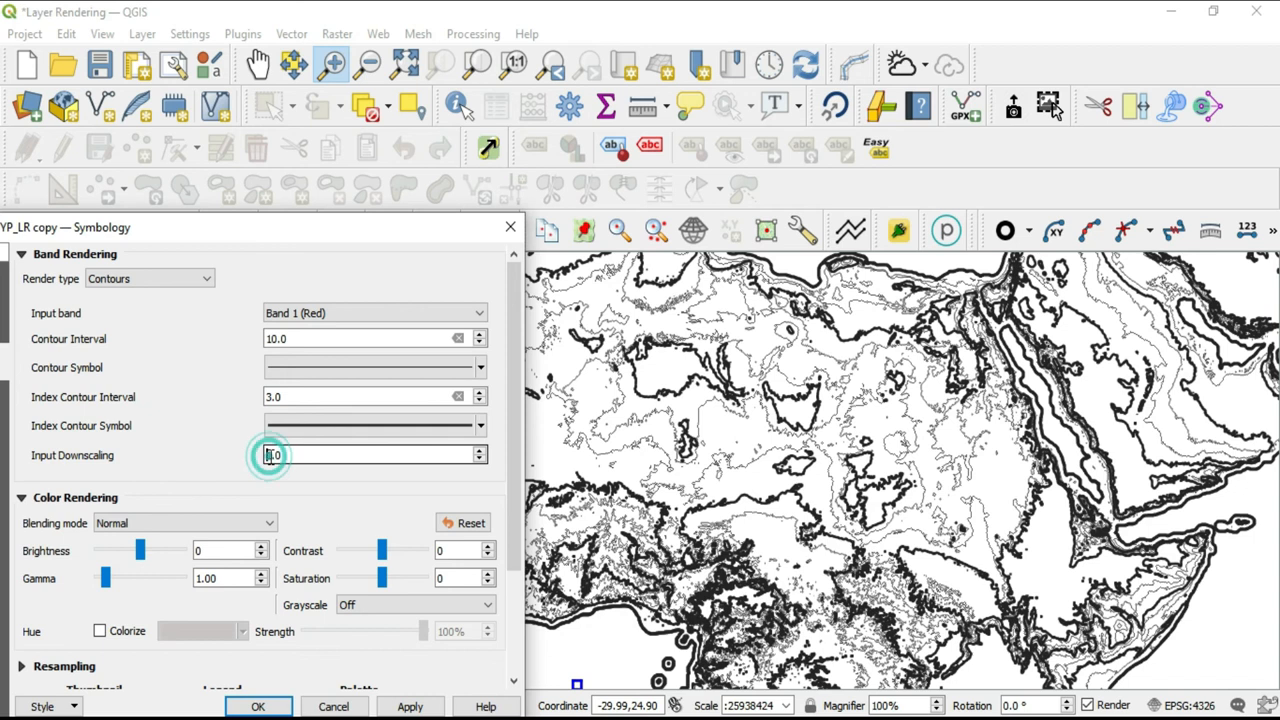
# Enter 10 as the contour input downscaling value.
pyautogui.click(270, 455)
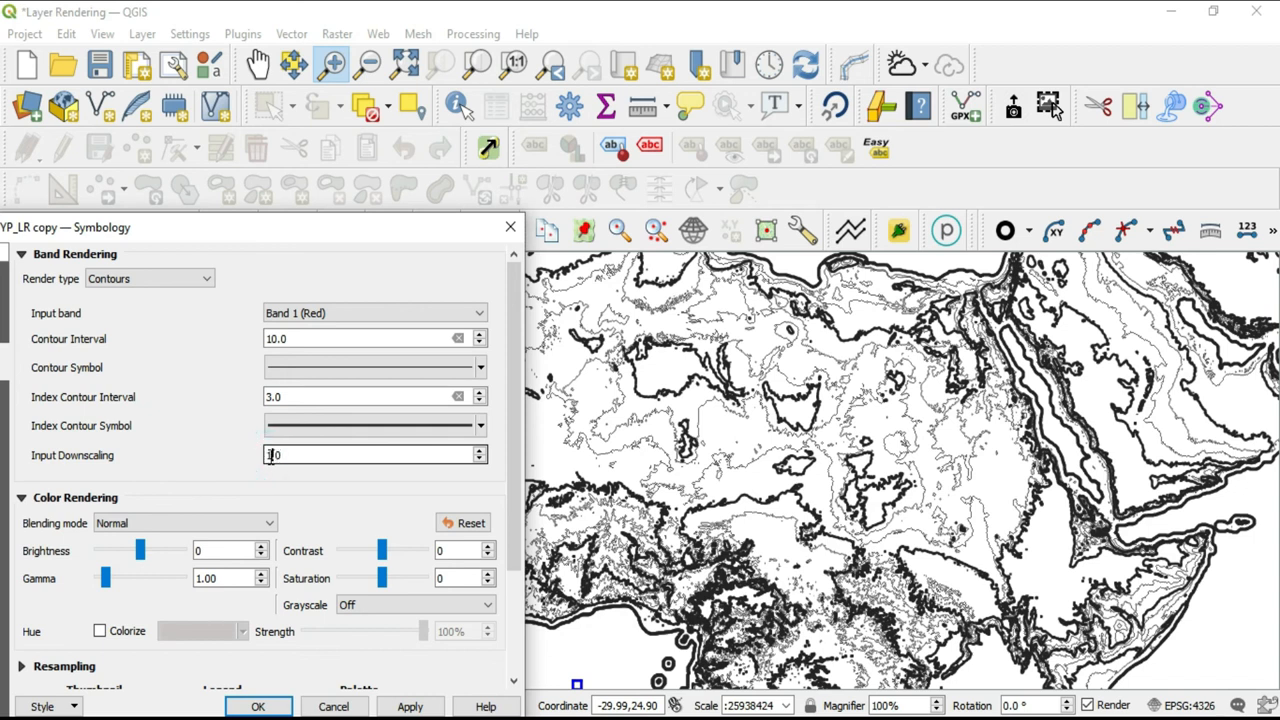
pyautogui.write('0')
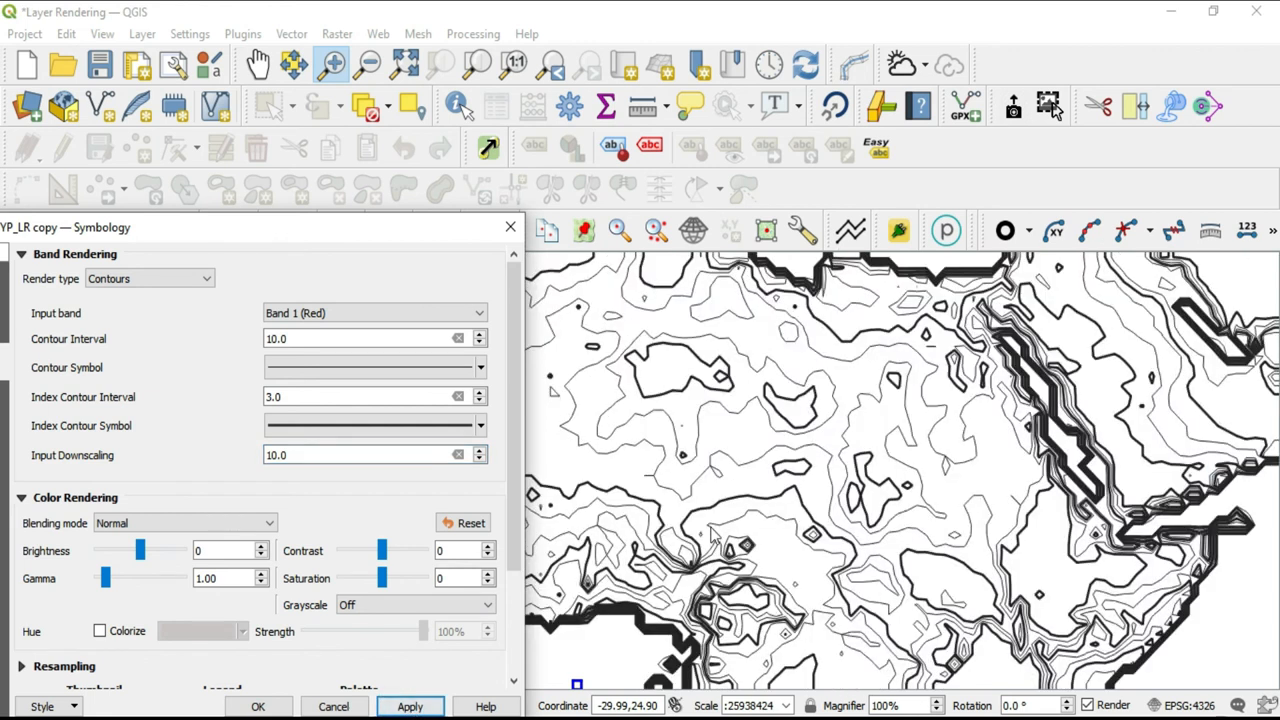
pyautogui.moveTo(930, 500)
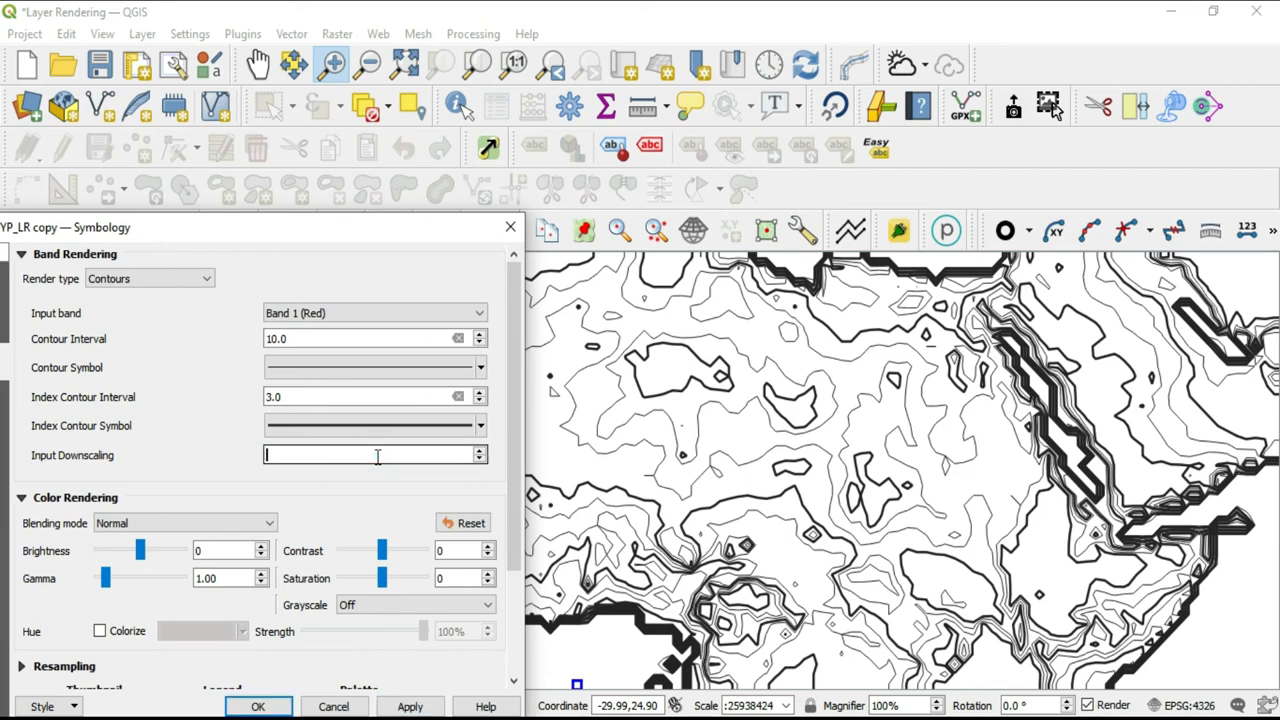
# Apply an input downscaling of 1 to restore fine contour detail.
pyautogui.write('1')
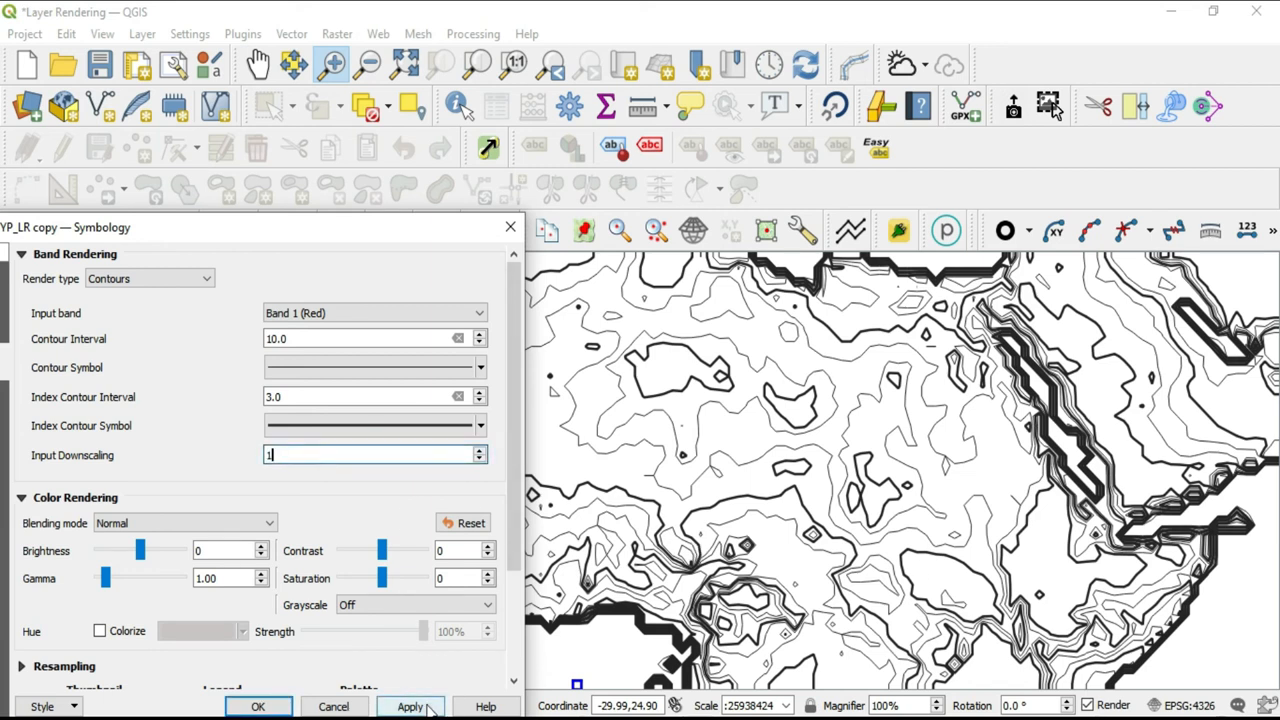
pyautogui.click(410, 706)
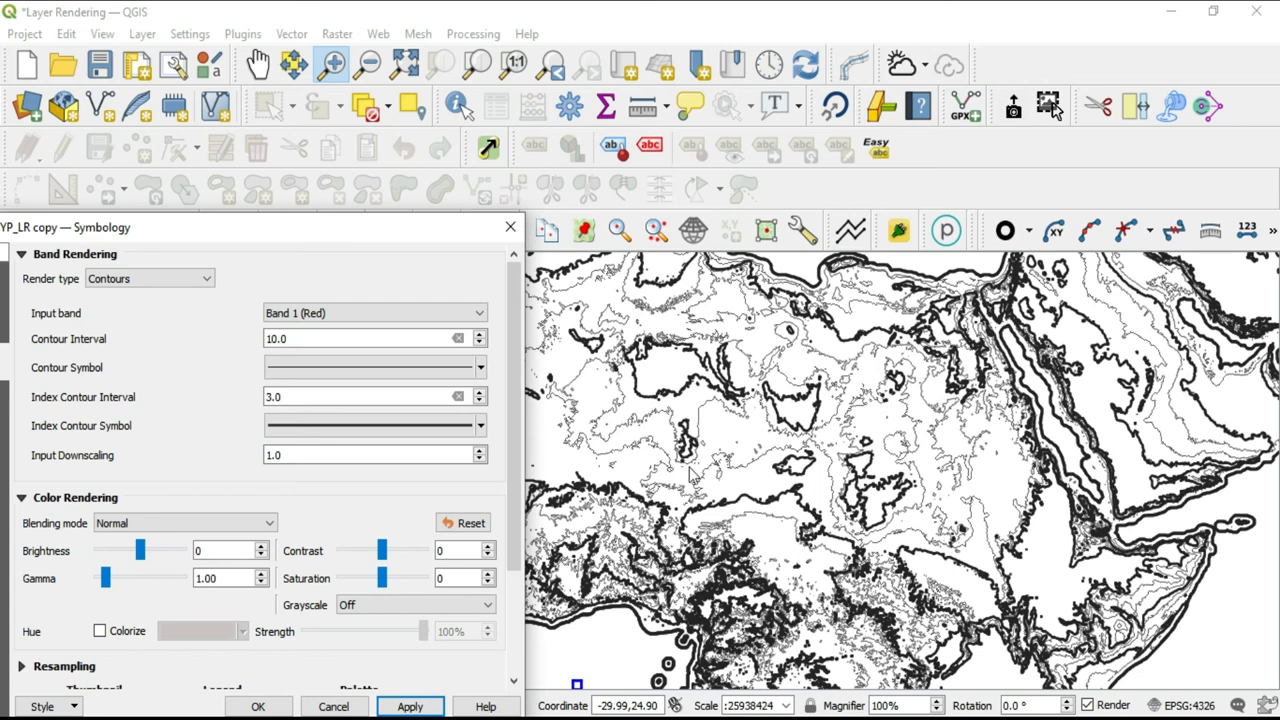
pyautogui.moveTo(843, 430)
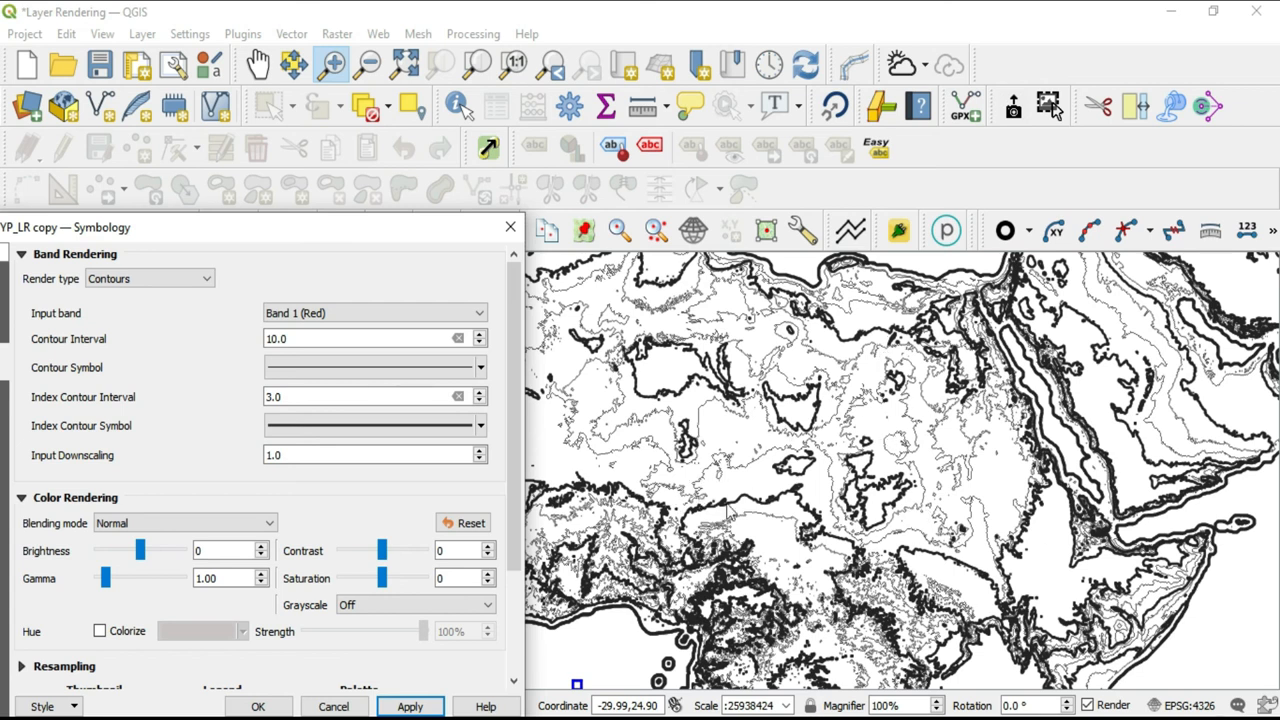
pyautogui.moveTo(730, 513)
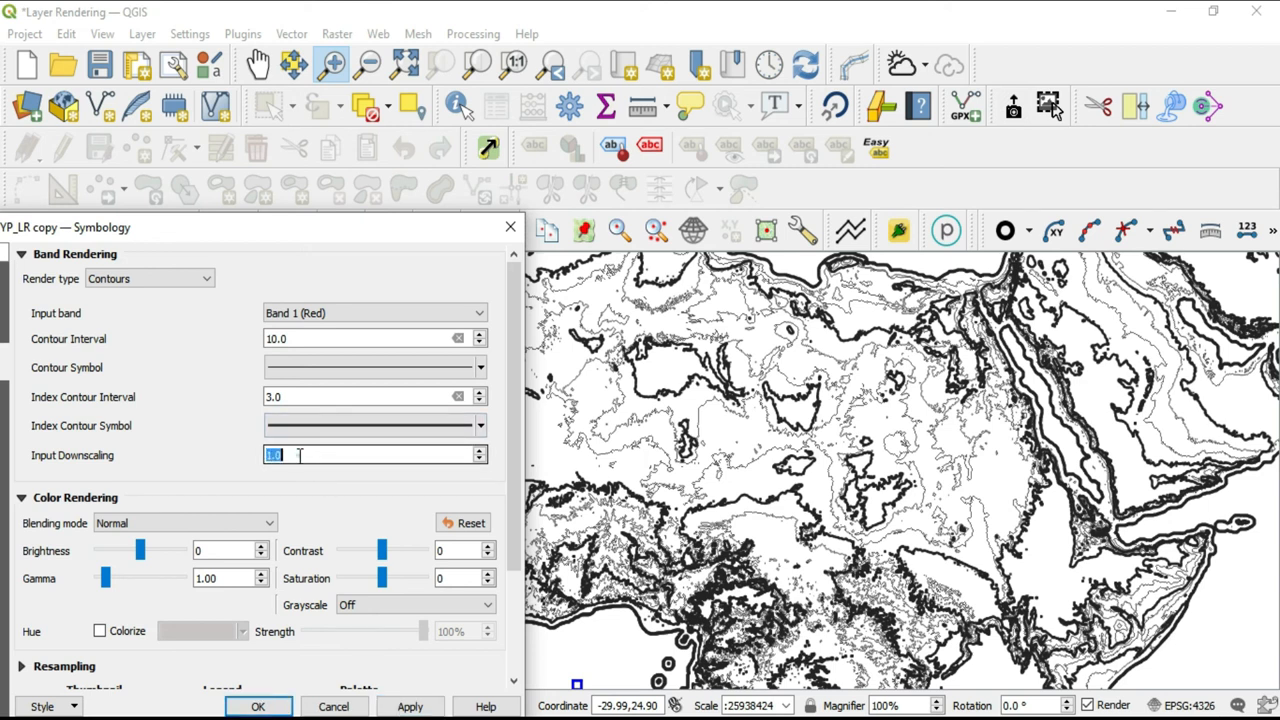
# Enter 20 as the input downscaling, then return to the field.
pyautogui.write('20')
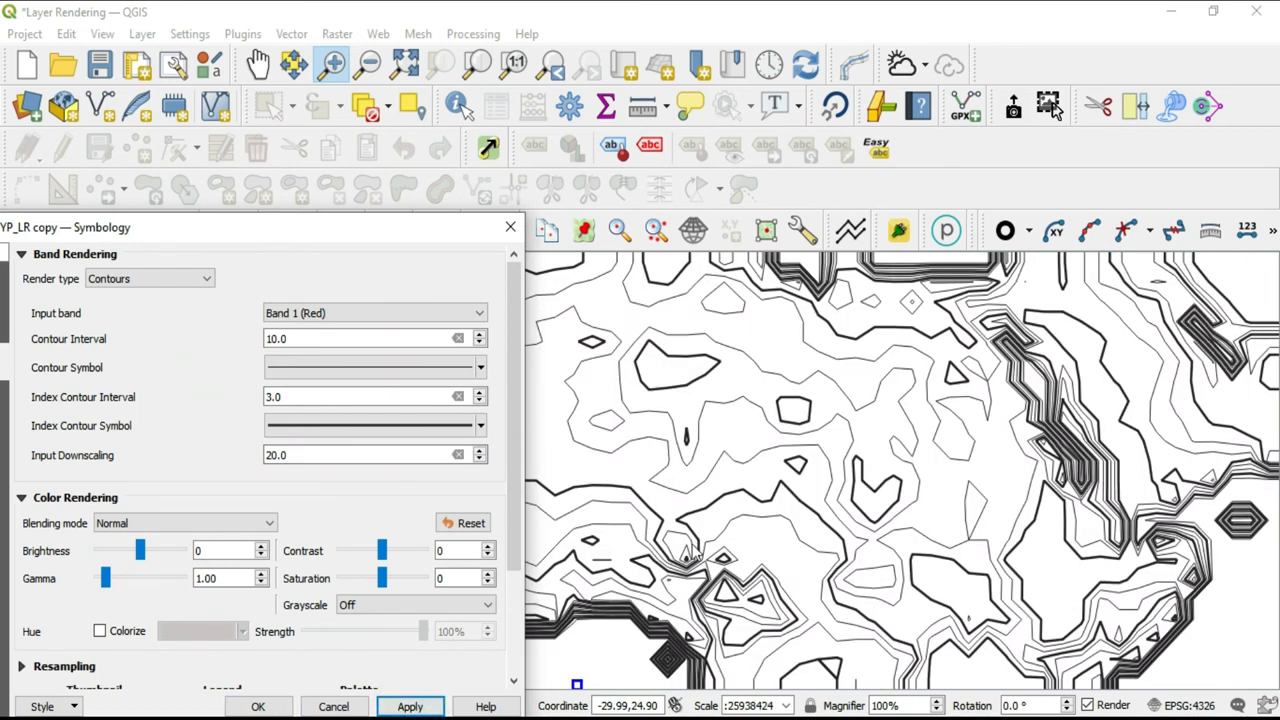
pyautogui.moveTo(670, 446)
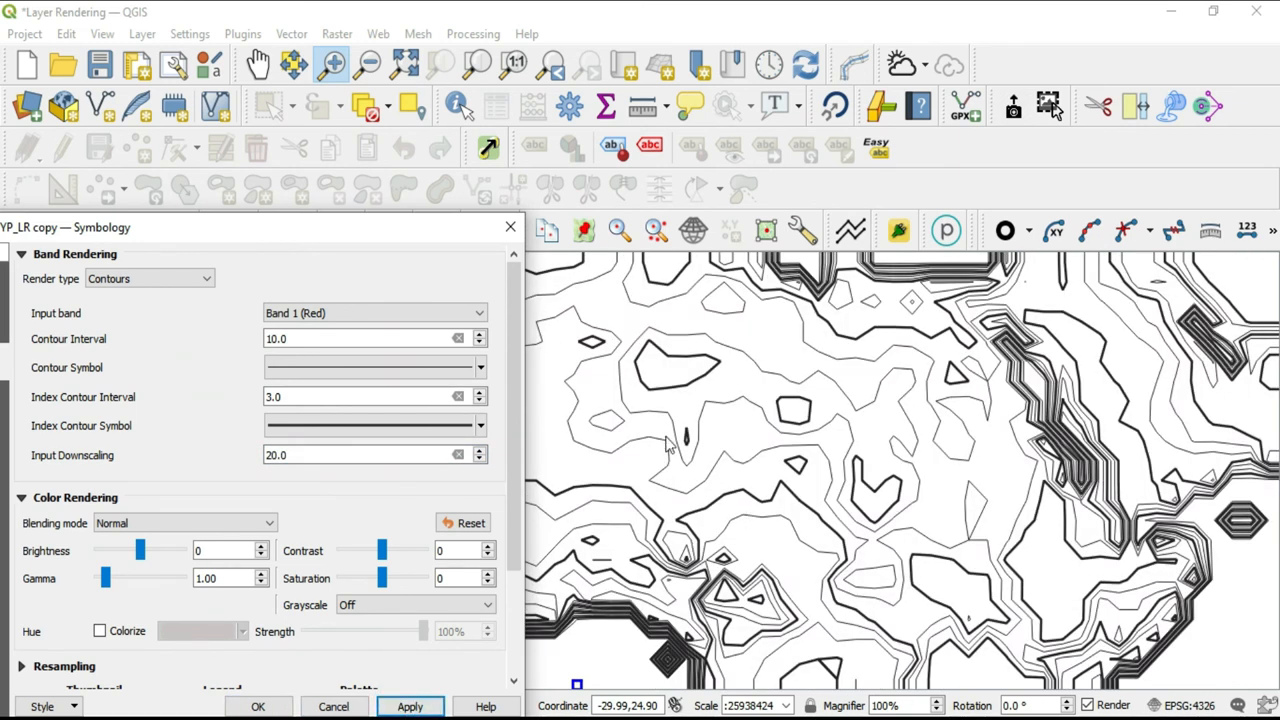
pyautogui.moveTo(655, 350)
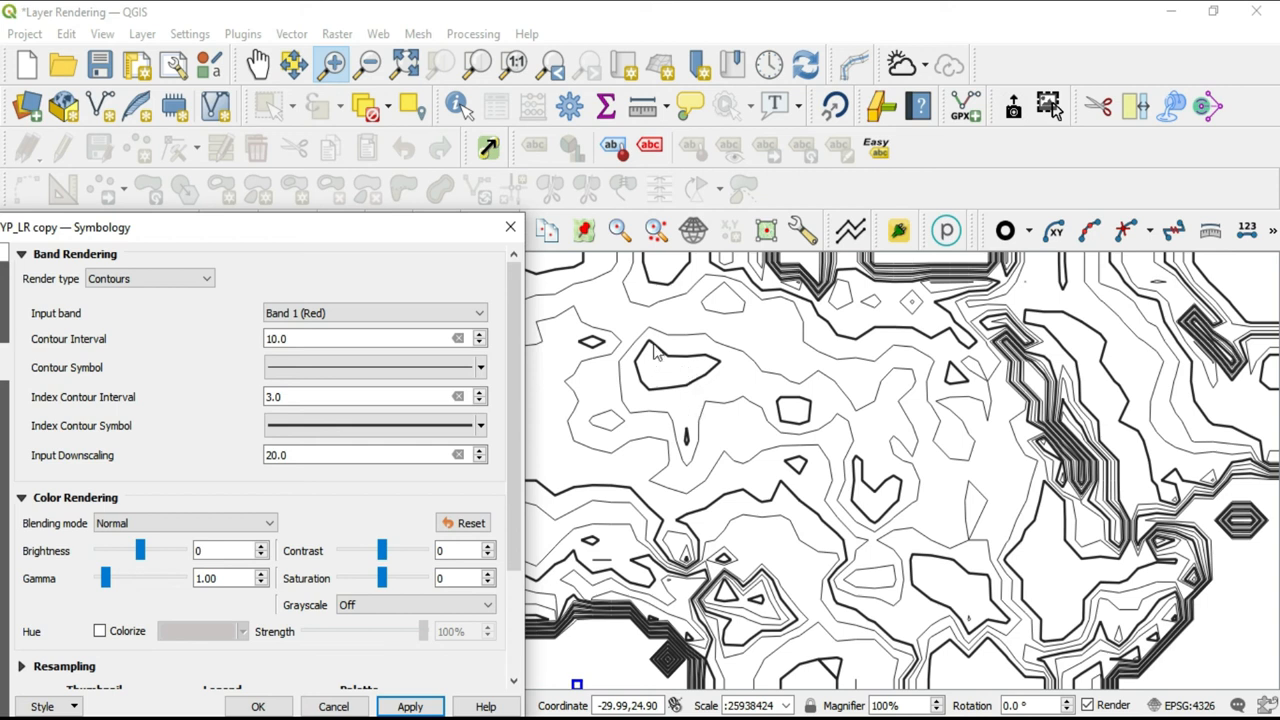
pyautogui.moveTo(645, 392)
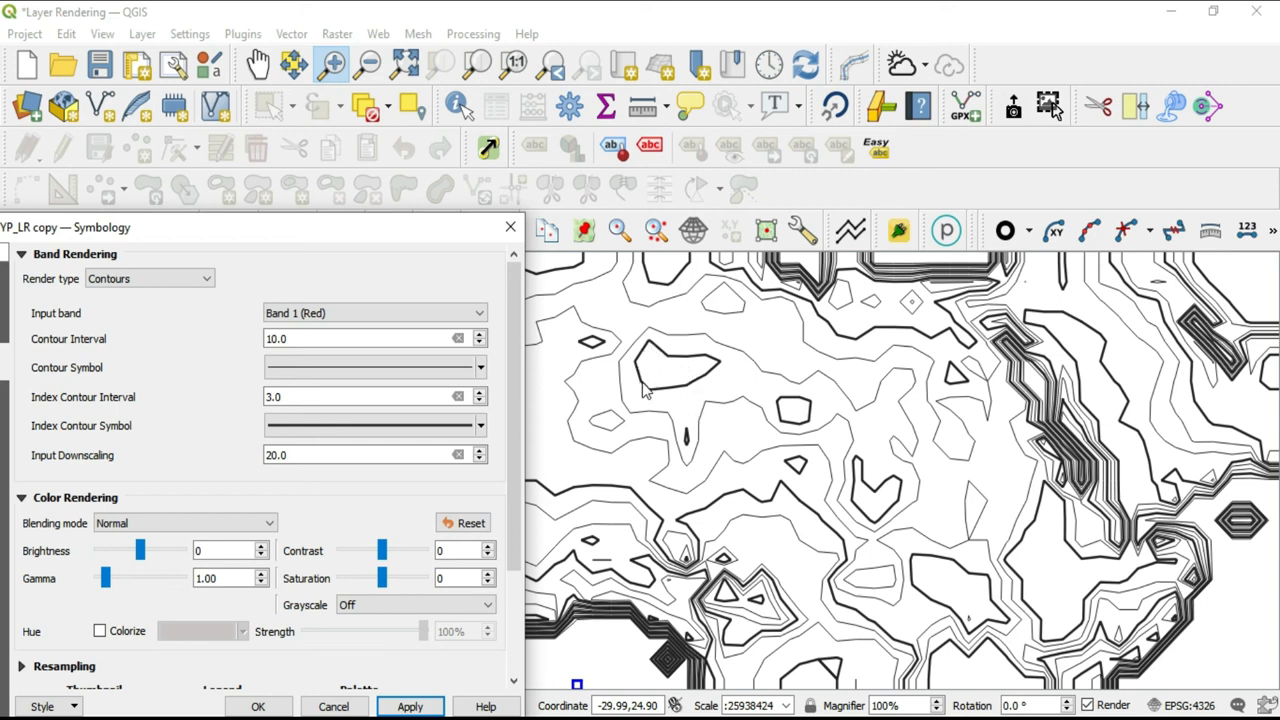
pyautogui.moveTo(650, 350)
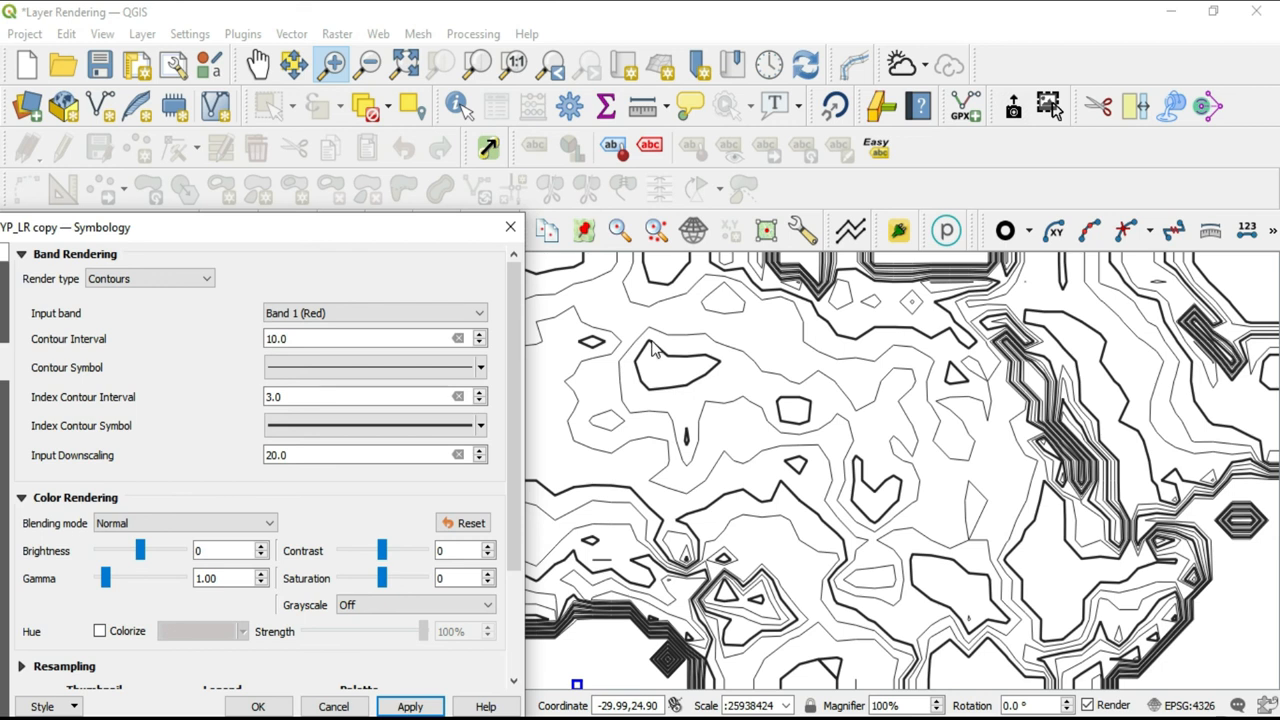
pyautogui.moveTo(705, 385)
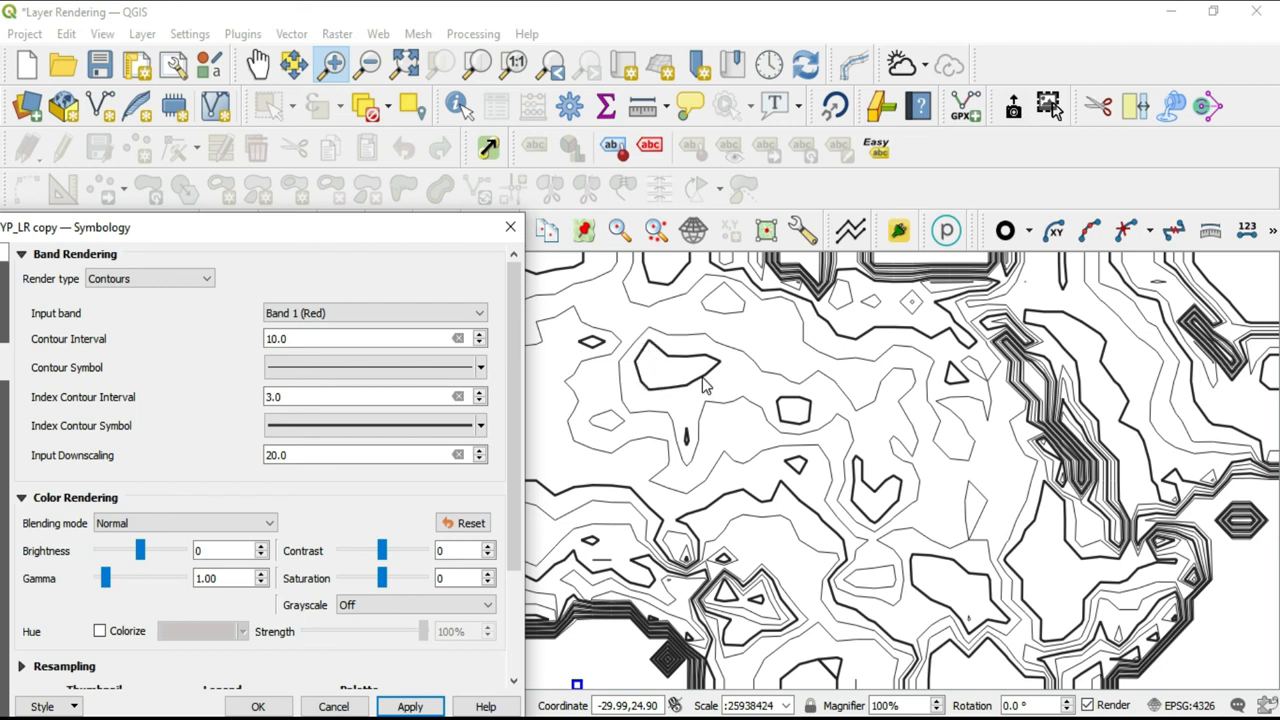
pyautogui.moveTo(715, 383)
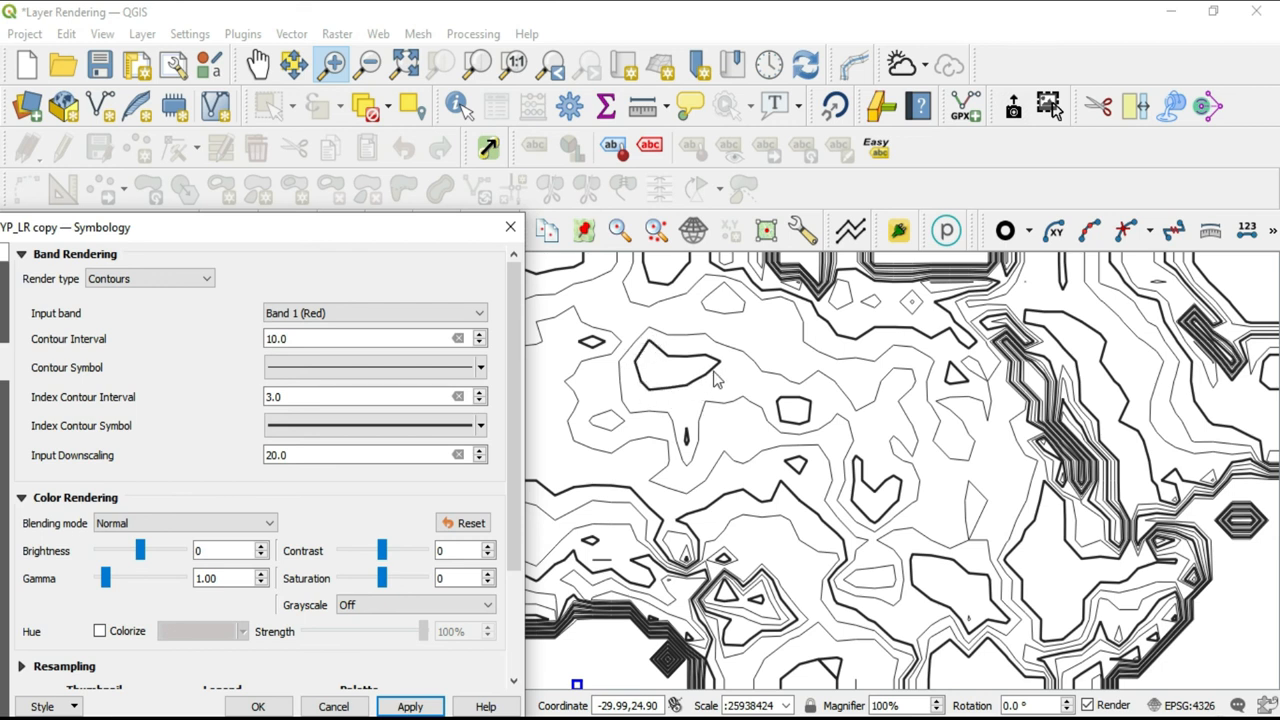
pyautogui.moveTo(650, 350)
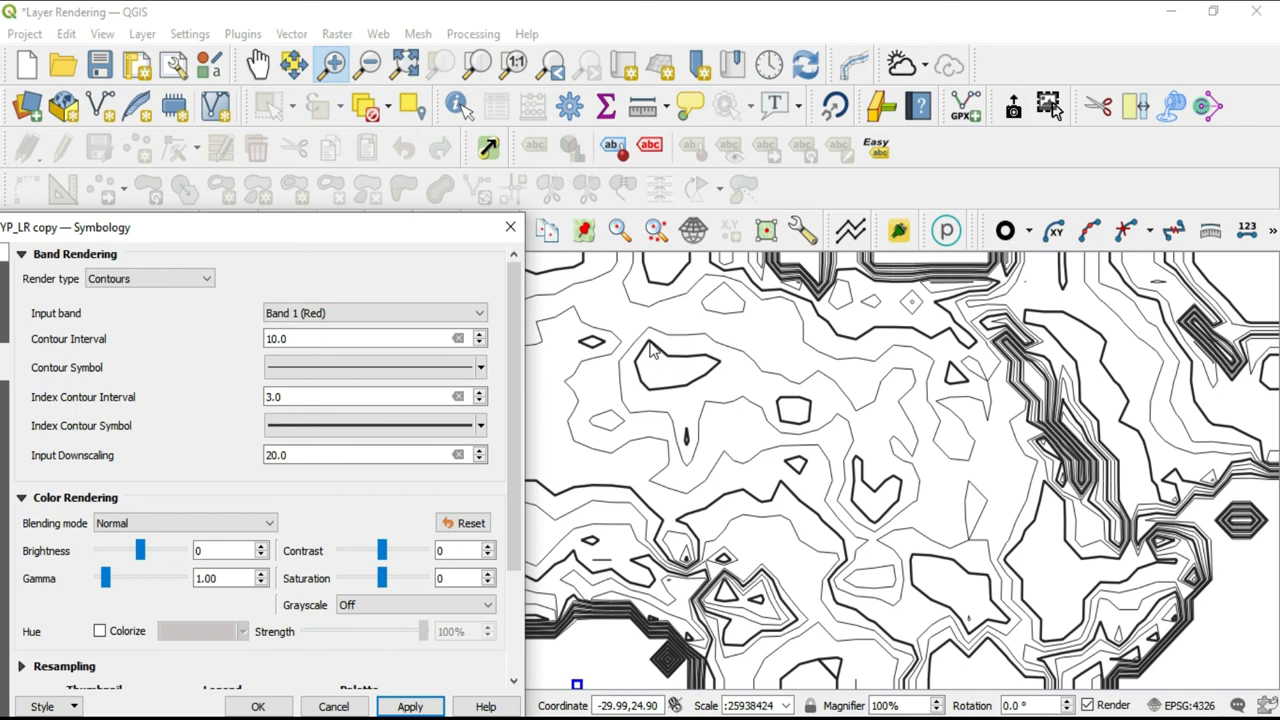
pyautogui.moveTo(650, 352)
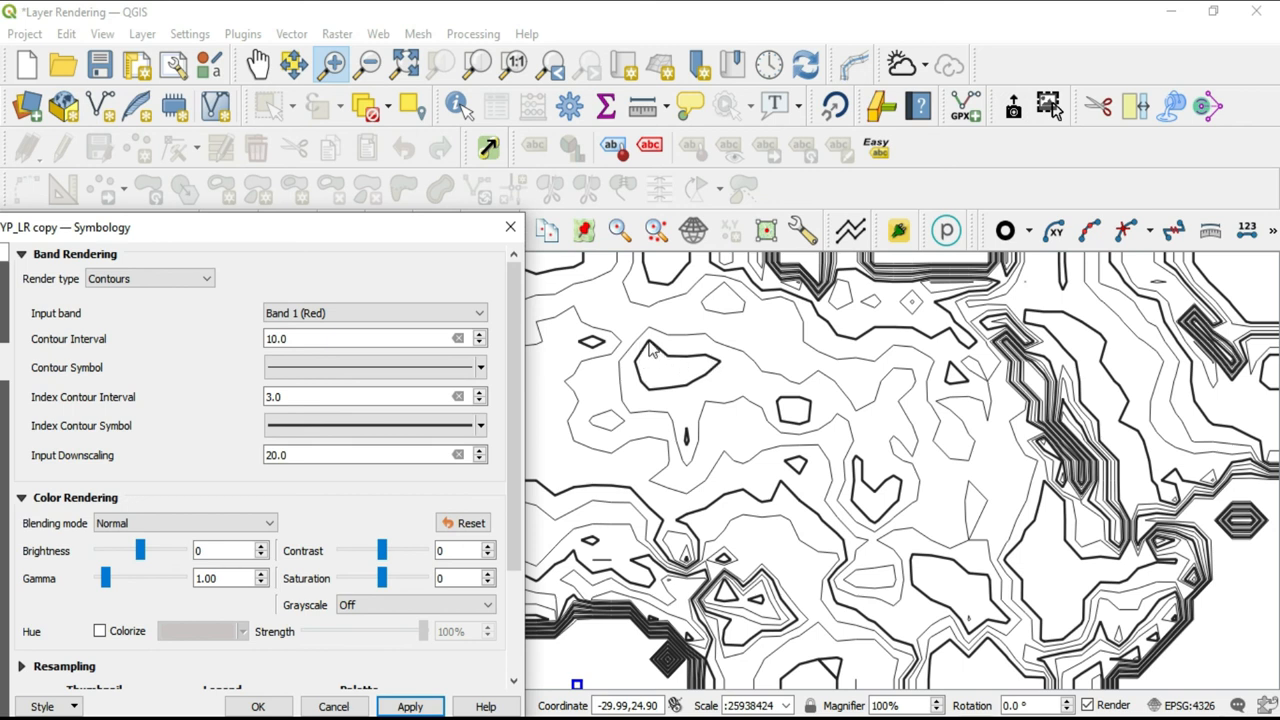
pyautogui.moveTo(641, 375)
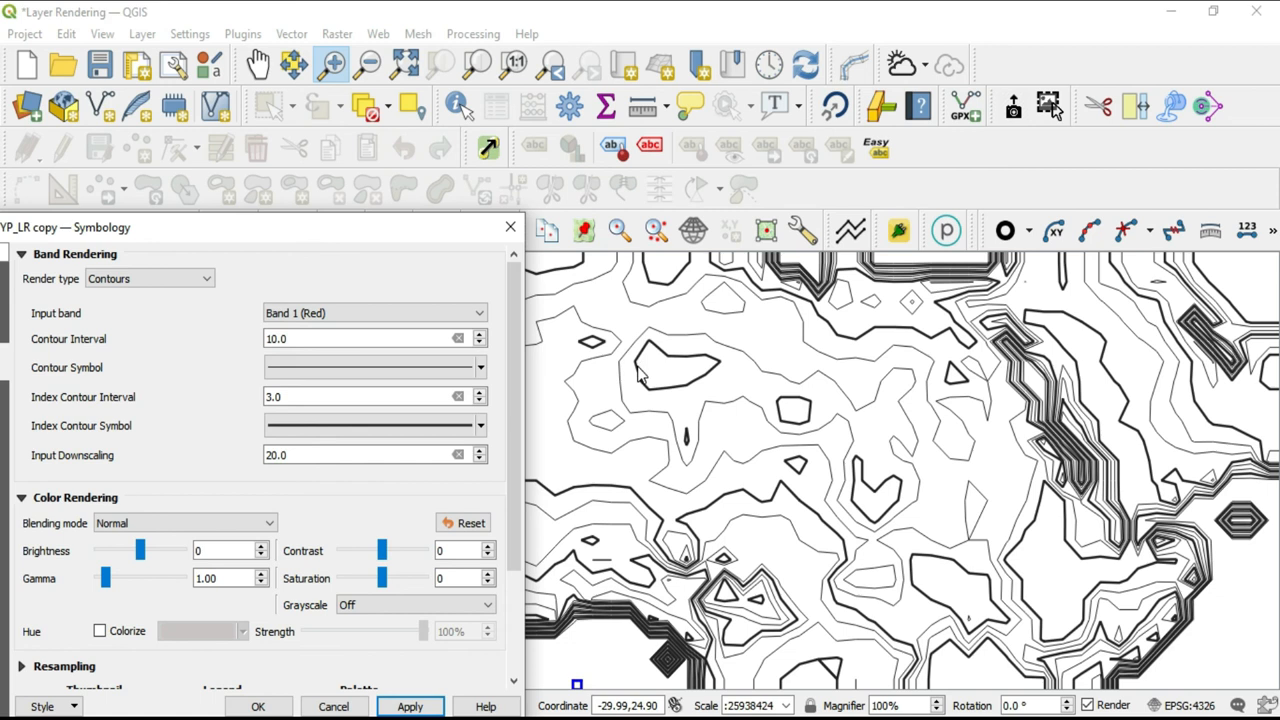
pyautogui.moveTo(680, 393)
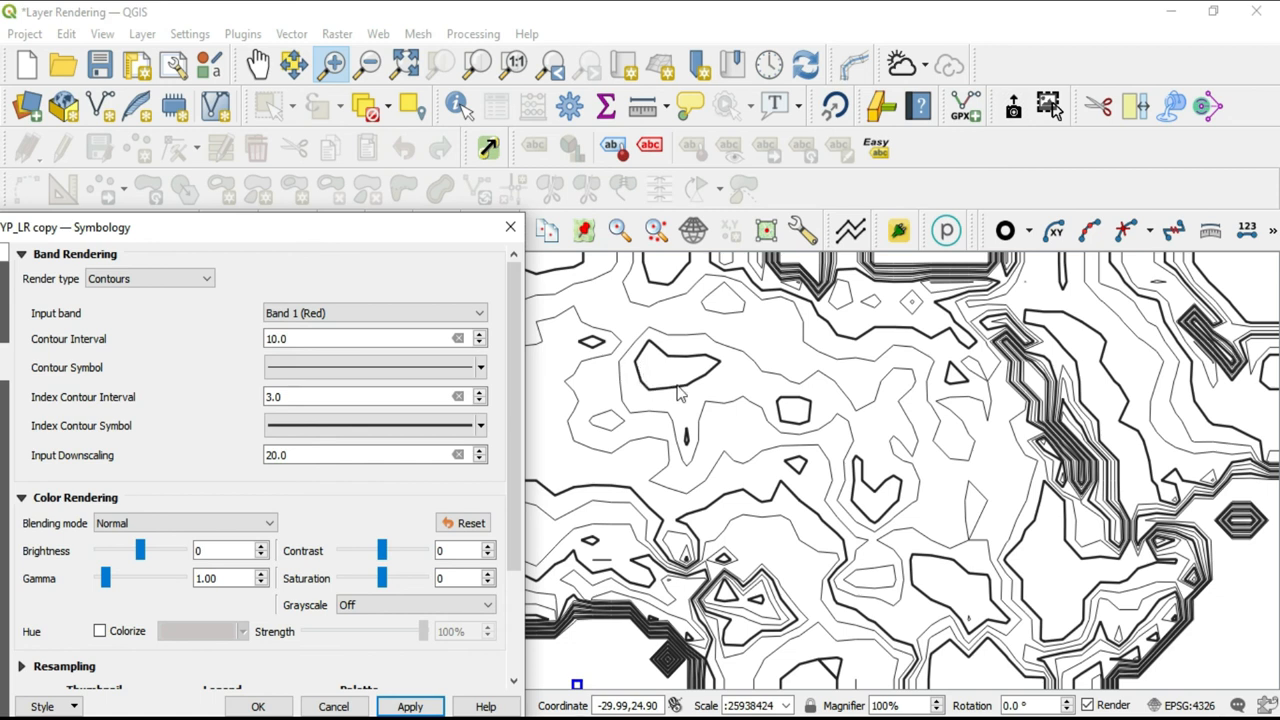
pyautogui.moveTo(640, 385)
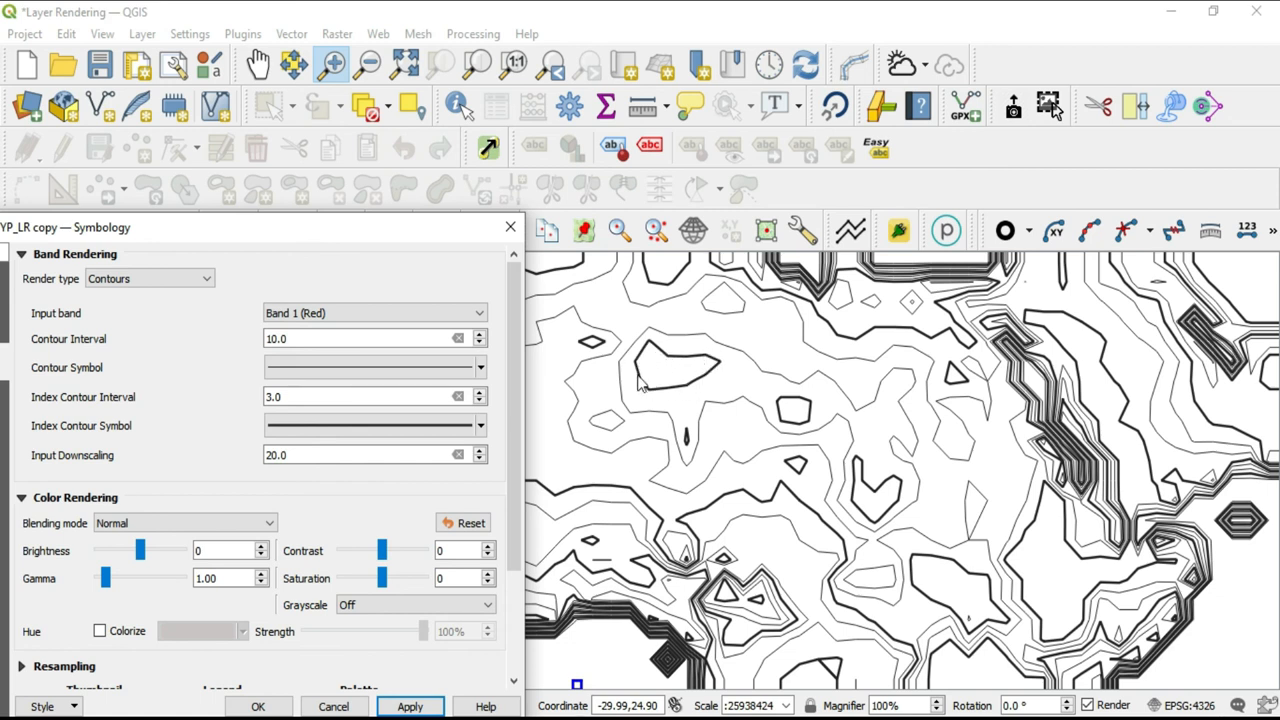
pyautogui.click(370, 425)
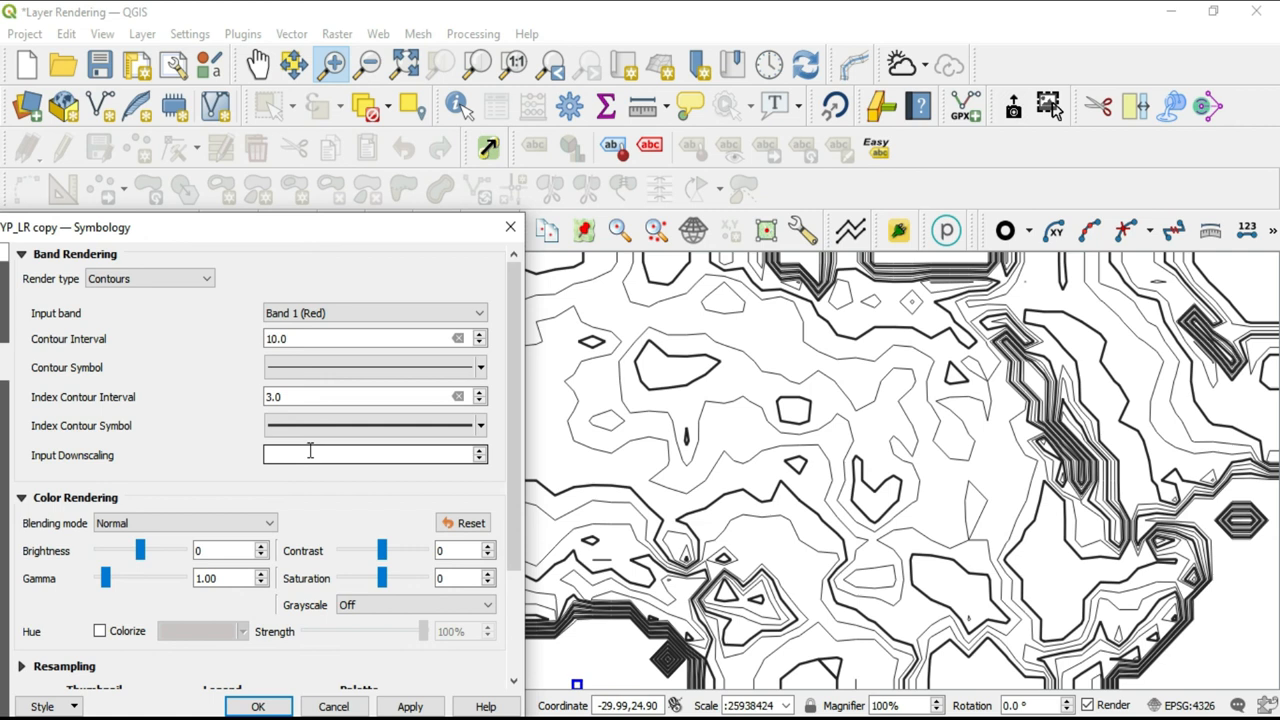
# Focus the emptied input downscaling field for a new value.
pyautogui.click(375, 454)
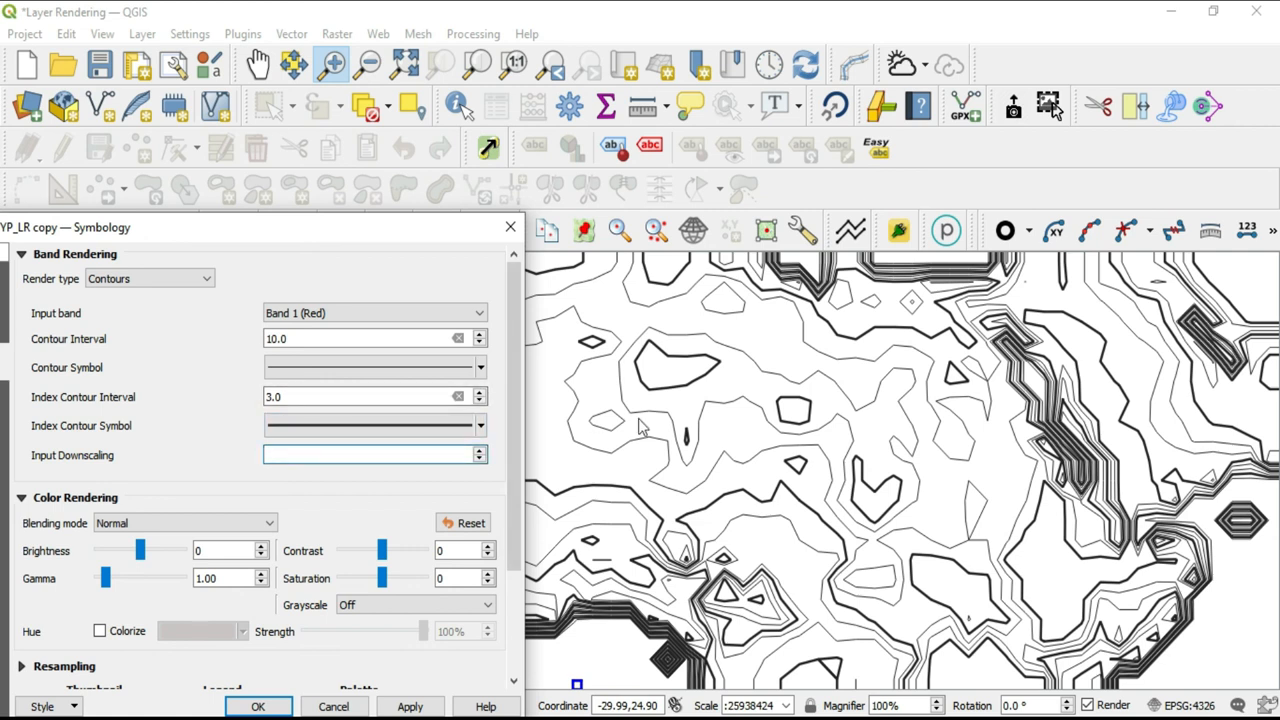
pyautogui.click(375, 454)
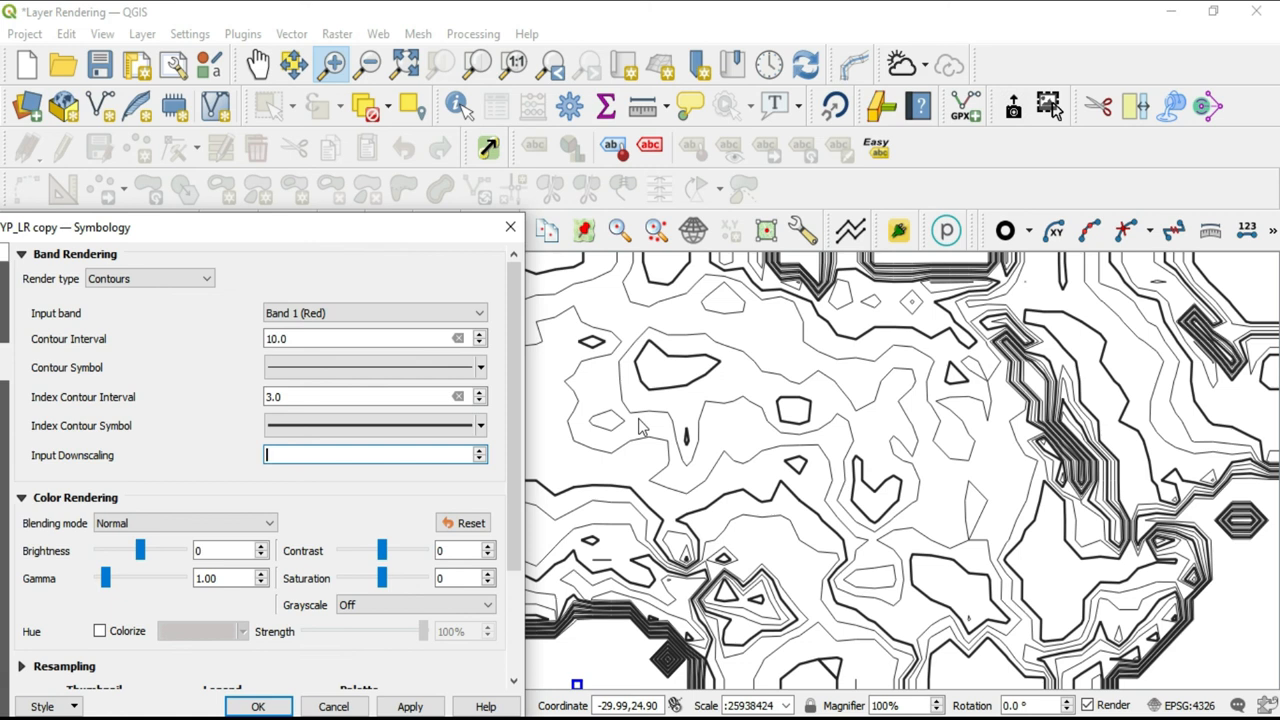
pyautogui.moveTo(593, 350)
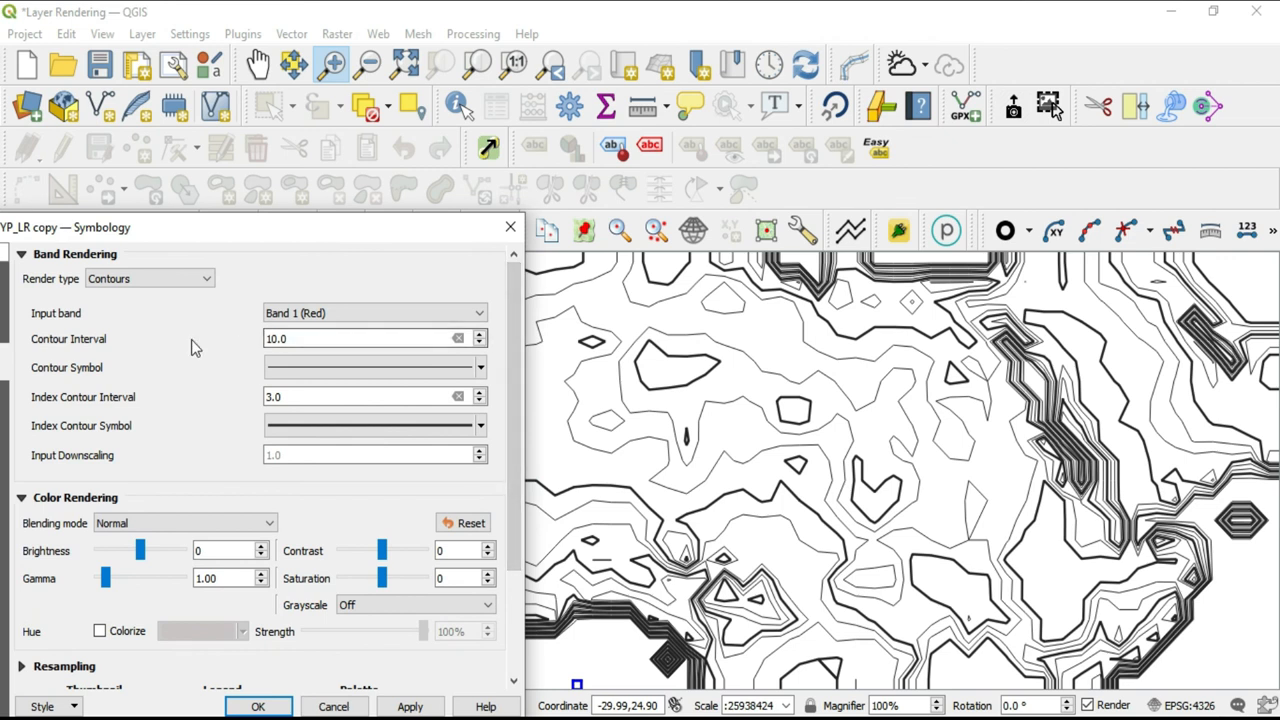
pyautogui.moveTo(153, 330)
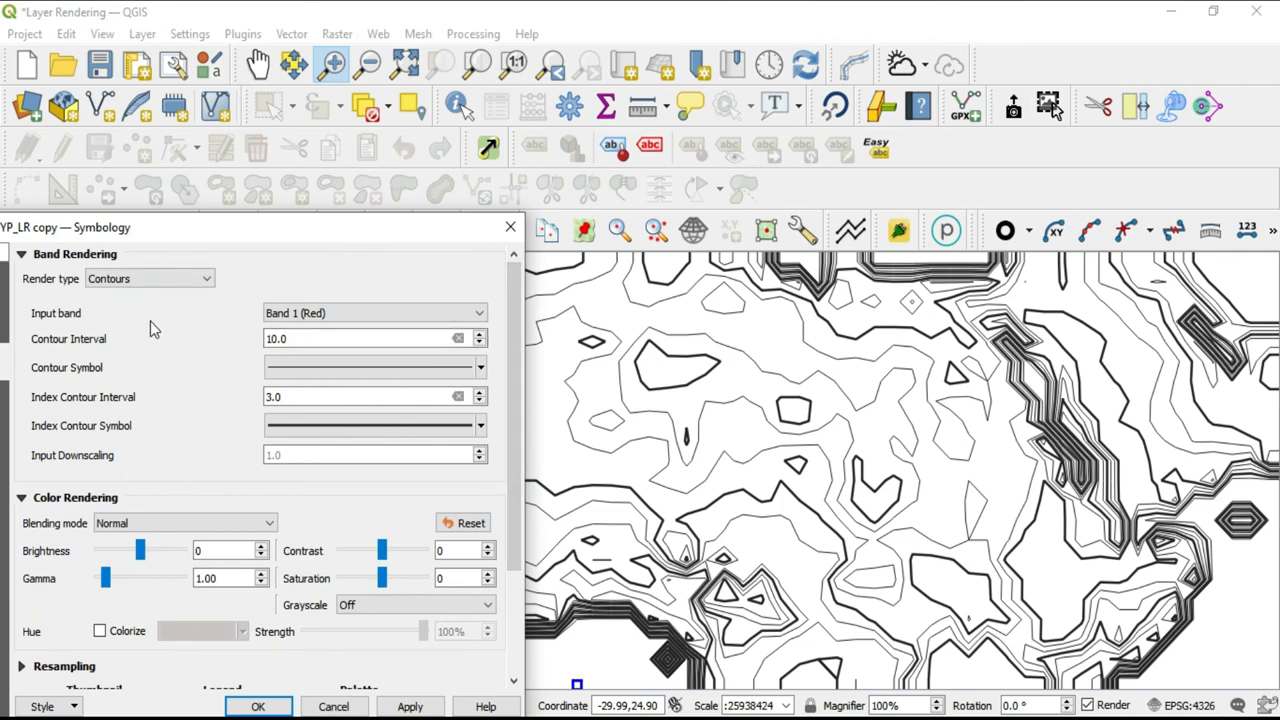
pyautogui.moveTo(290, 237)
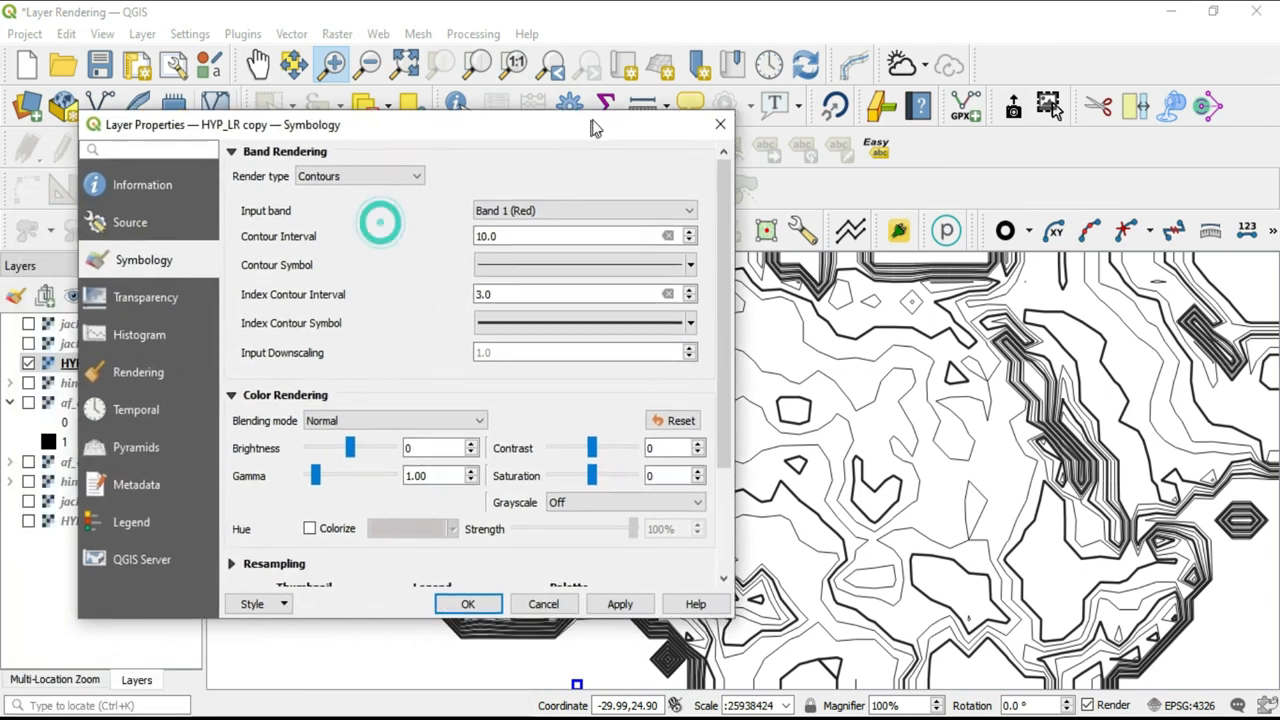
pyautogui.moveTo(595, 125); pyautogui.dragTo(605, 110)
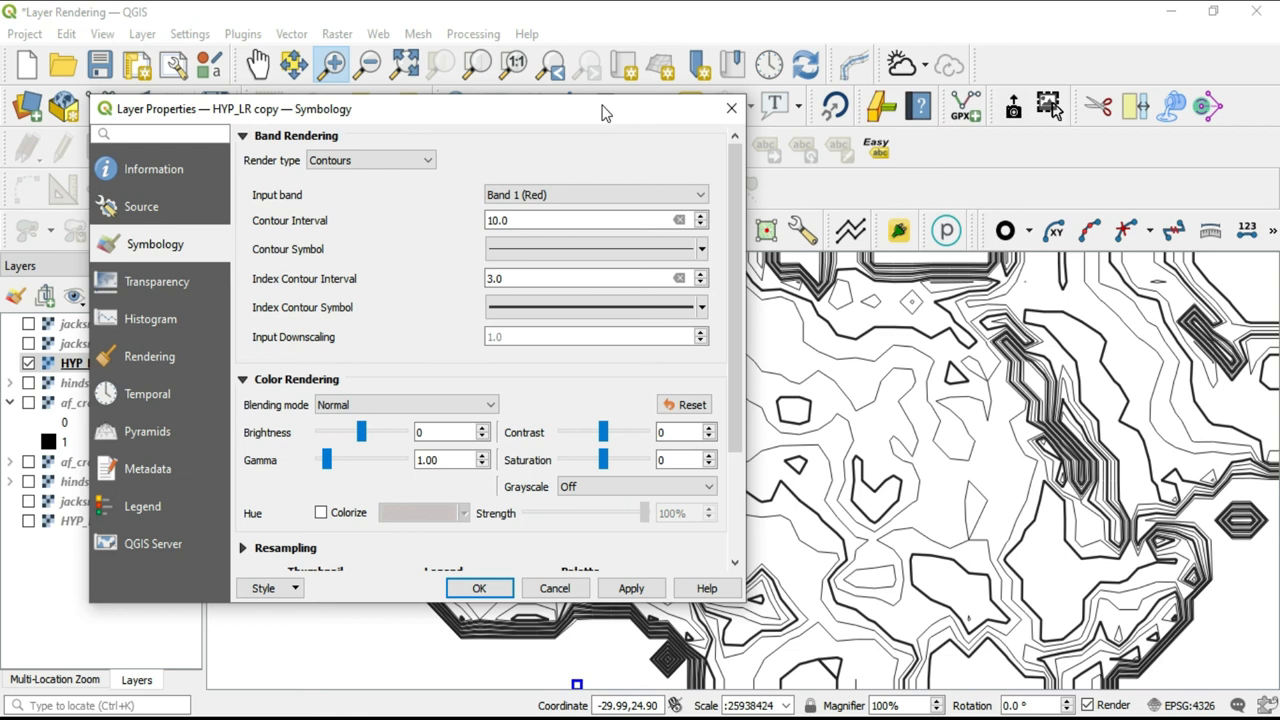
pyautogui.moveTo(470, 141)
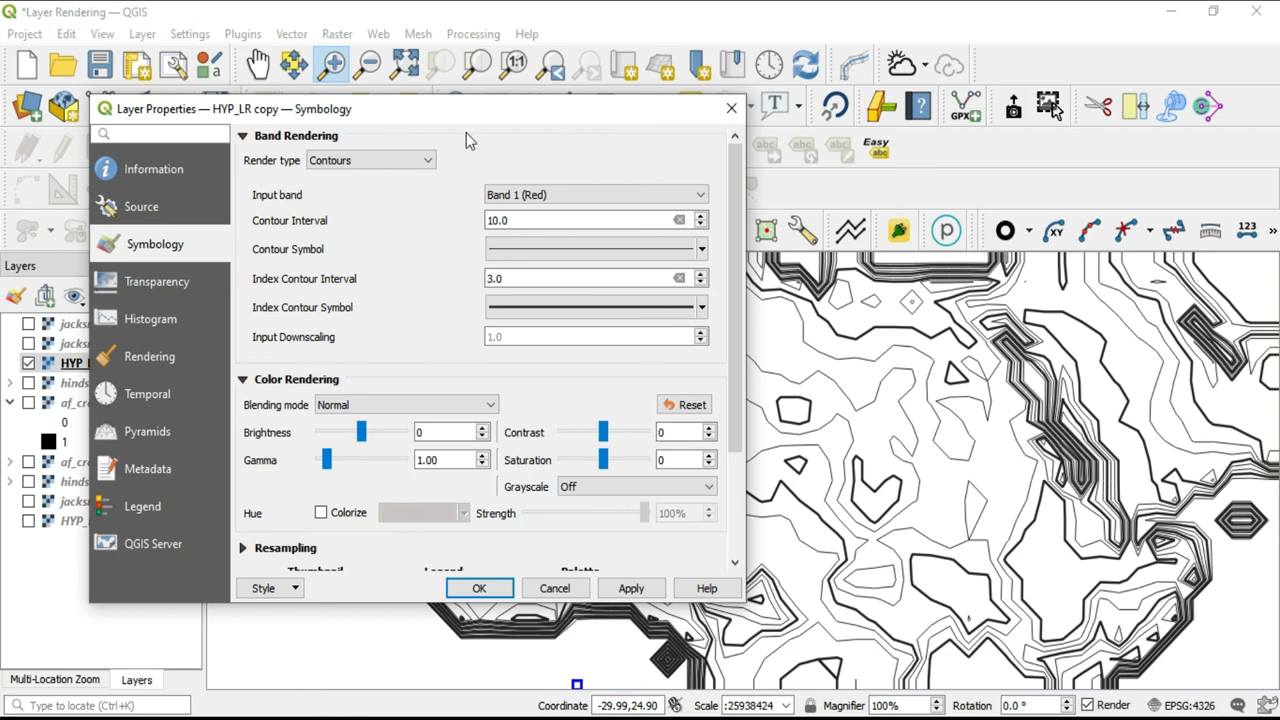
pyautogui.moveTo(490, 140)
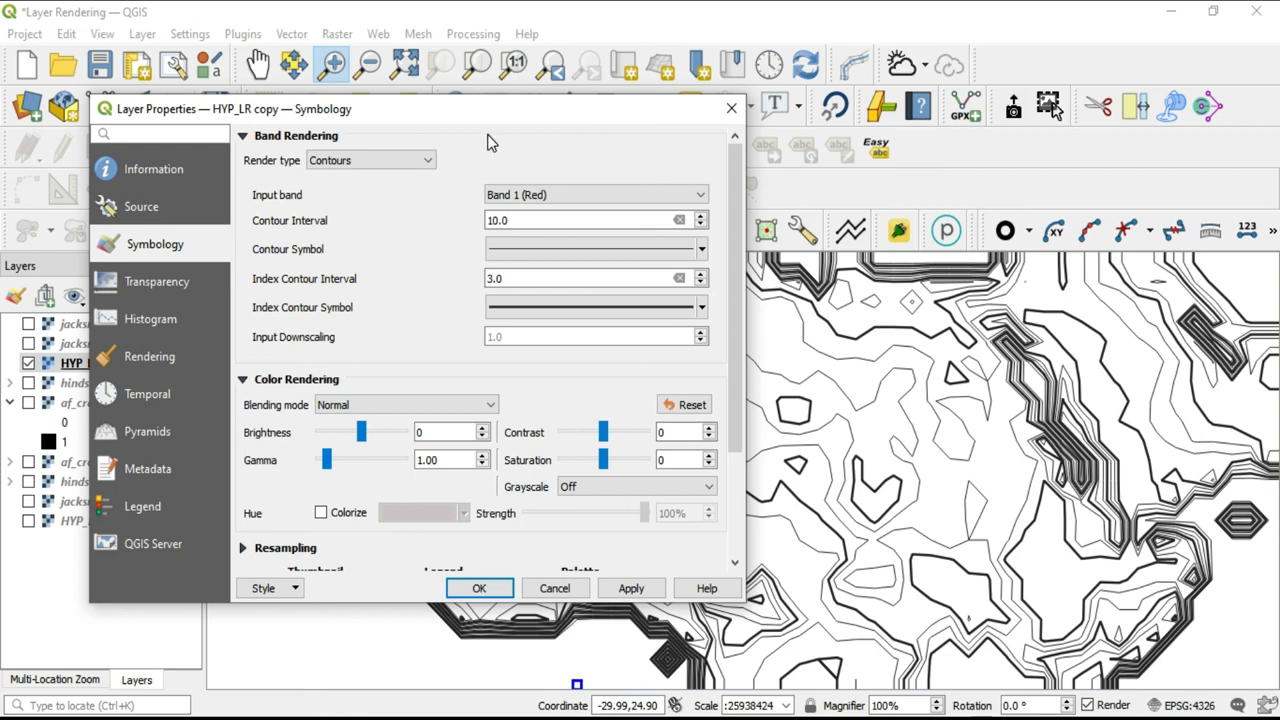